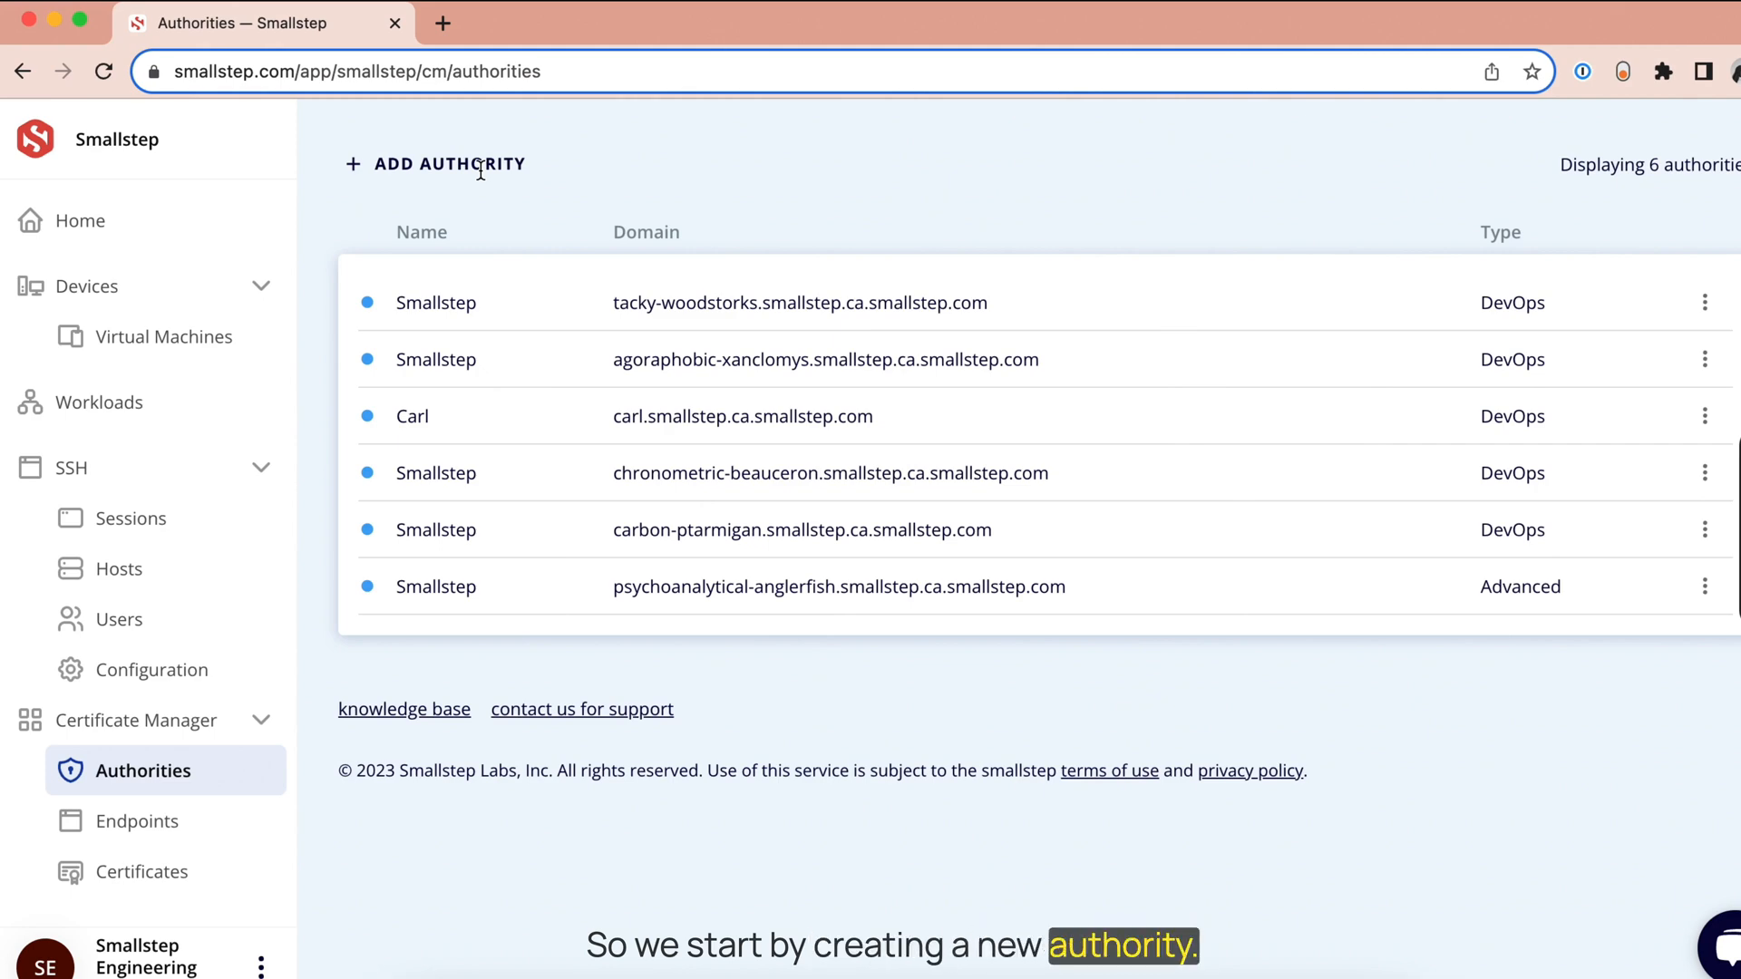
# - Start a new default hosted authority and switch its Authority Type to Advanced Authority
pyautogui.click(448, 163)
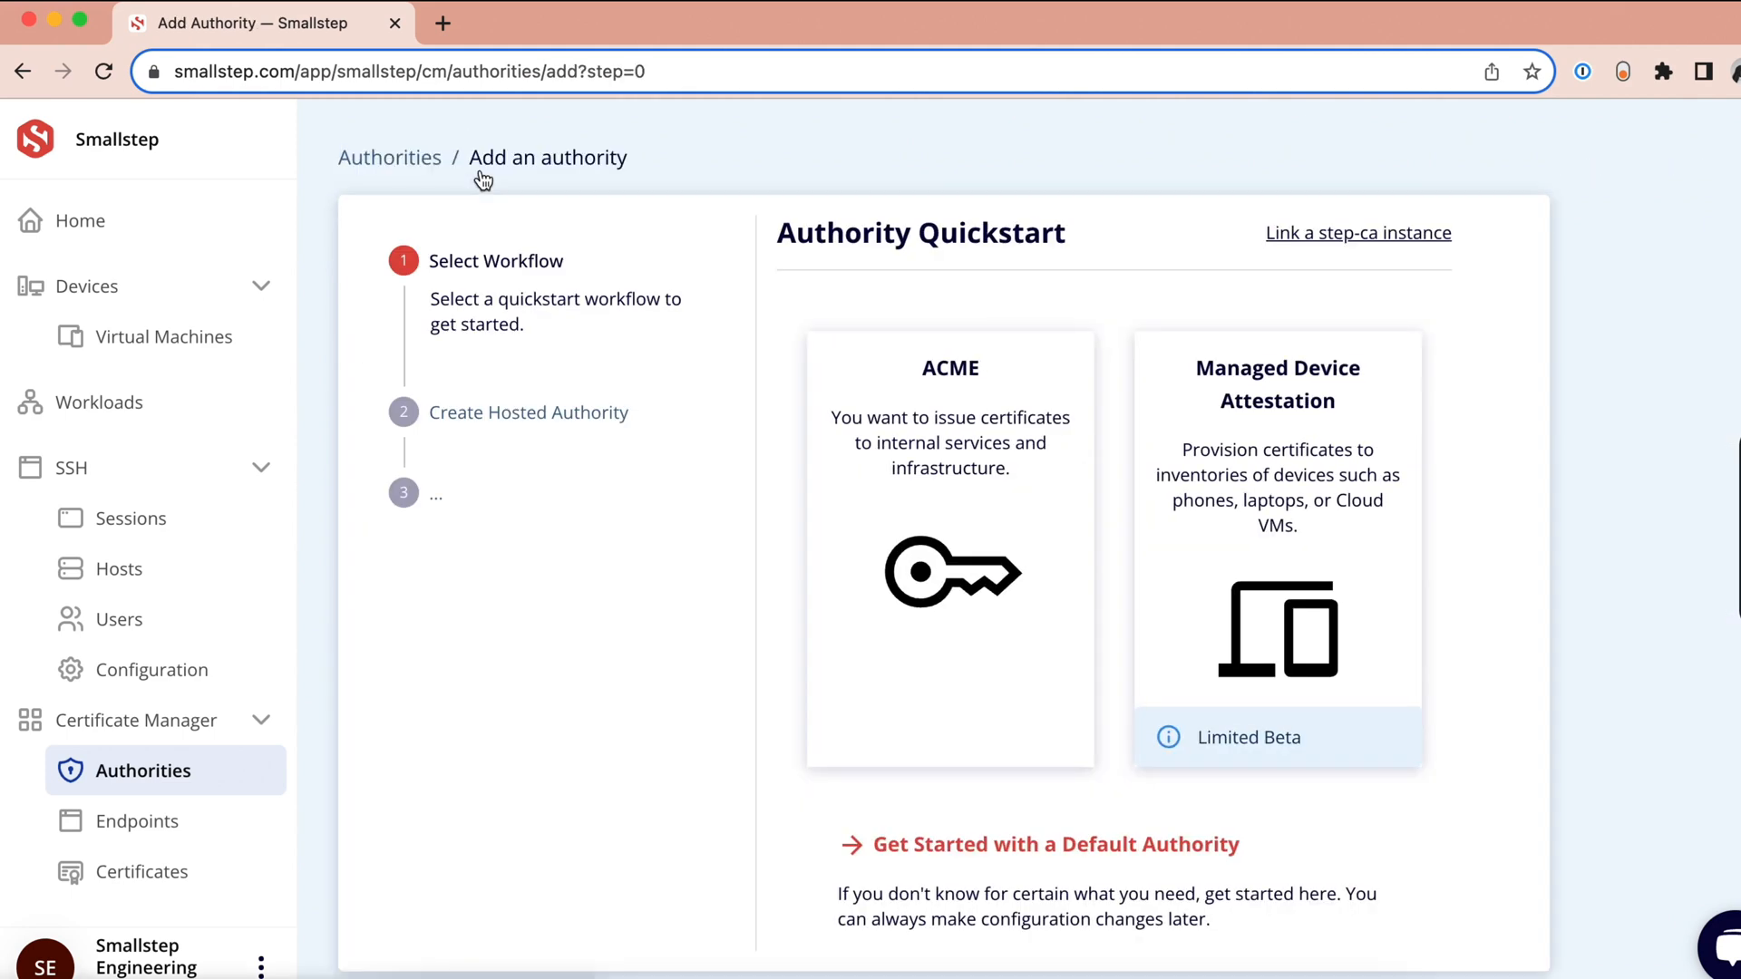
pyautogui.scroll(-3)
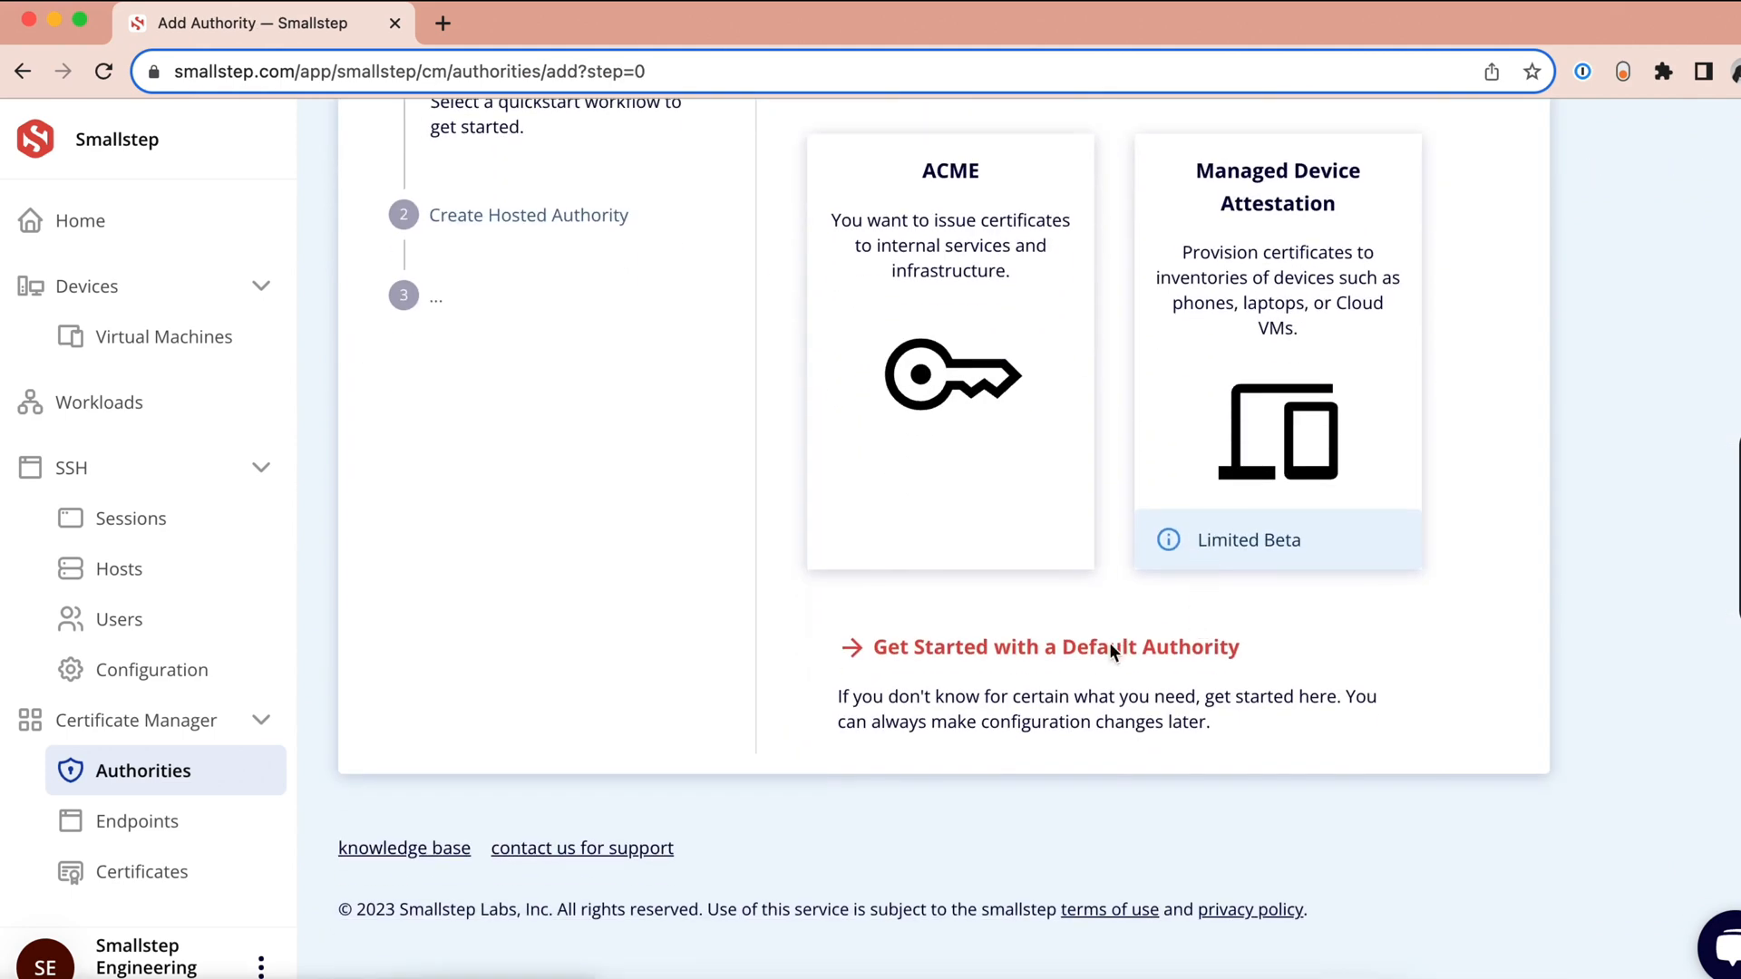
pyautogui.click(1097, 645)
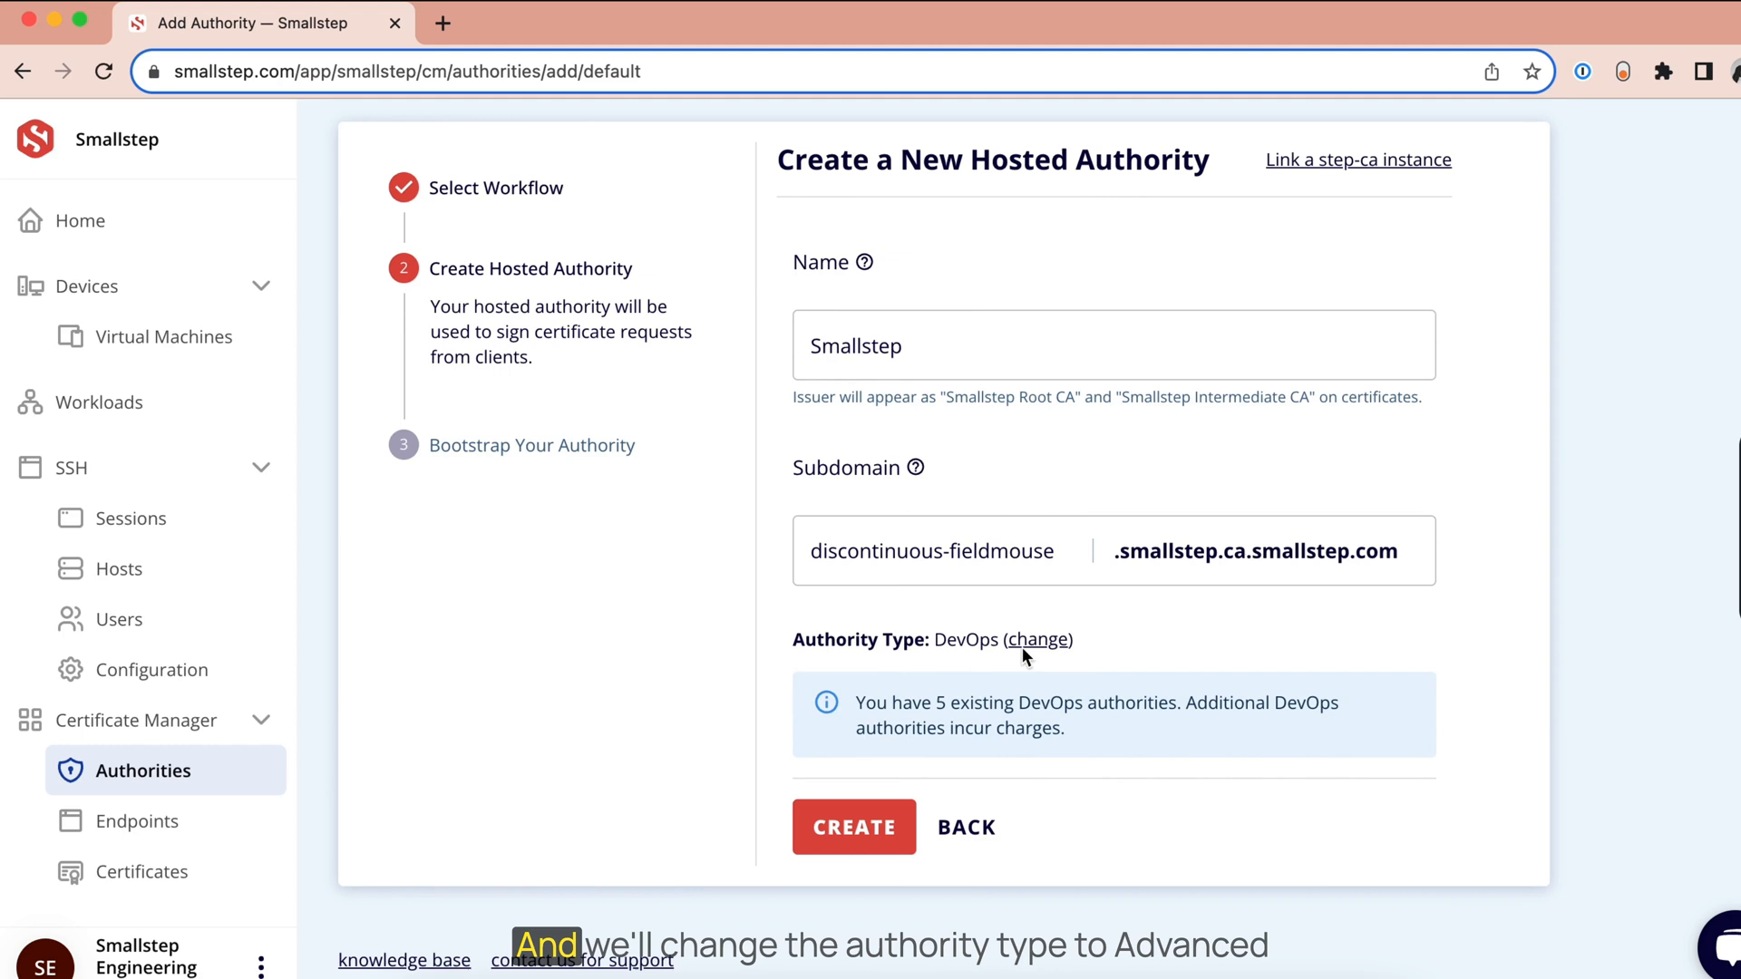
pyautogui.click(1037, 640)
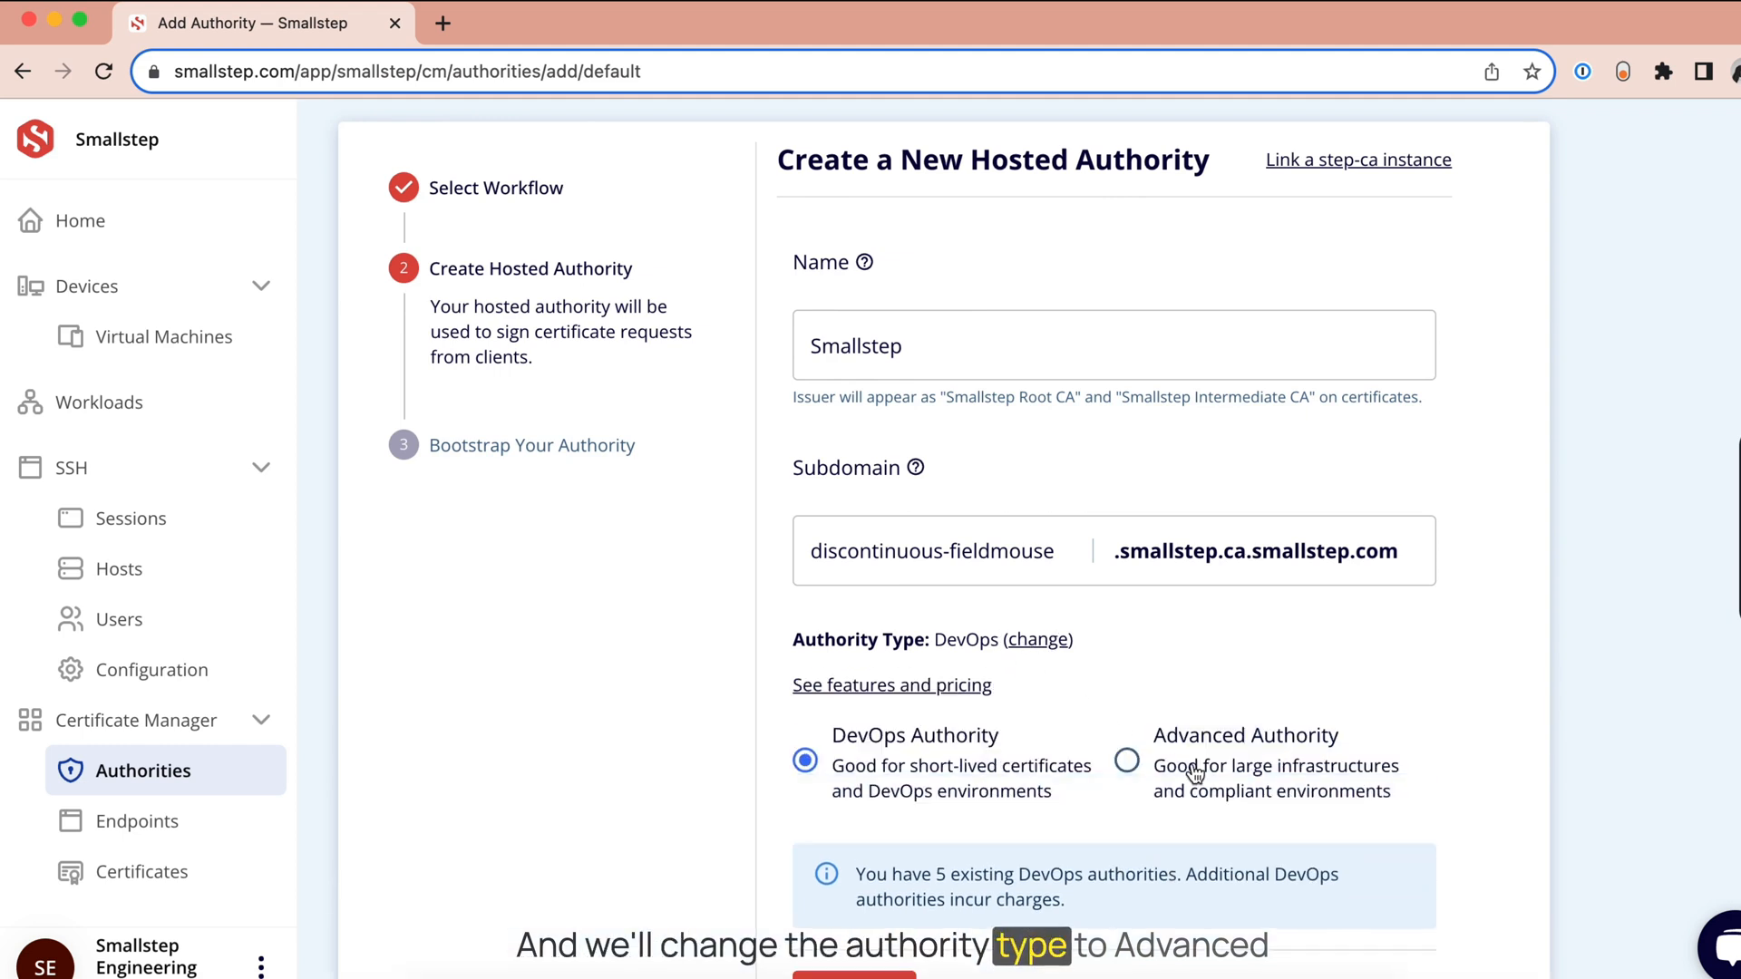
pyautogui.click(1125, 762)
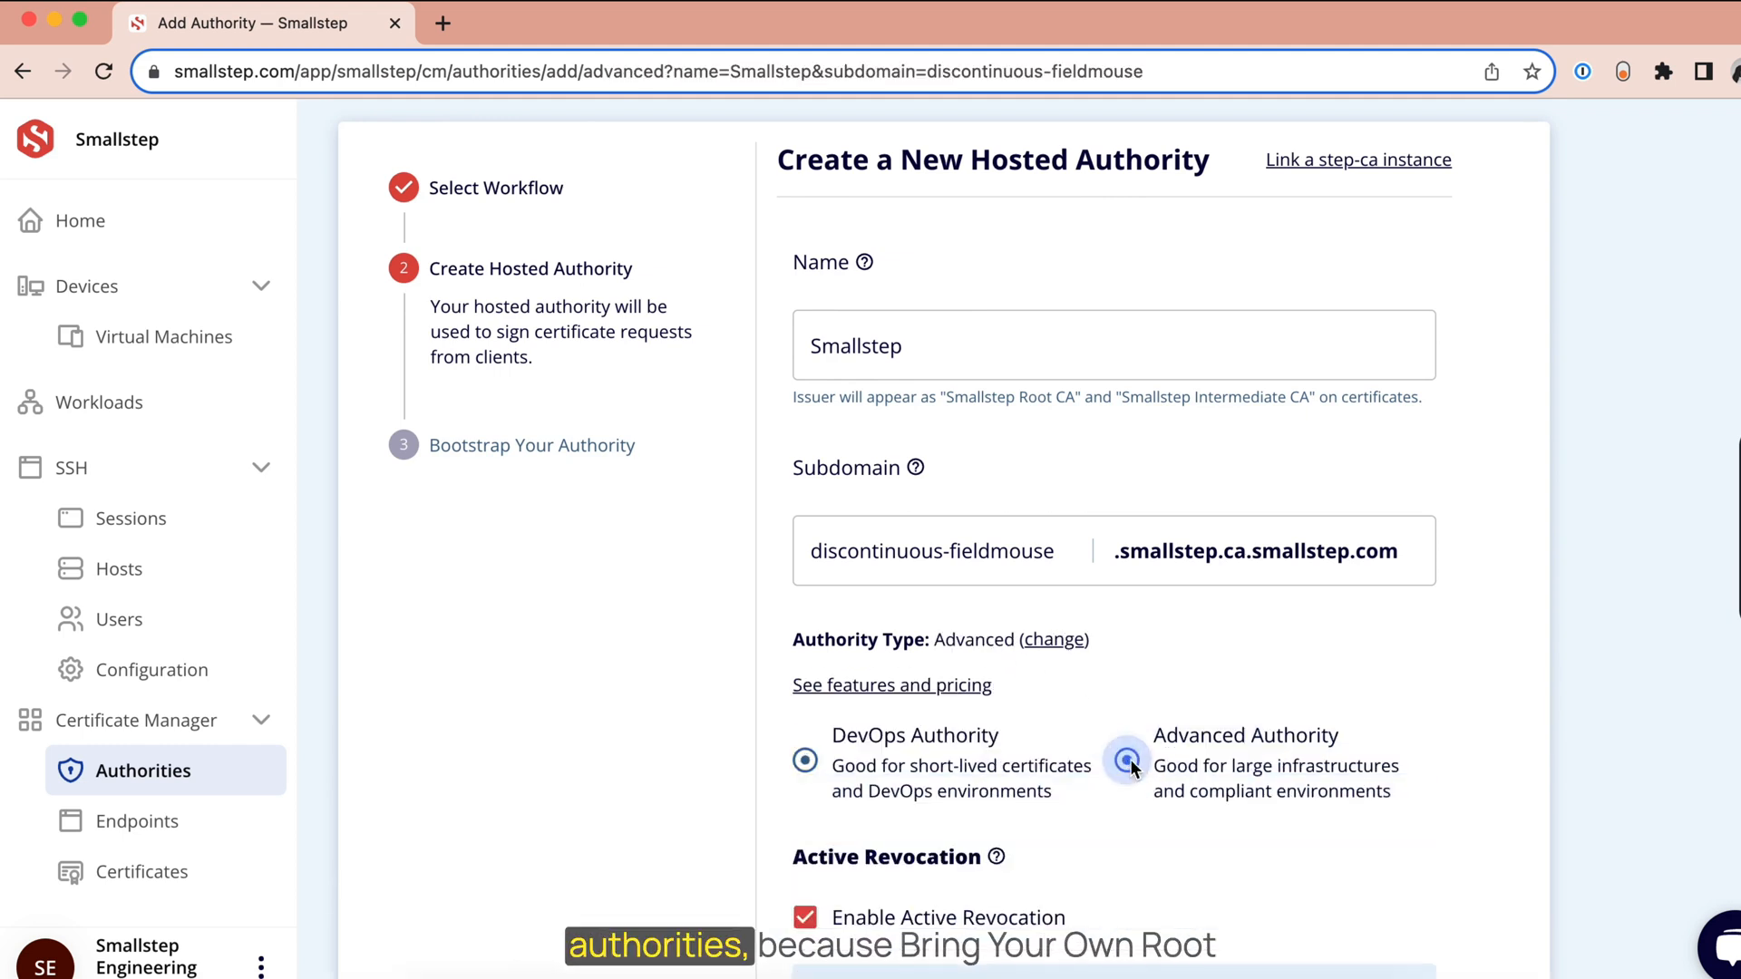
pyautogui.click(1124, 760)
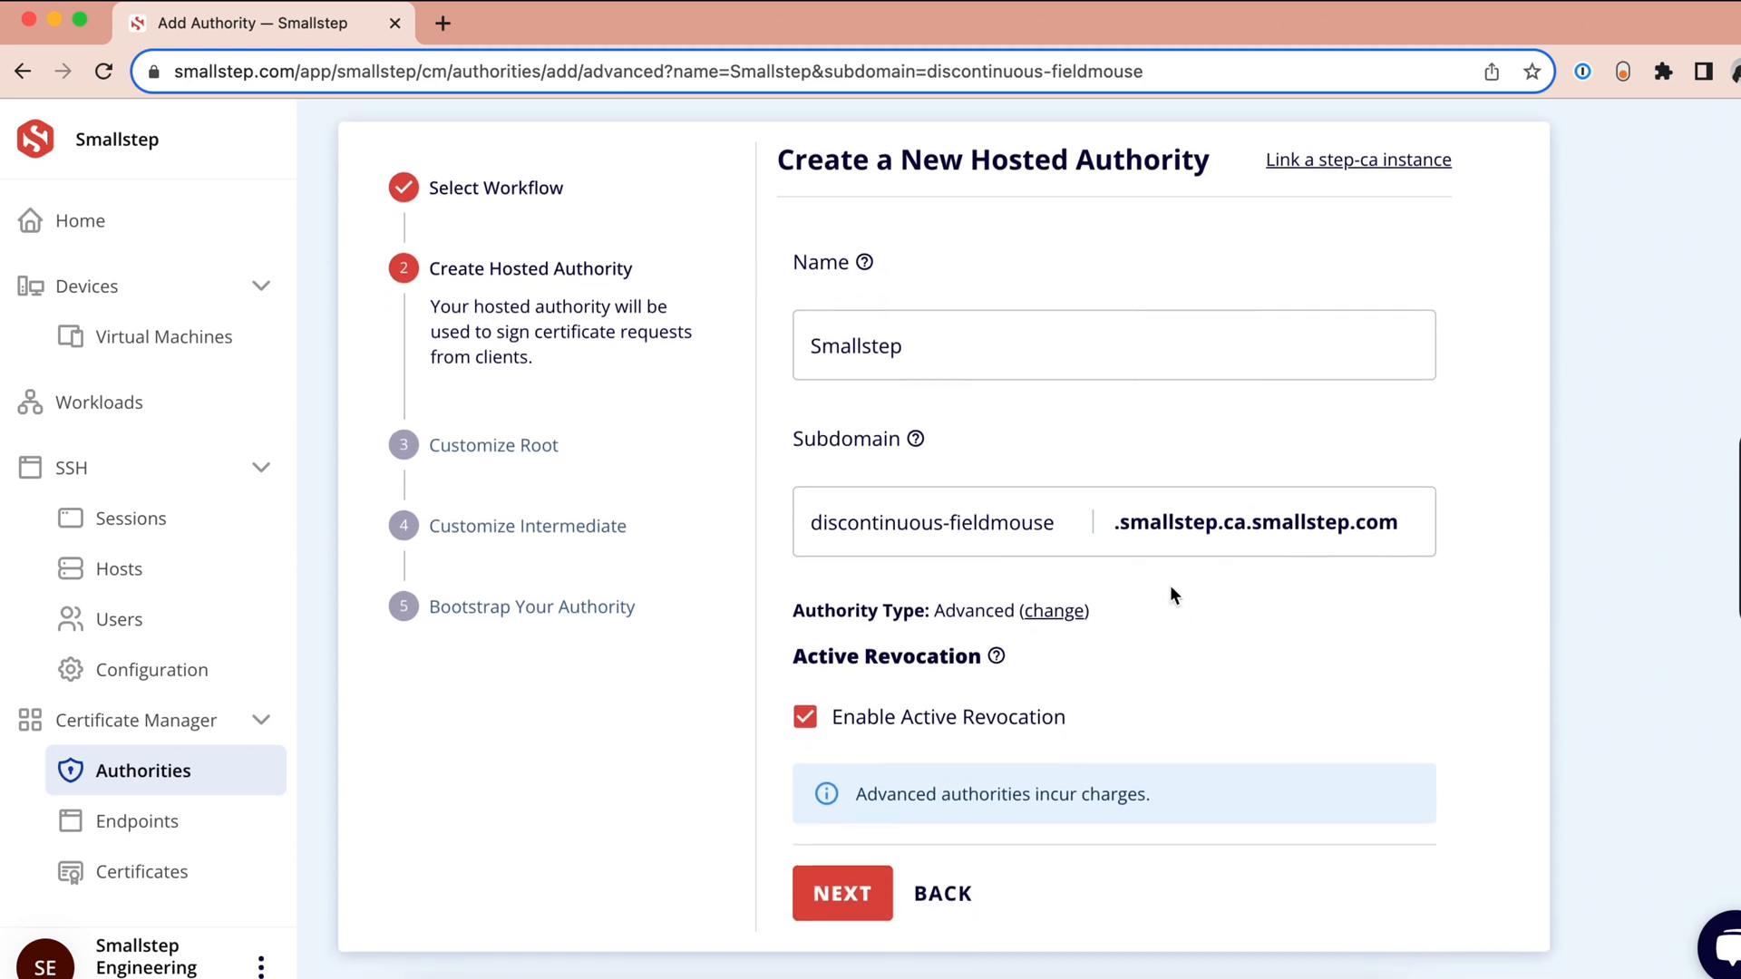
# - Name the authority 'Lindas-BYOR-demo' and continue to the root issuer step
pyautogui.click(1110, 345)
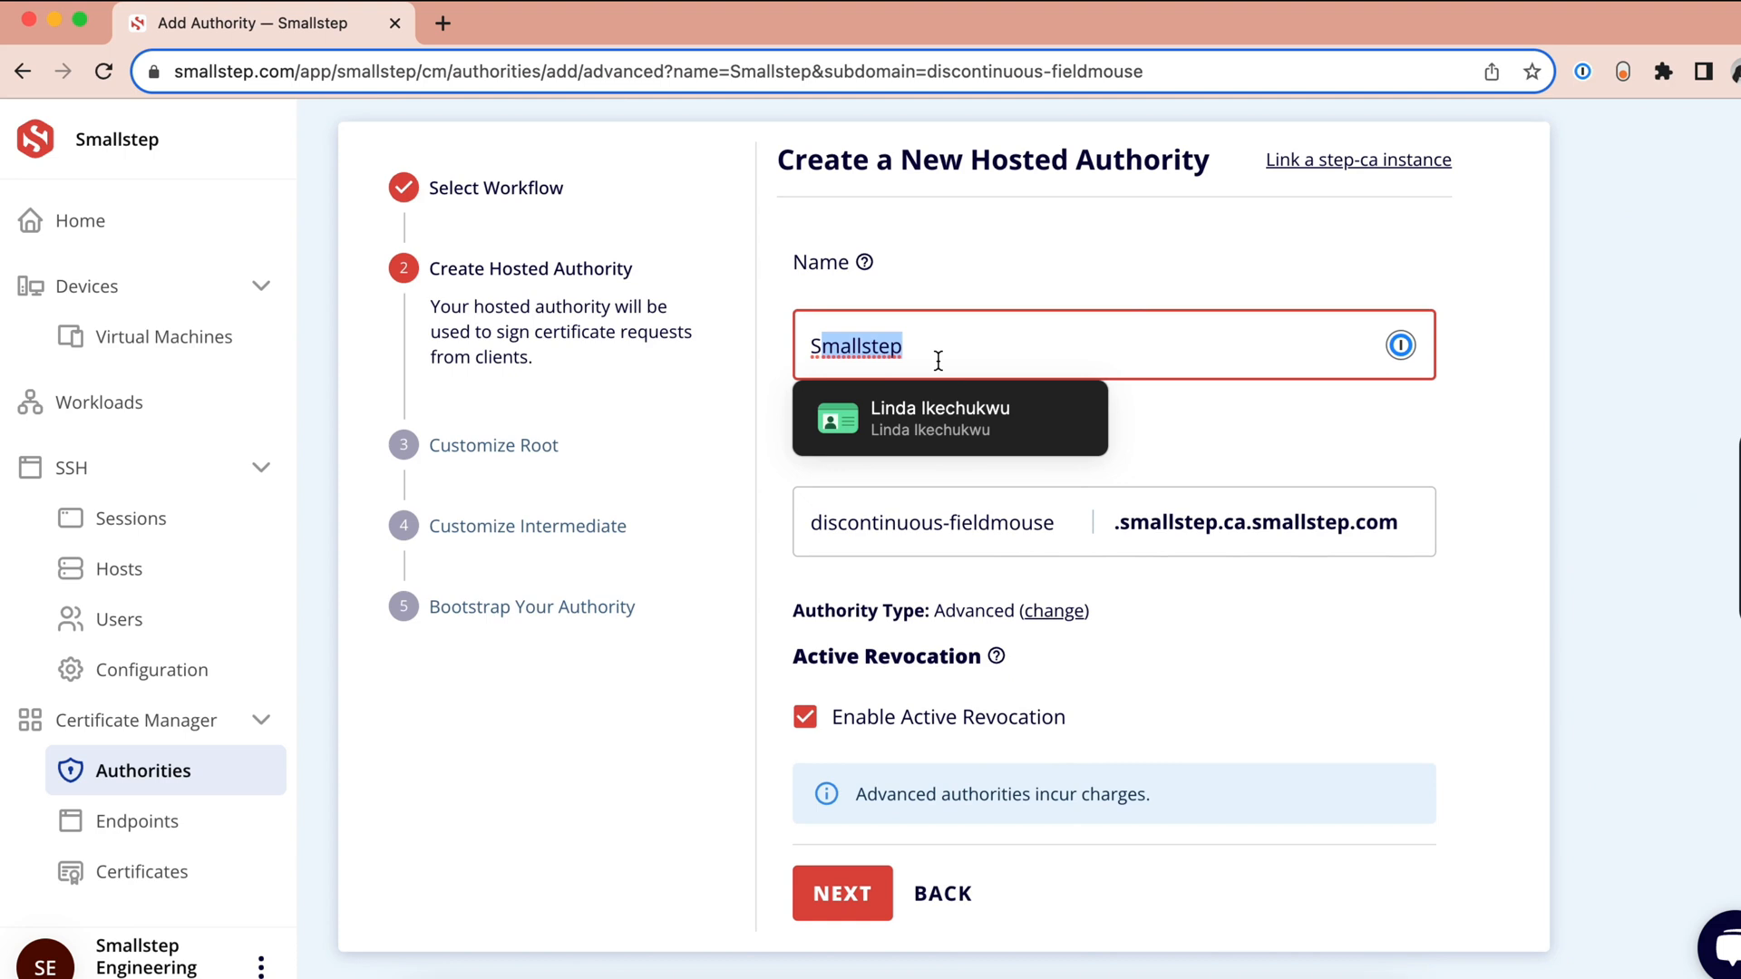
pyautogui.write('Lindas-BYOR-demo')
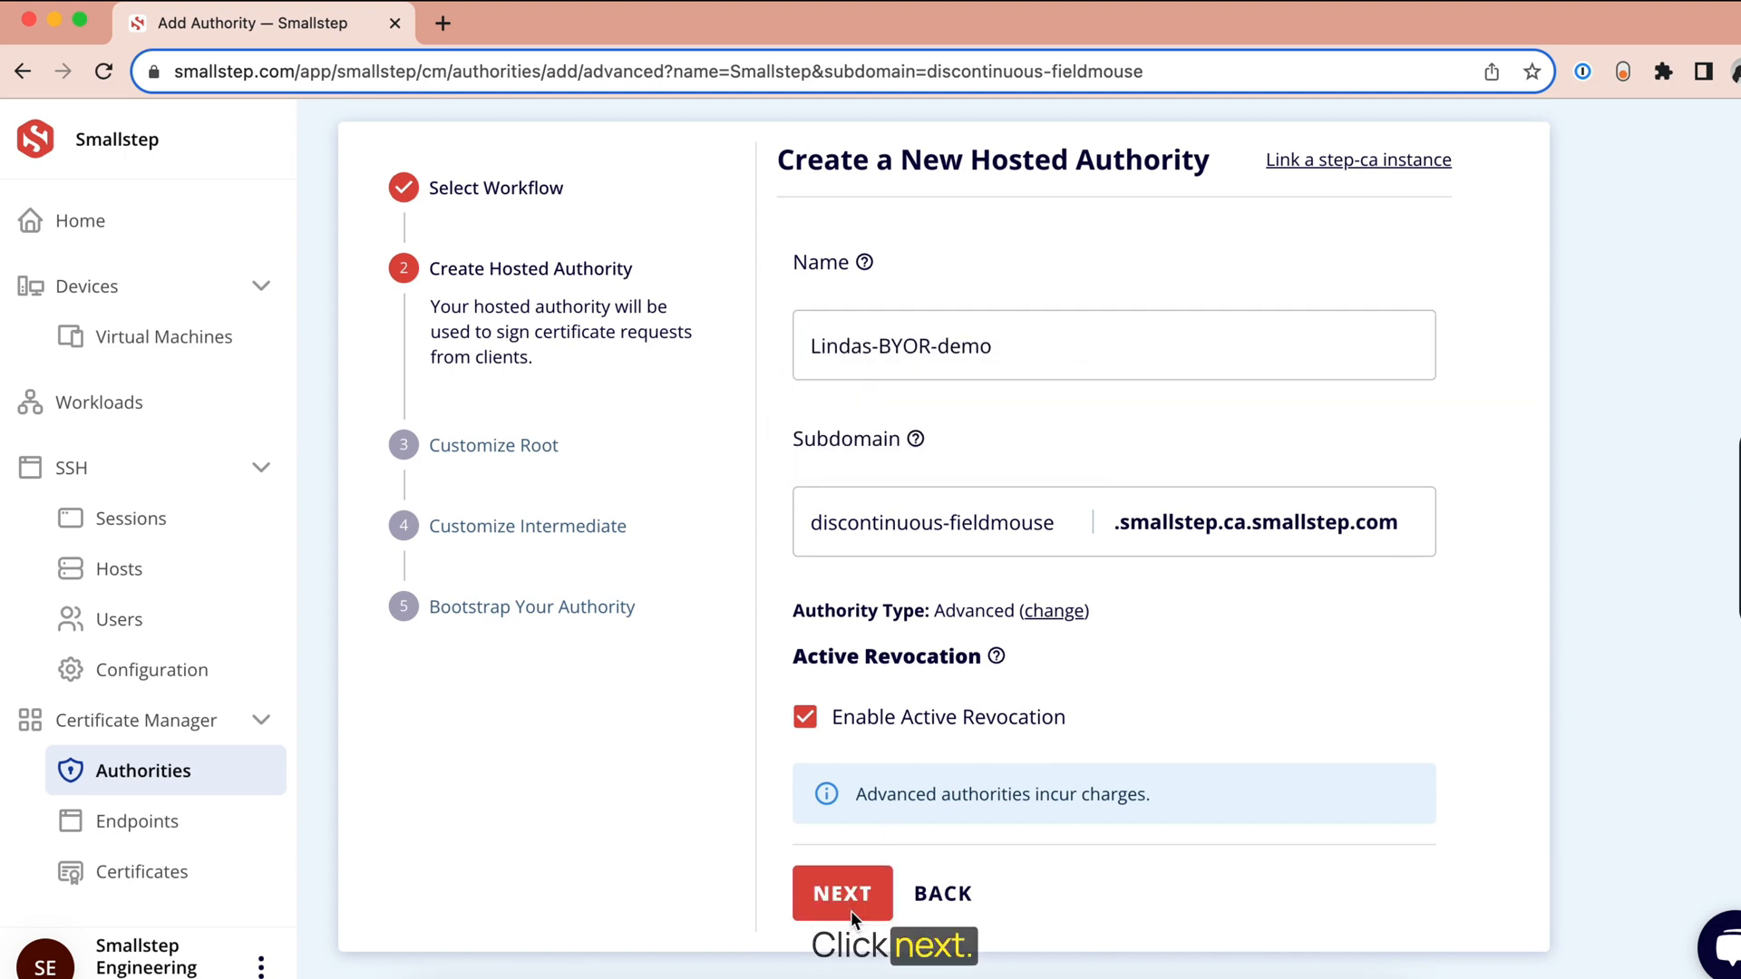
pyautogui.click(841, 892)
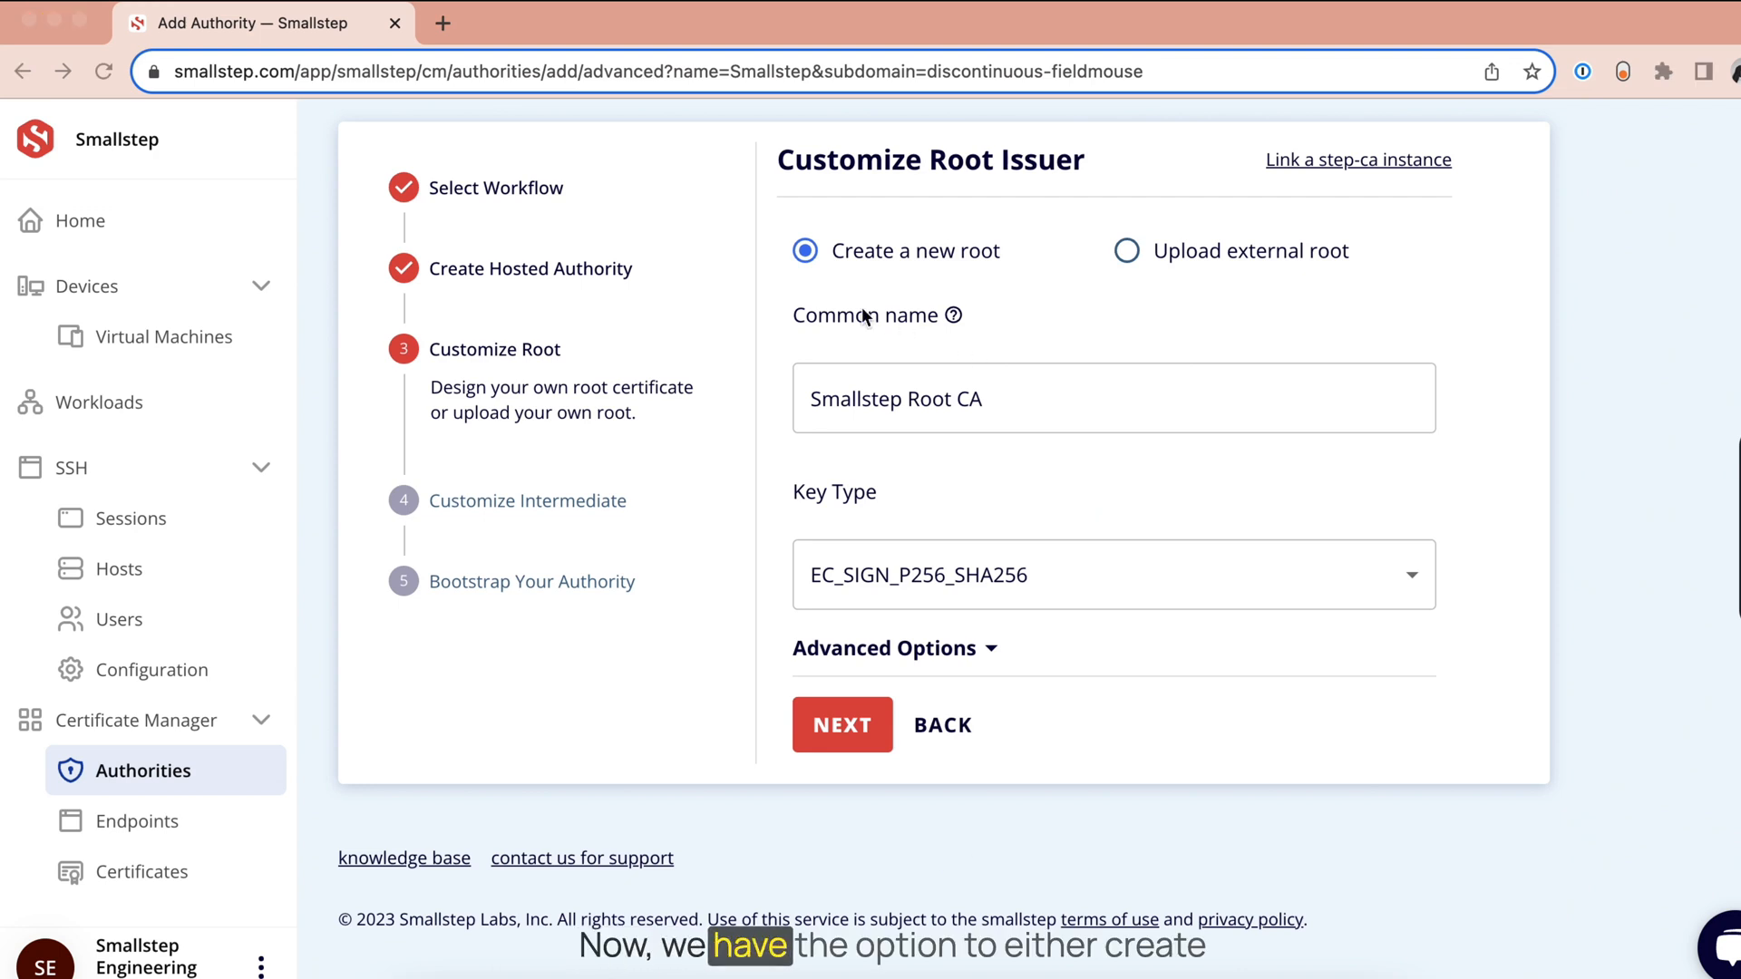
pyautogui.moveTo(1125, 265)
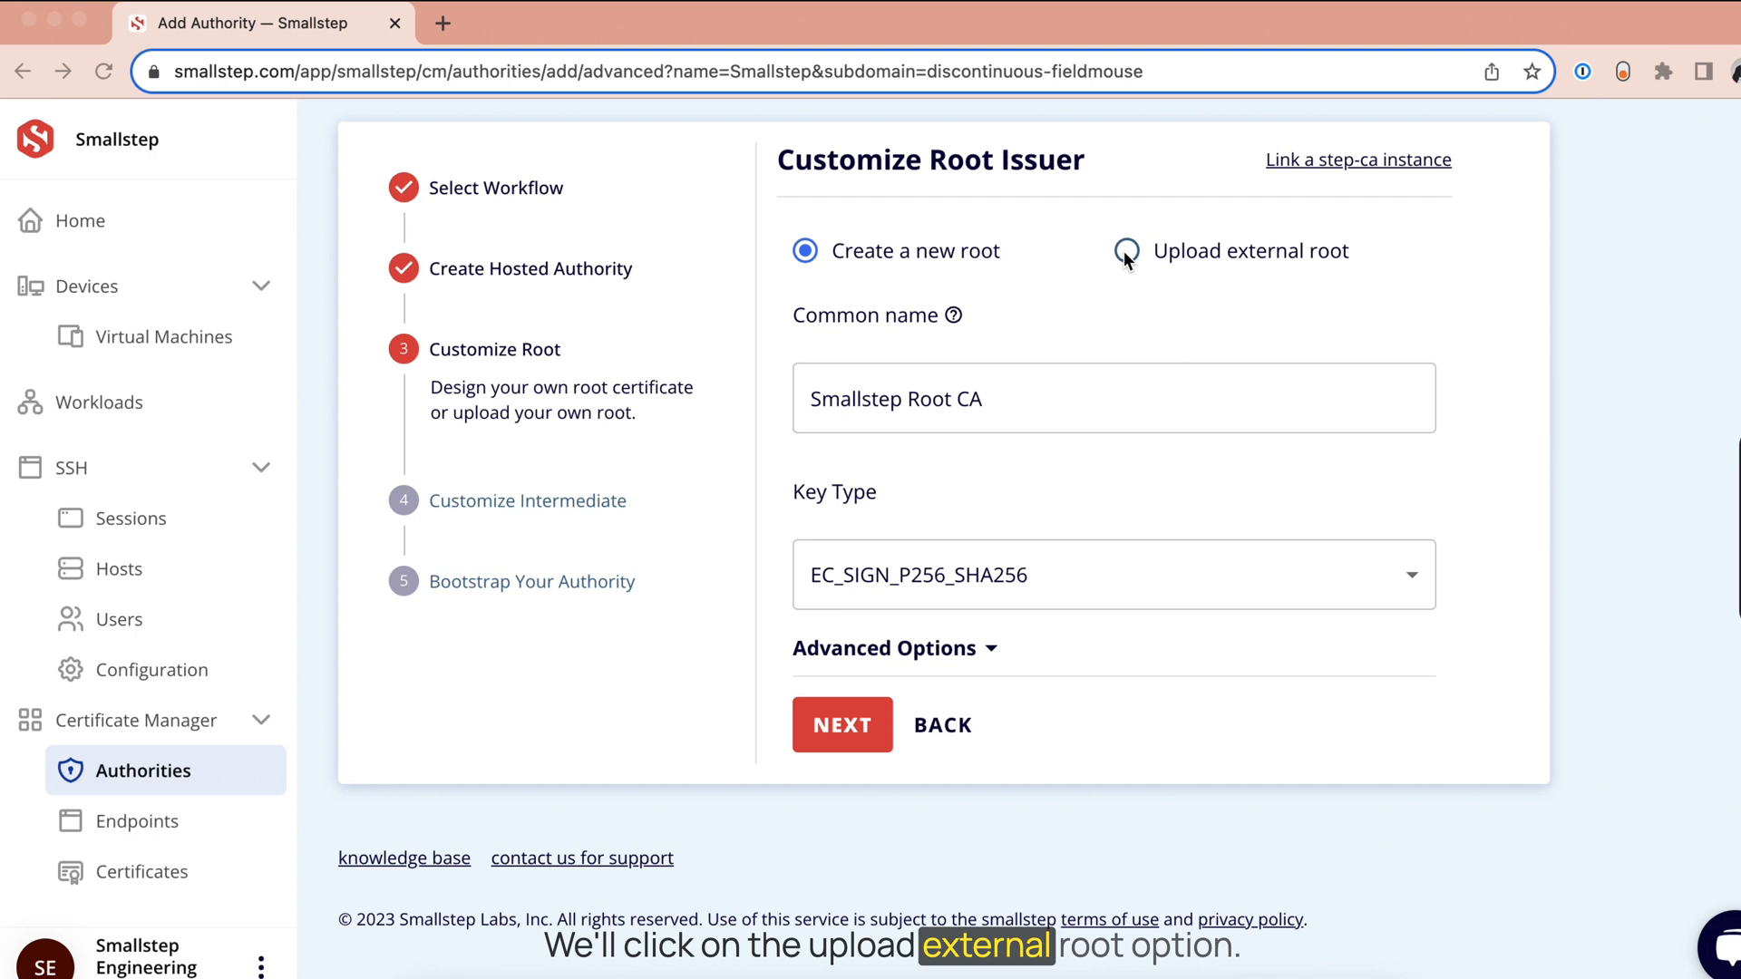
# - Upload root-ca.crt from the certs folder as the external root and continue to the intermediate step
pyautogui.click(1126, 250)
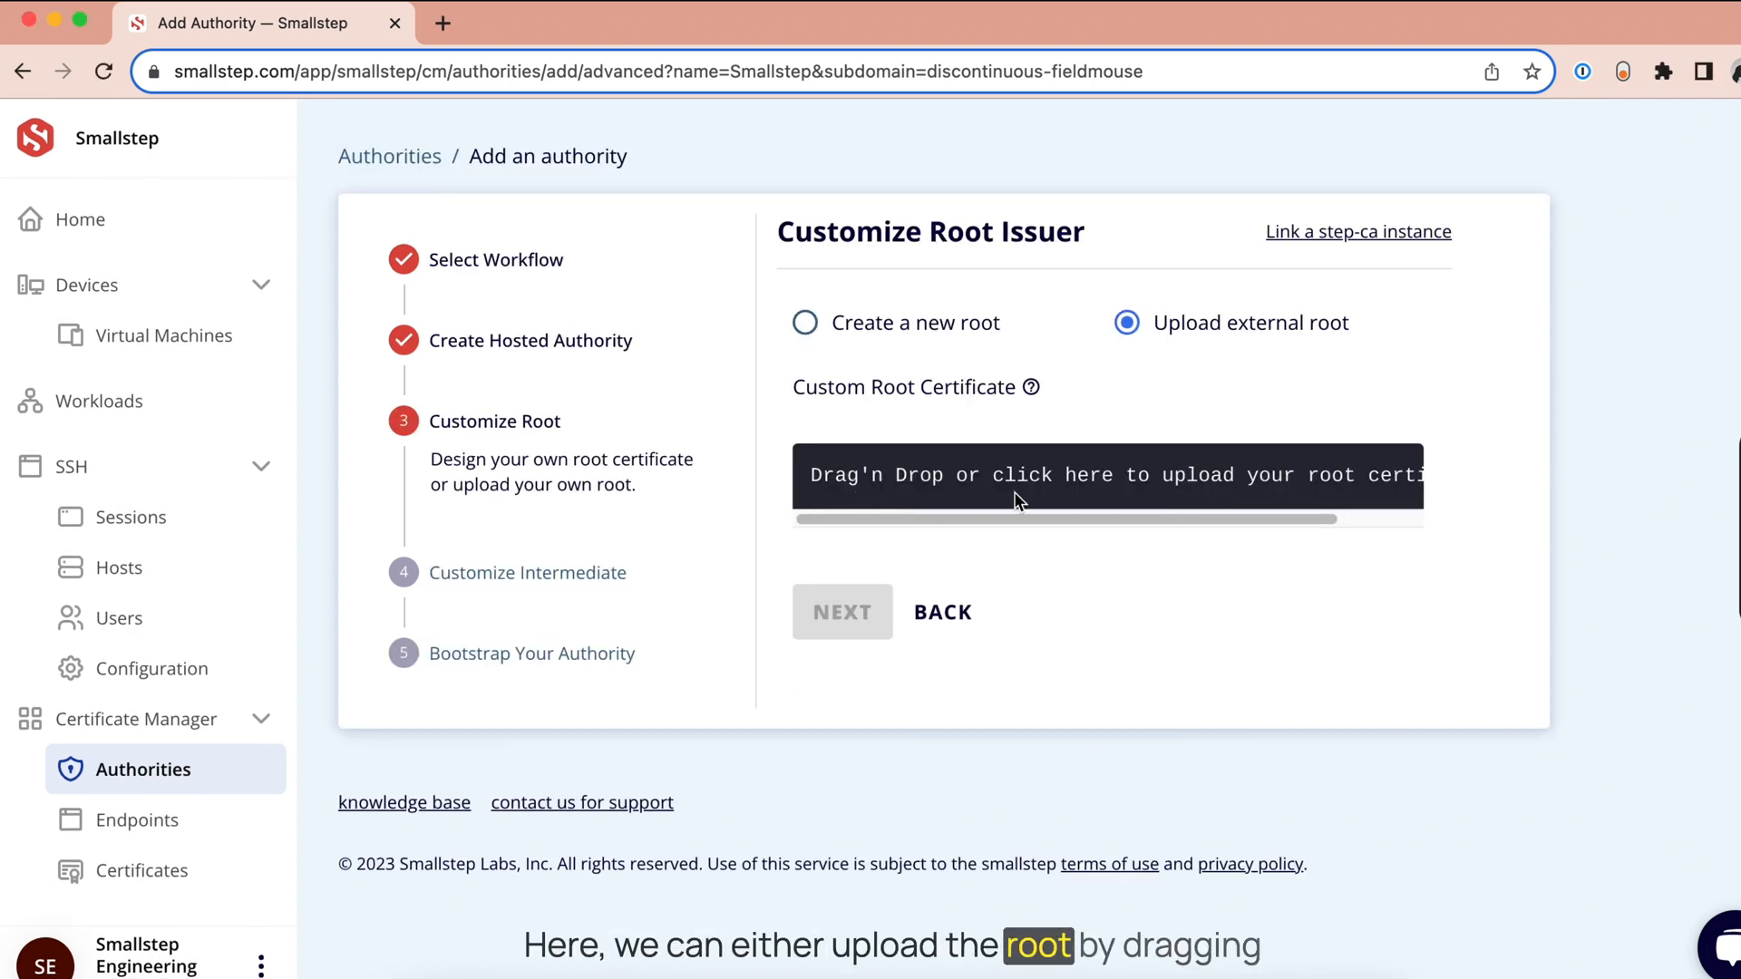
pyautogui.moveTo(937, 506)
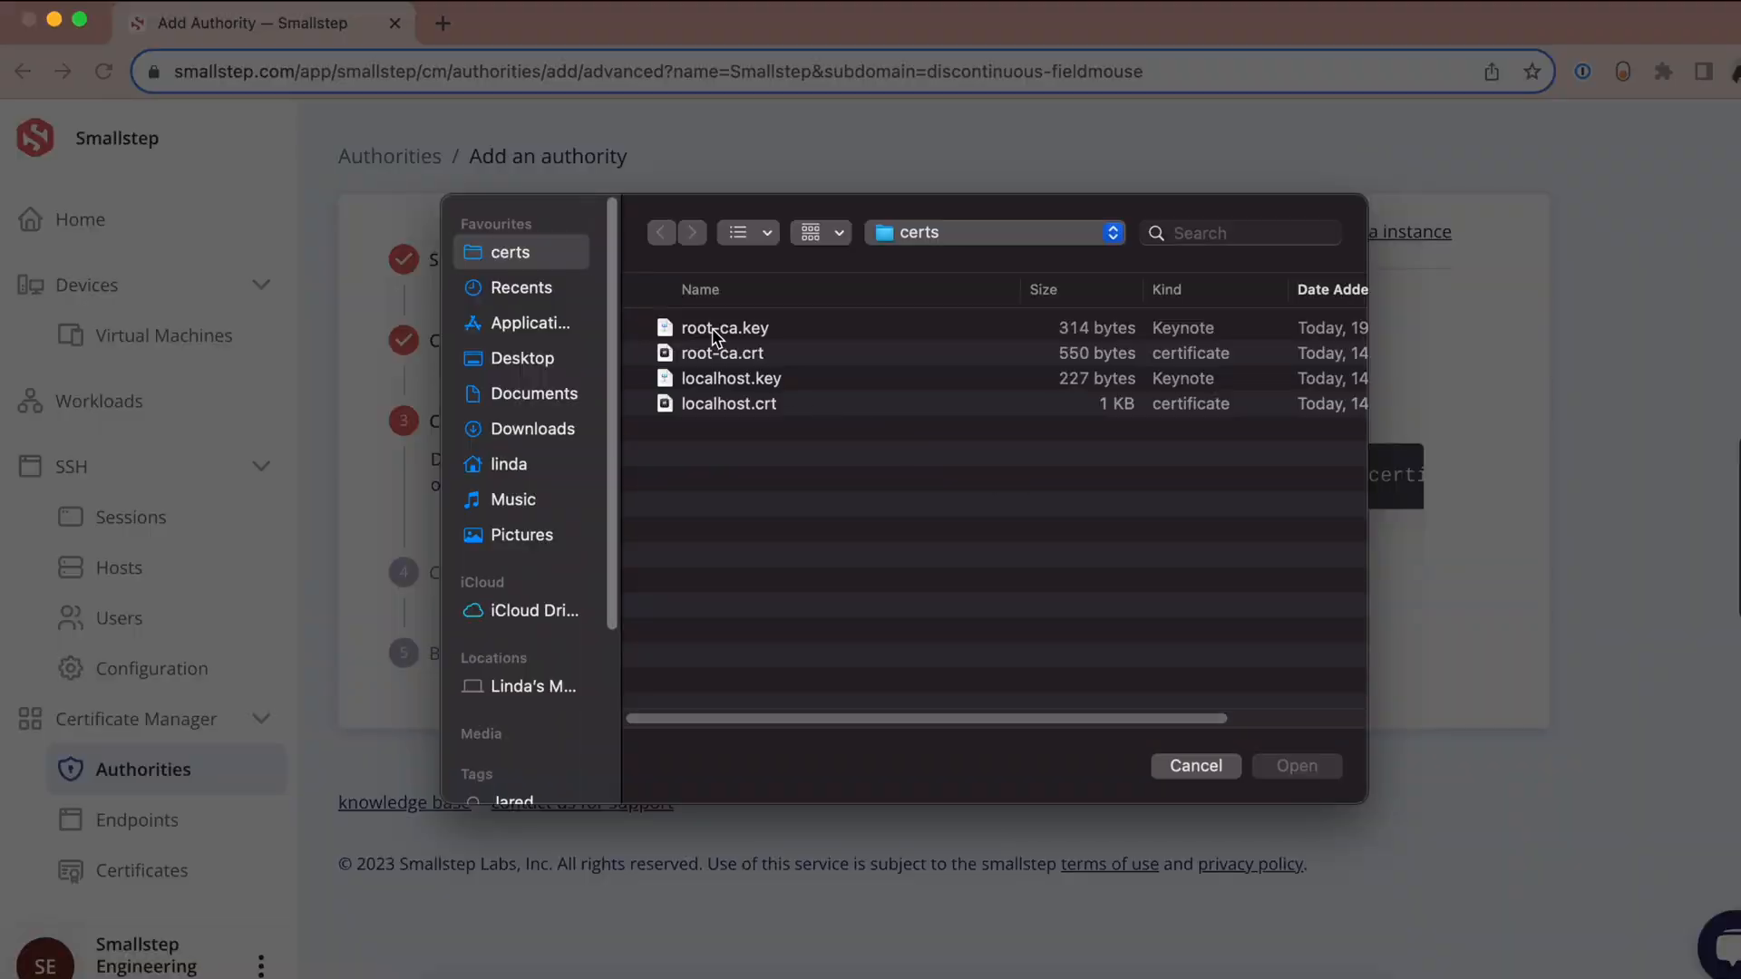
pyautogui.click(722, 353)
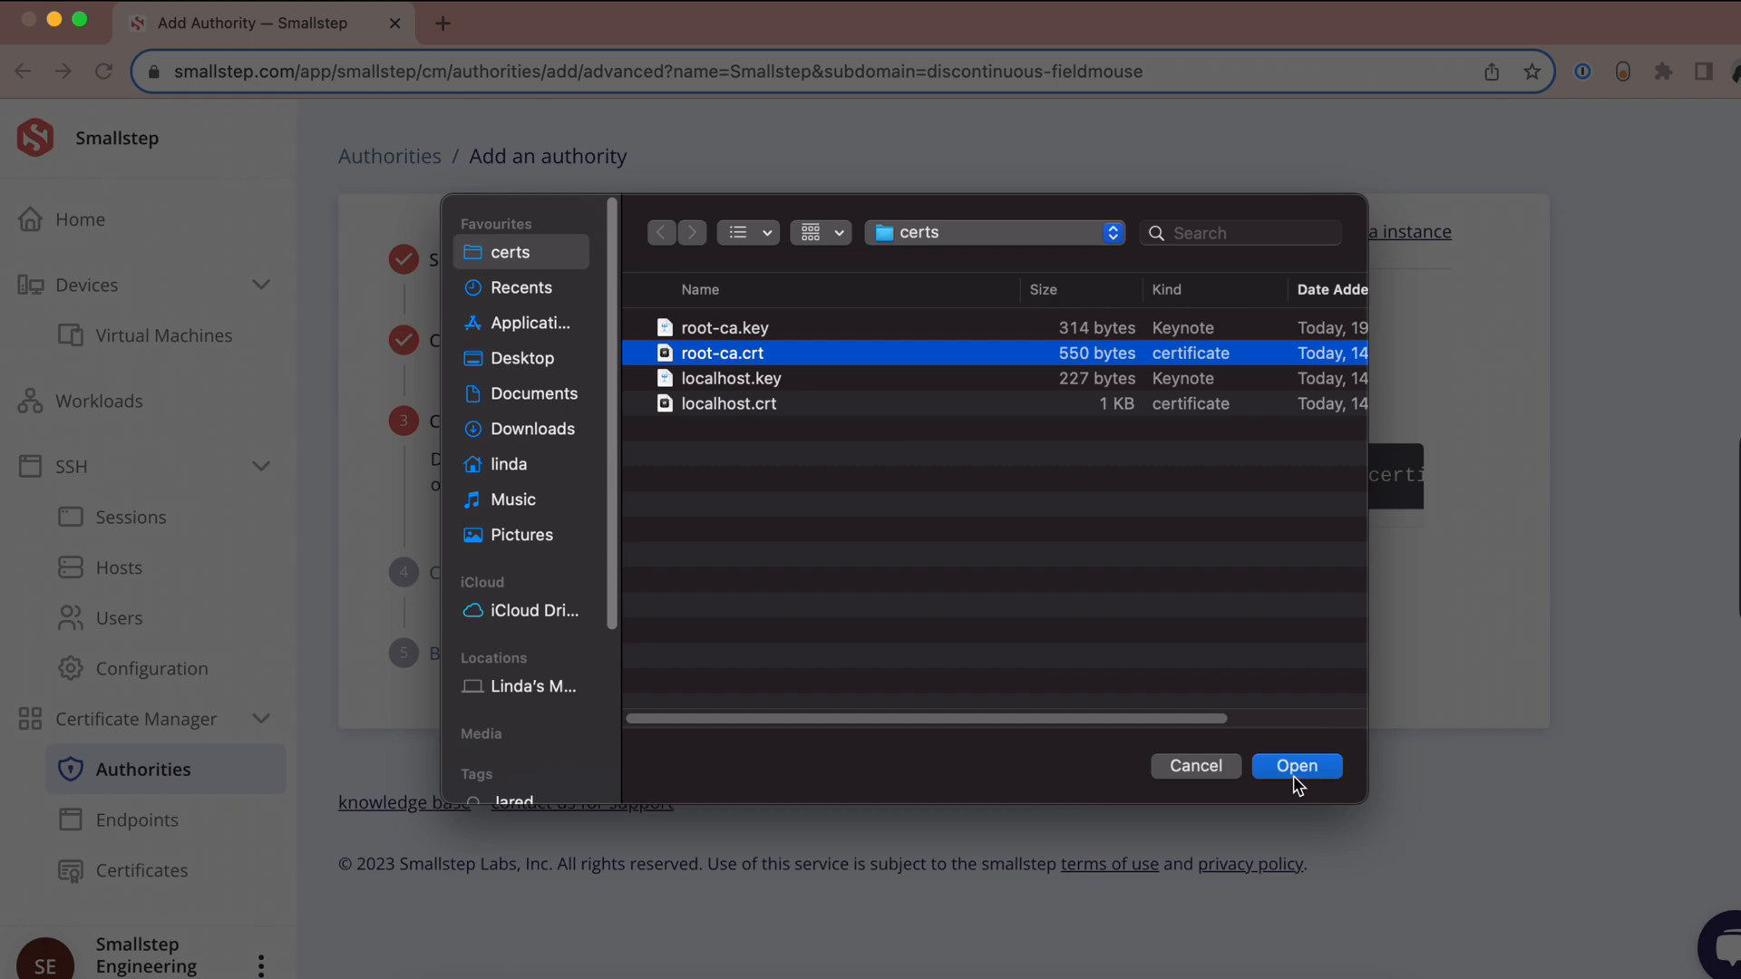
pyautogui.click(1295, 765)
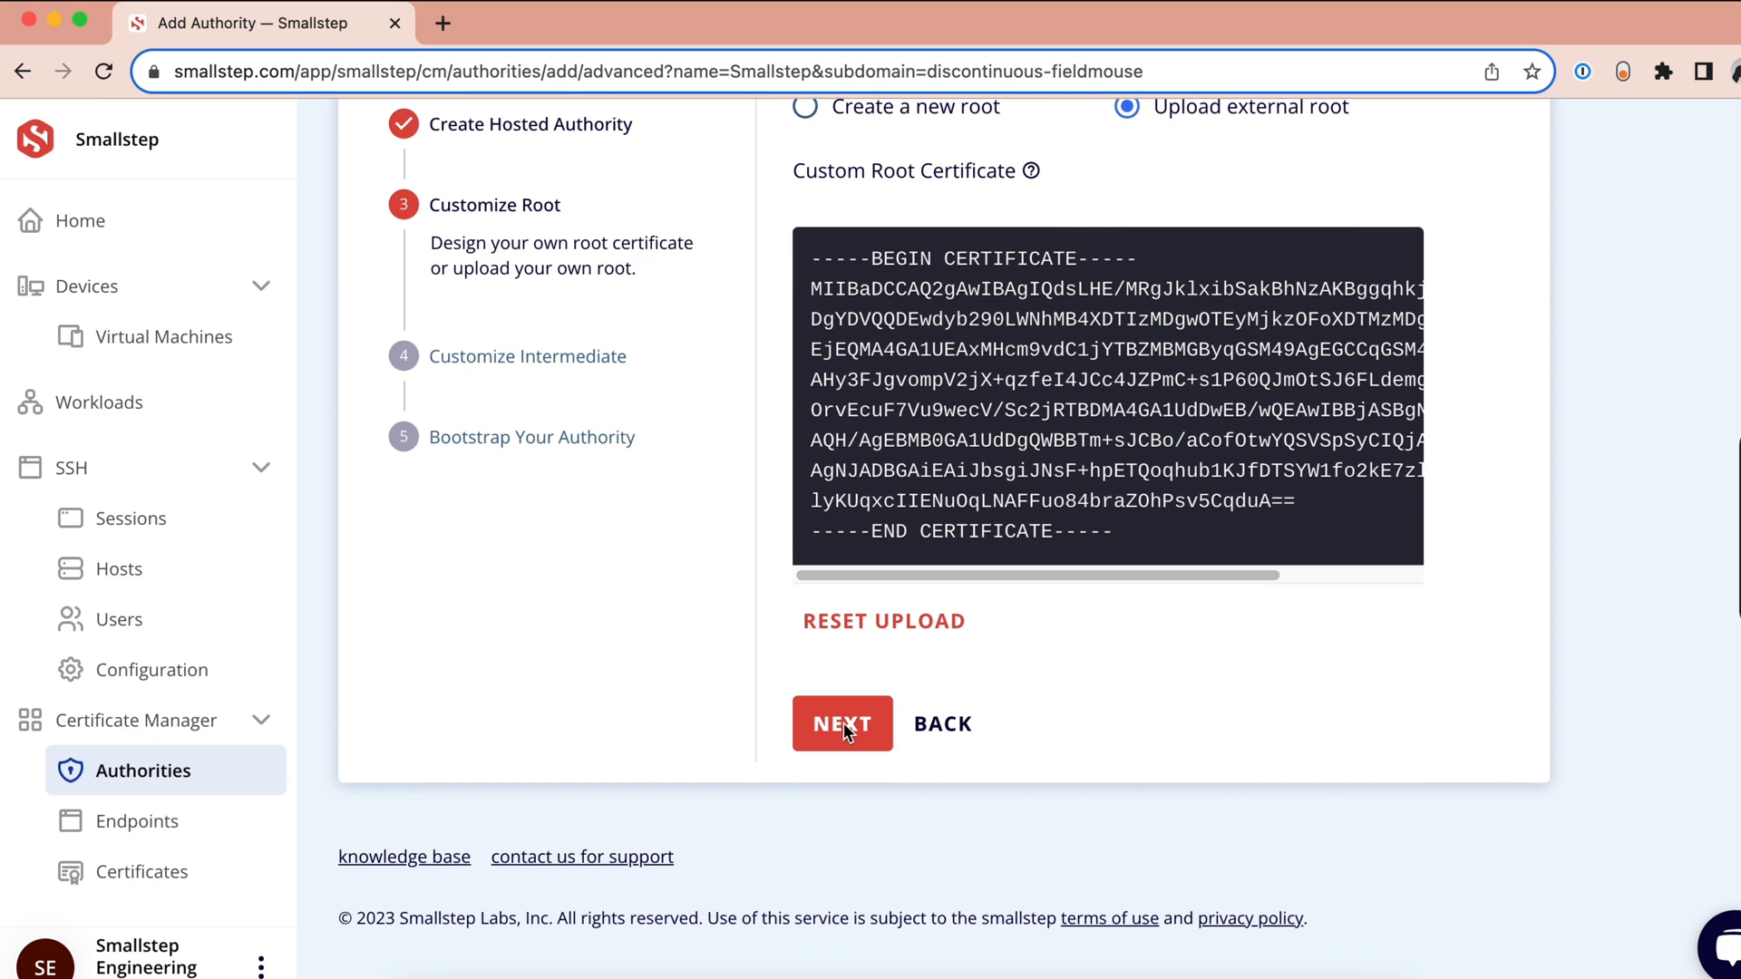
pyautogui.click(841, 723)
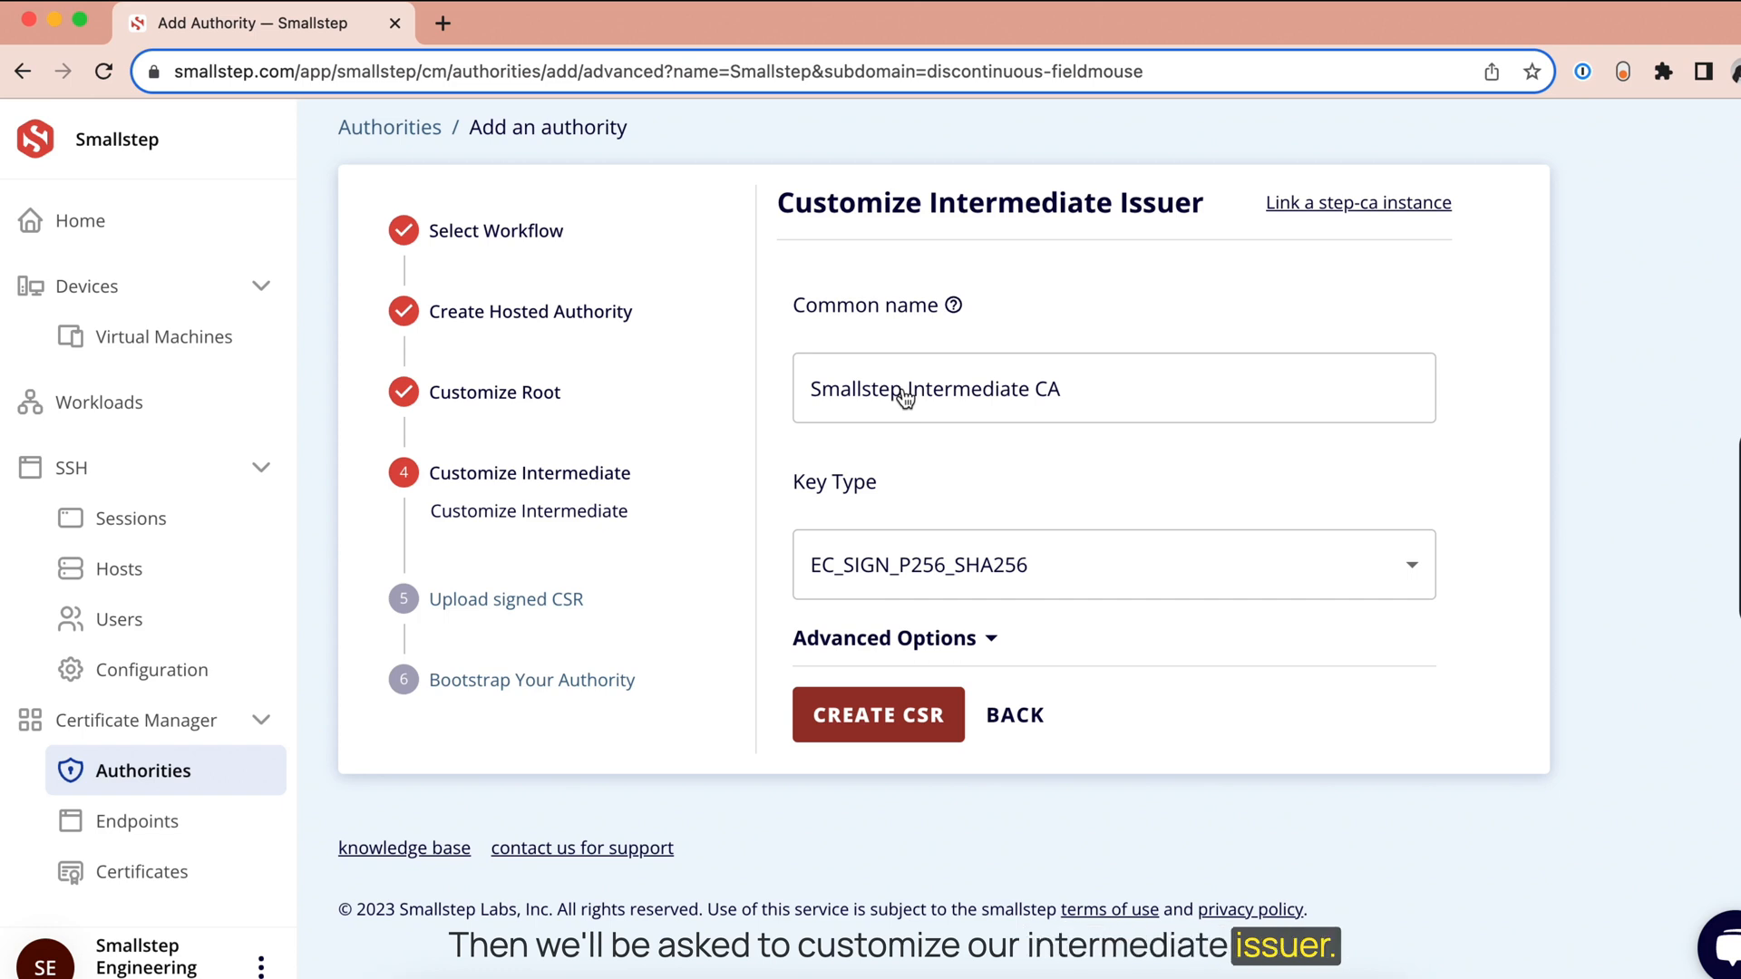
# - Set the Common name to 'Lindas-BYOR-demo Intermediate CA', review Advanced Options, and create the CSR
pyautogui.doubleClick(854, 388)
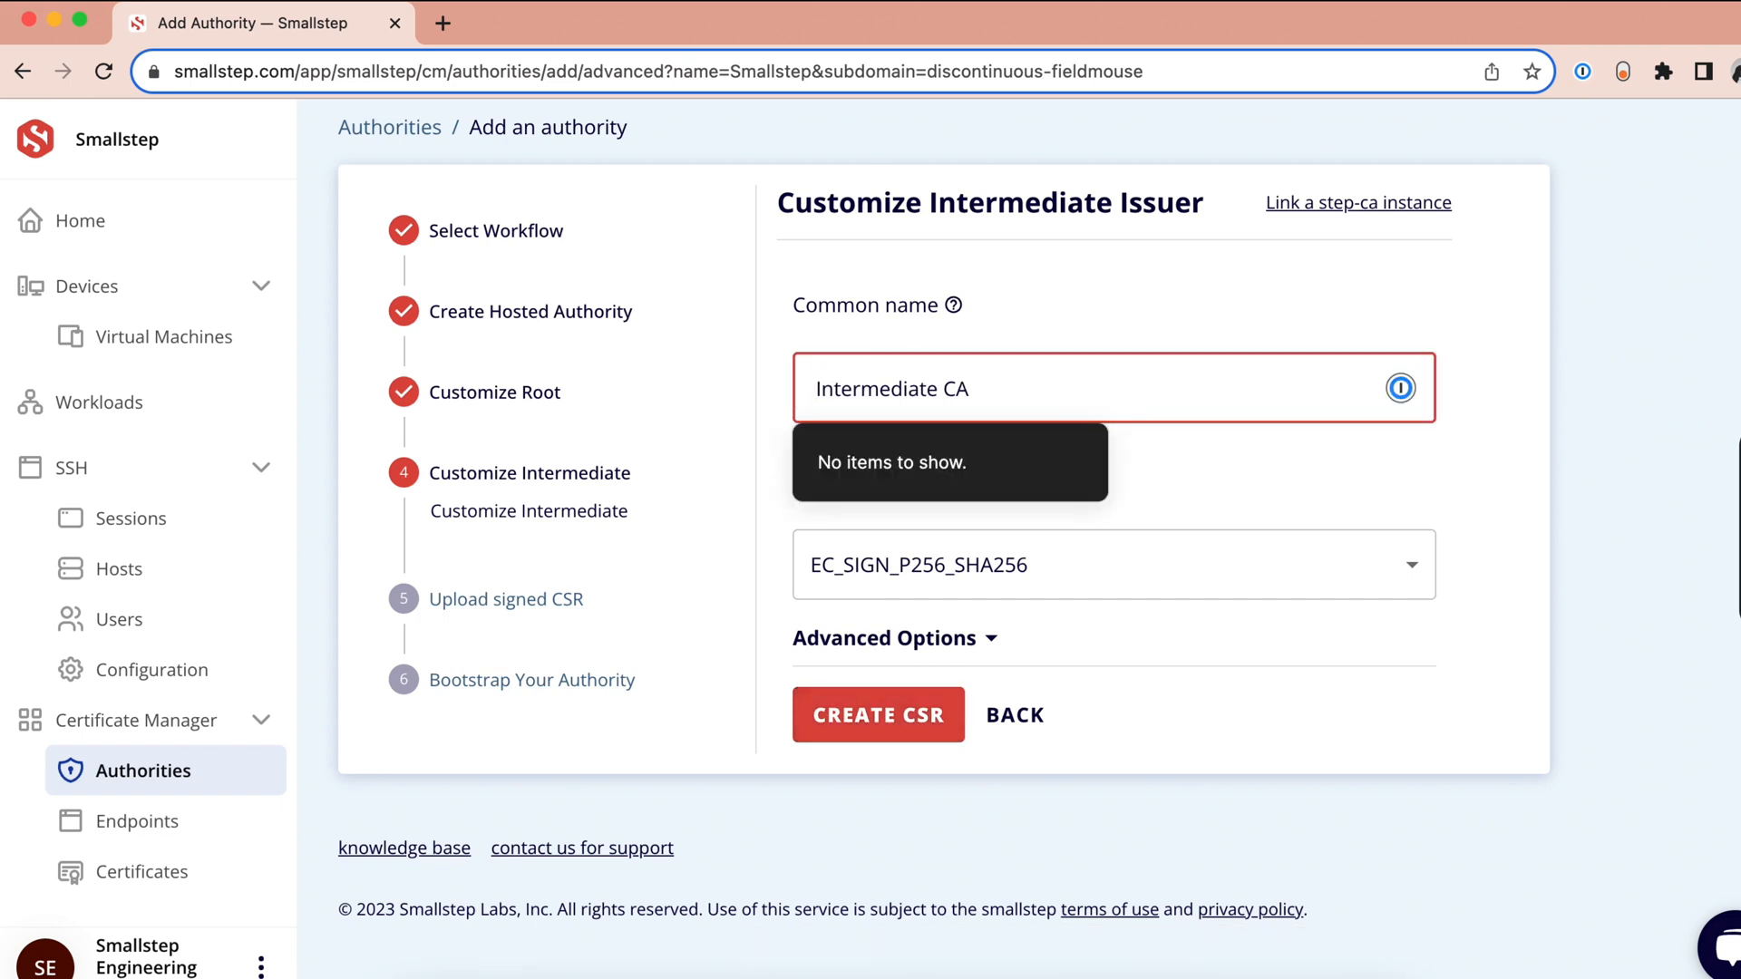
pyautogui.click(894, 637)
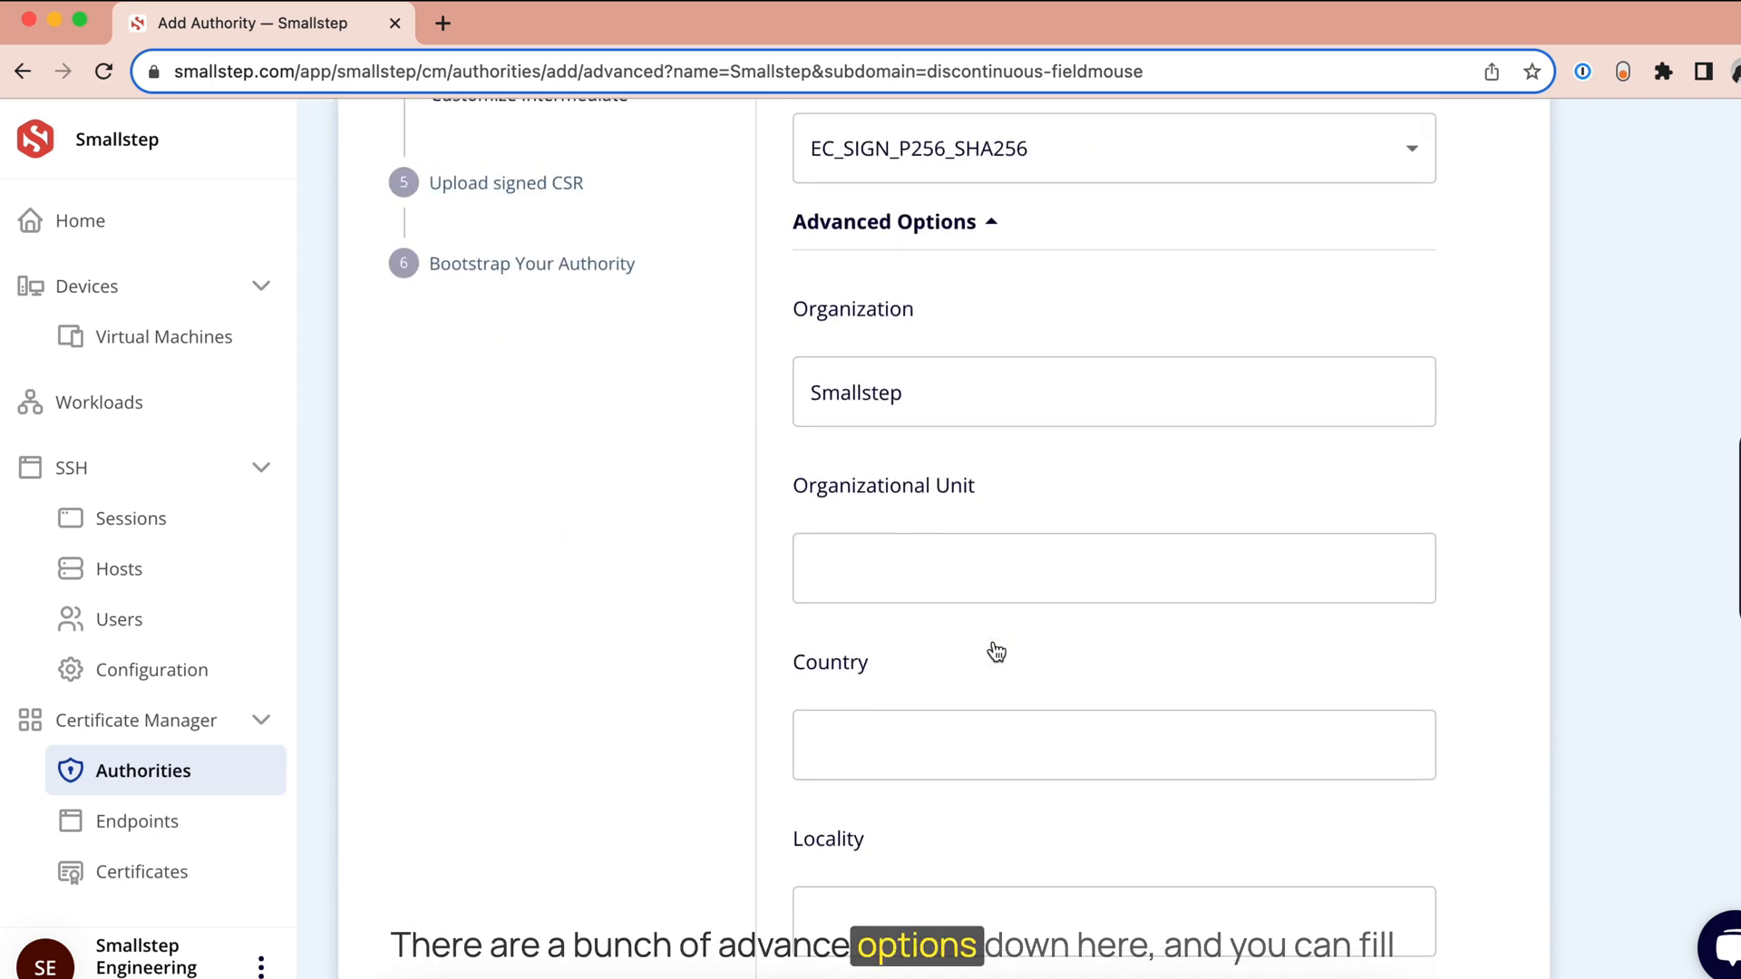
pyautogui.scroll(-3)
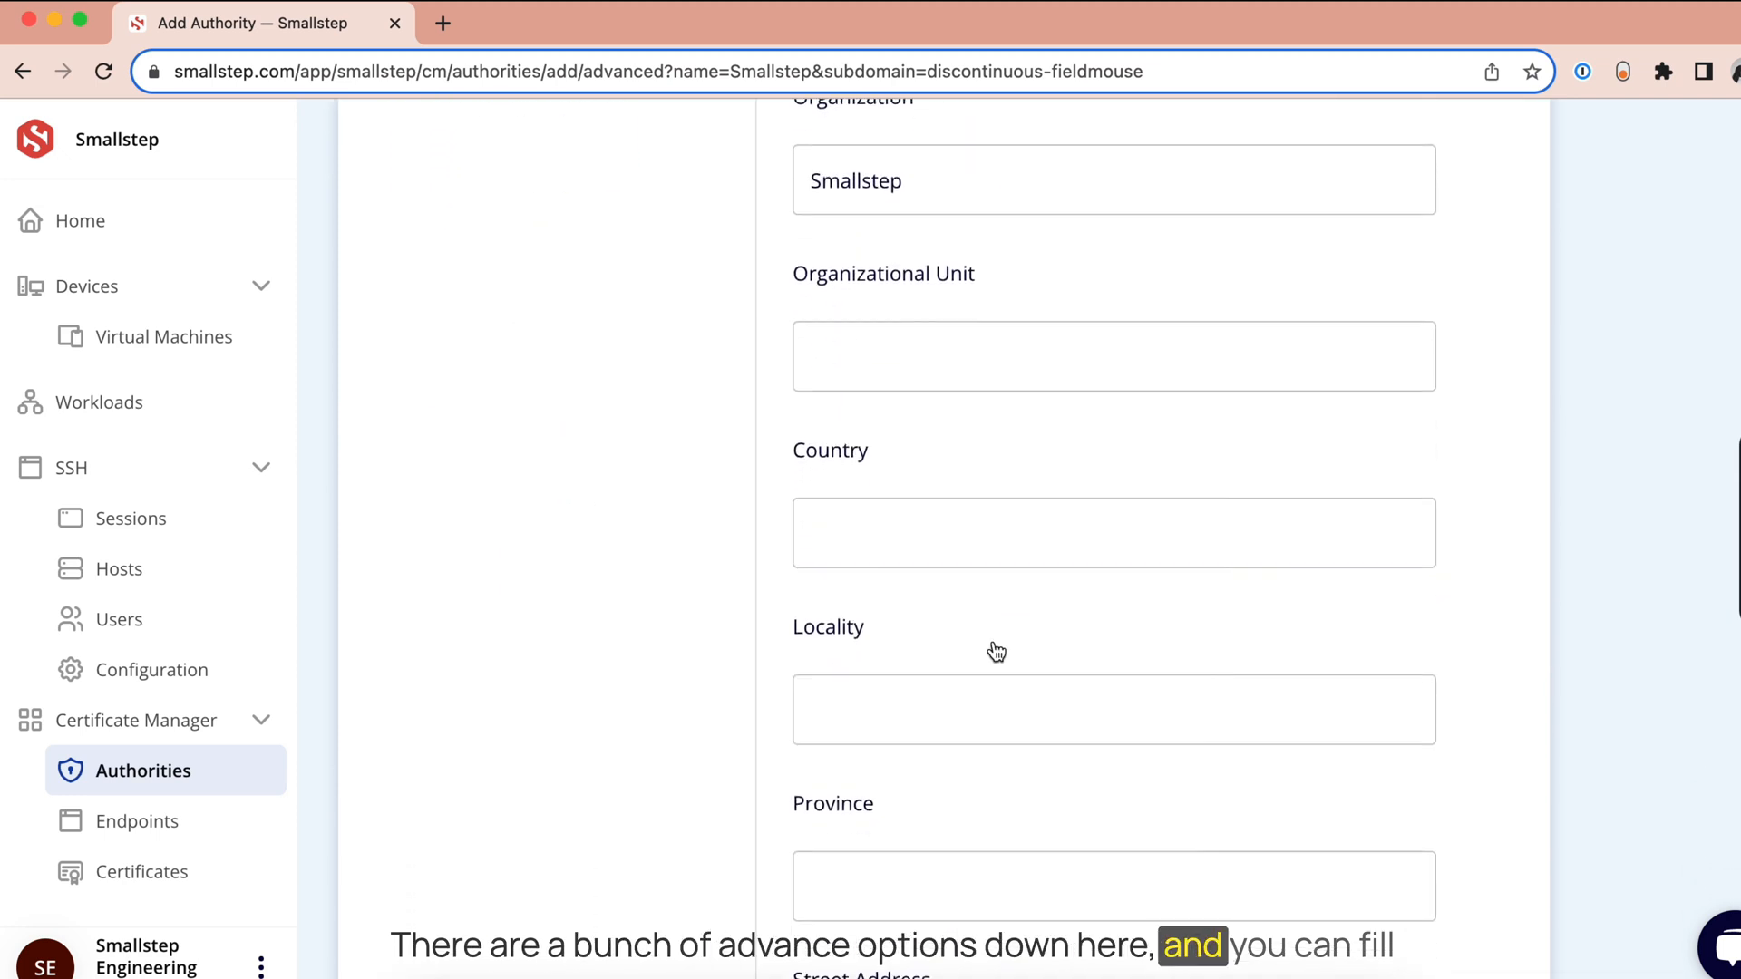
pyautogui.scroll(-3)
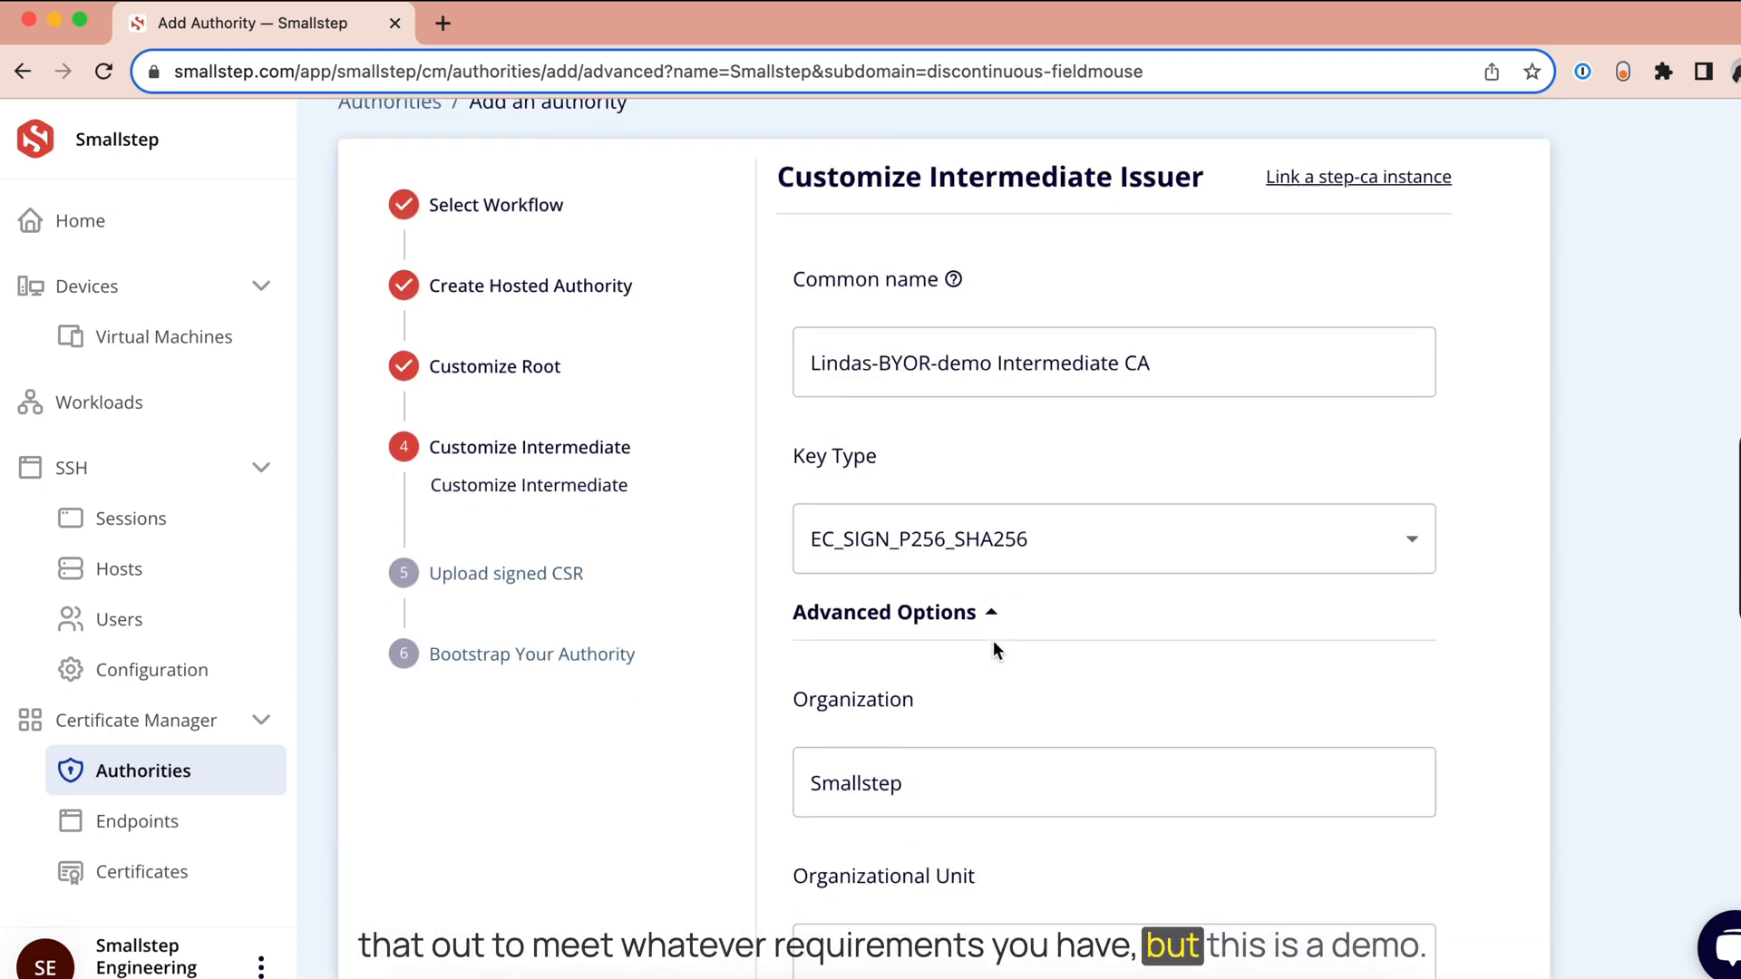
pyautogui.click(894, 611)
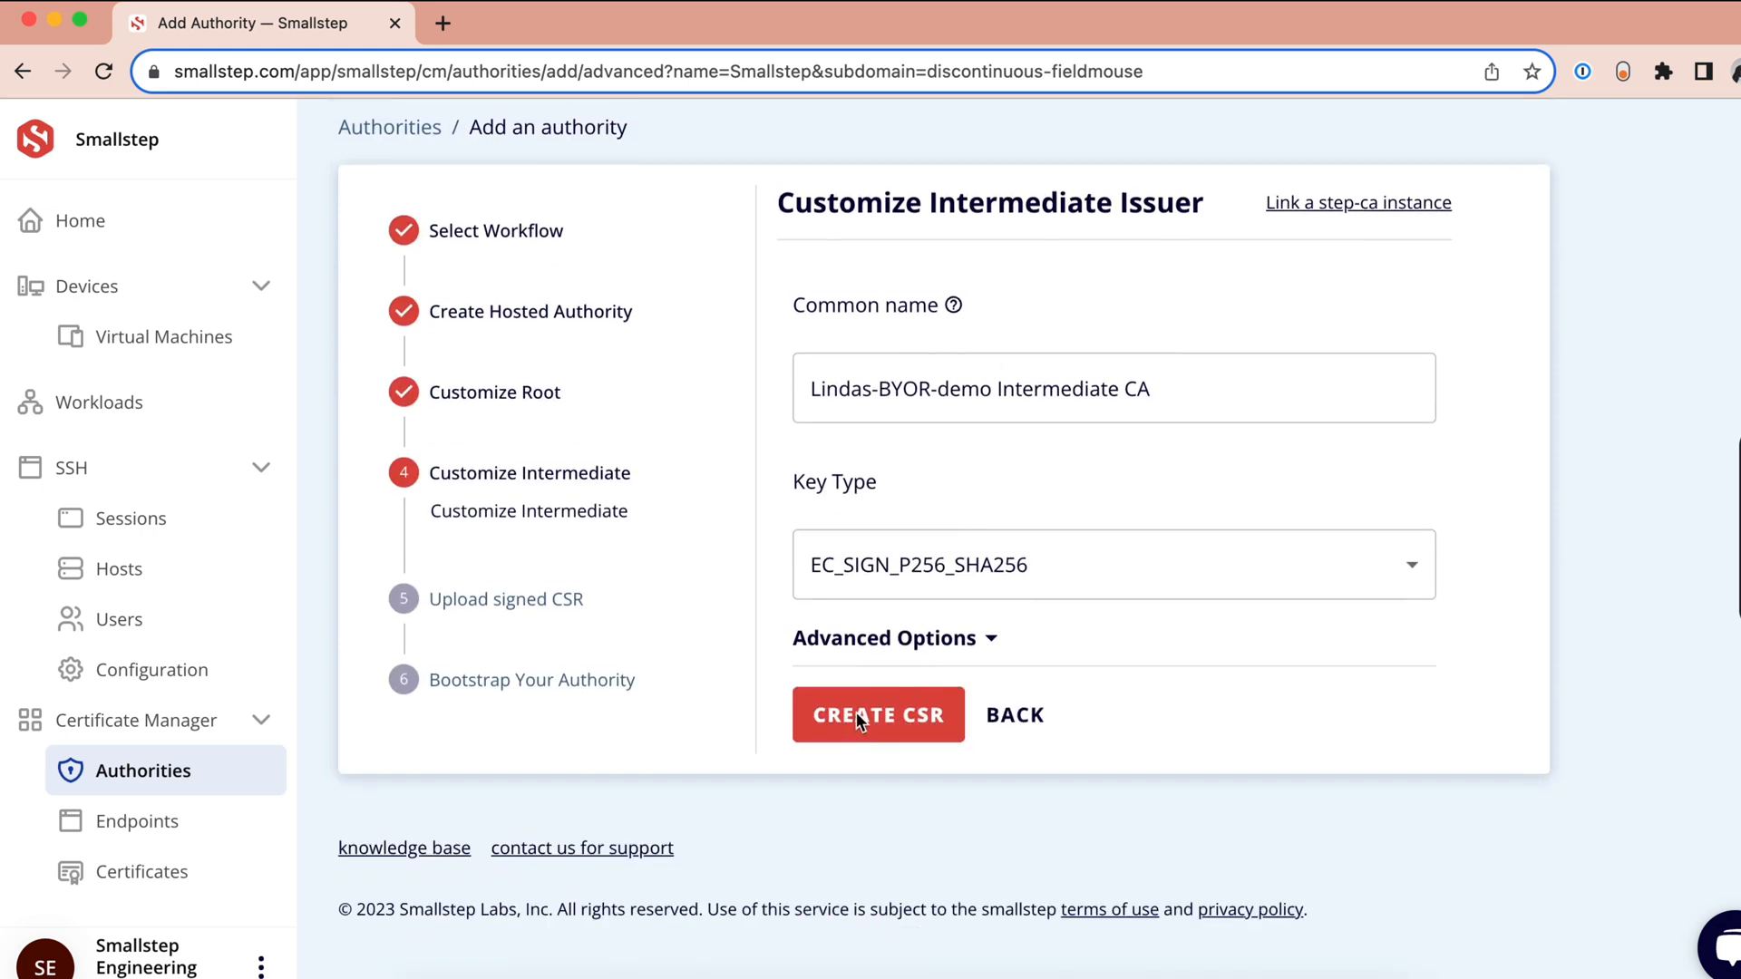
pyautogui.click(877, 715)
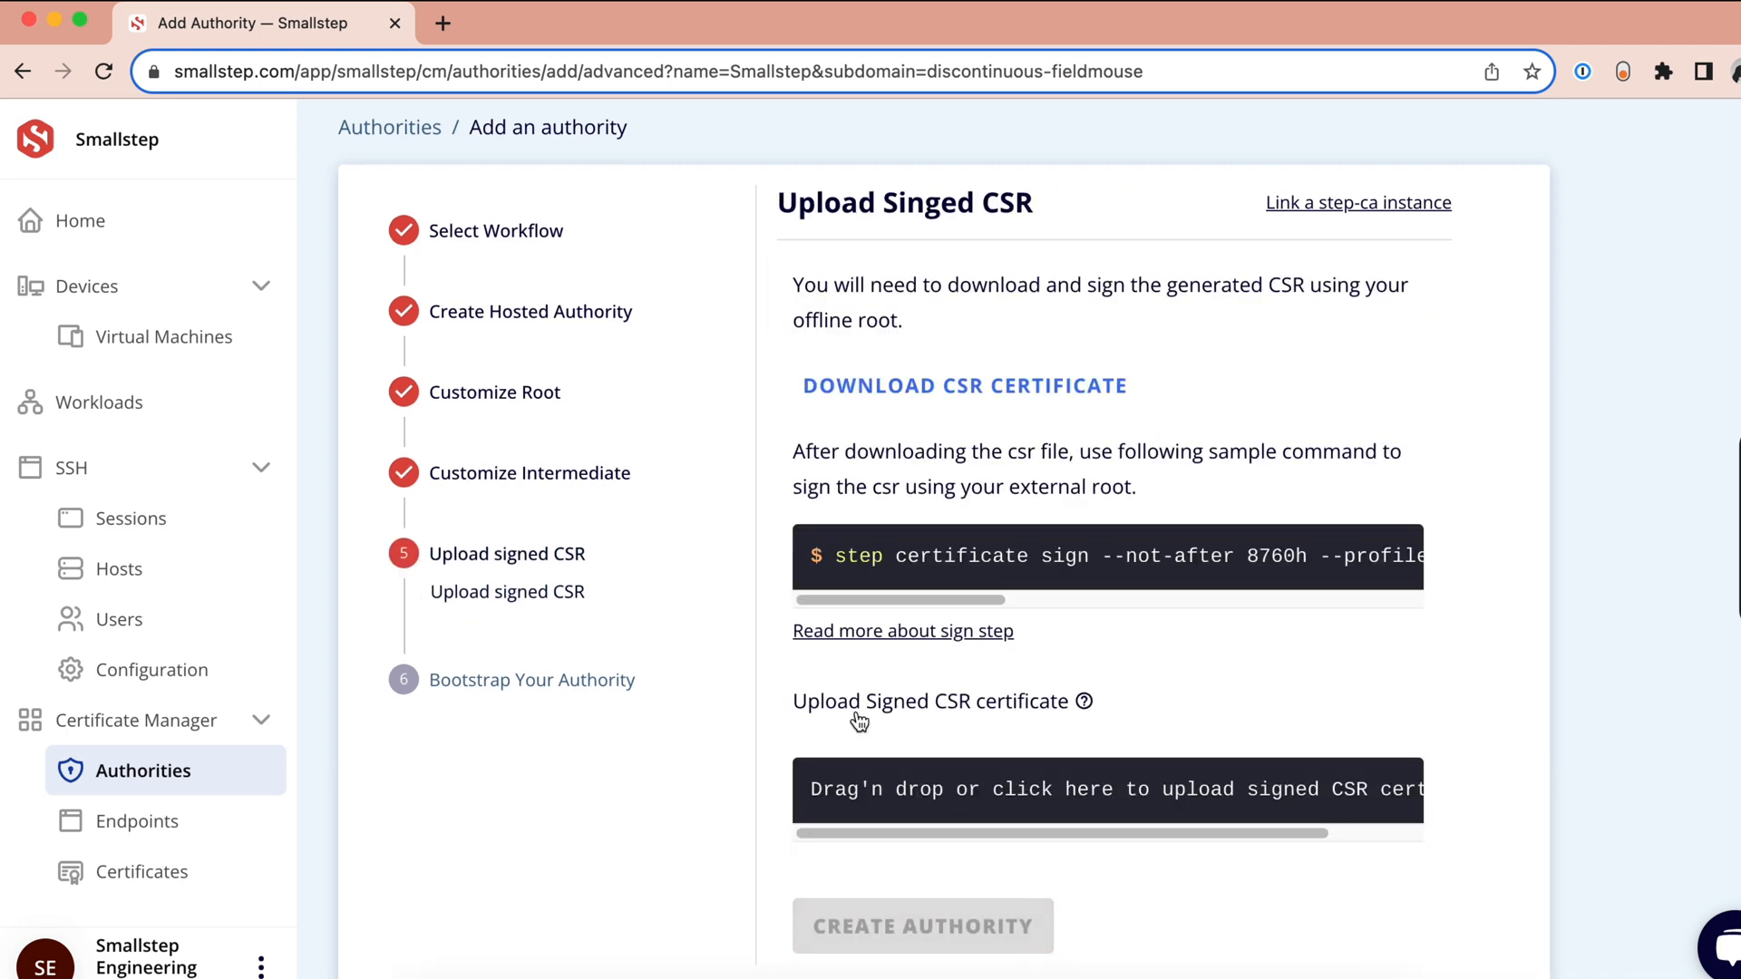
pyautogui.moveTo(1207, 408)
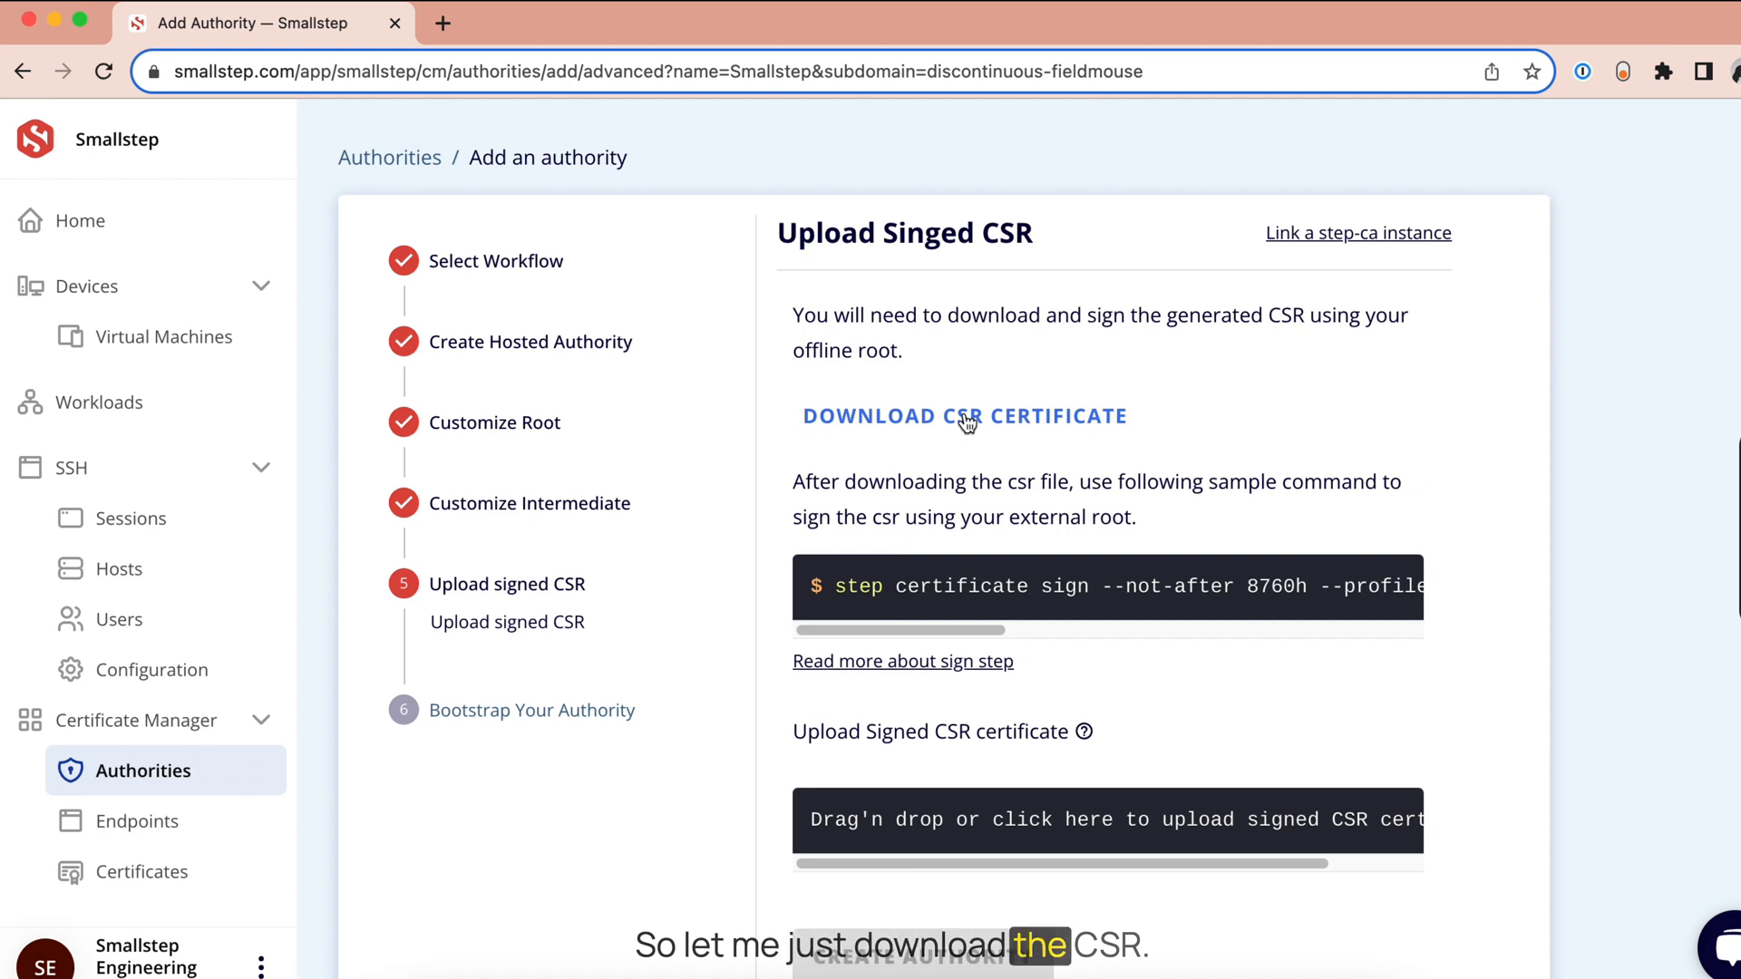
# - Download the generated intermediate CSR certificate file
pyautogui.click(963, 416)
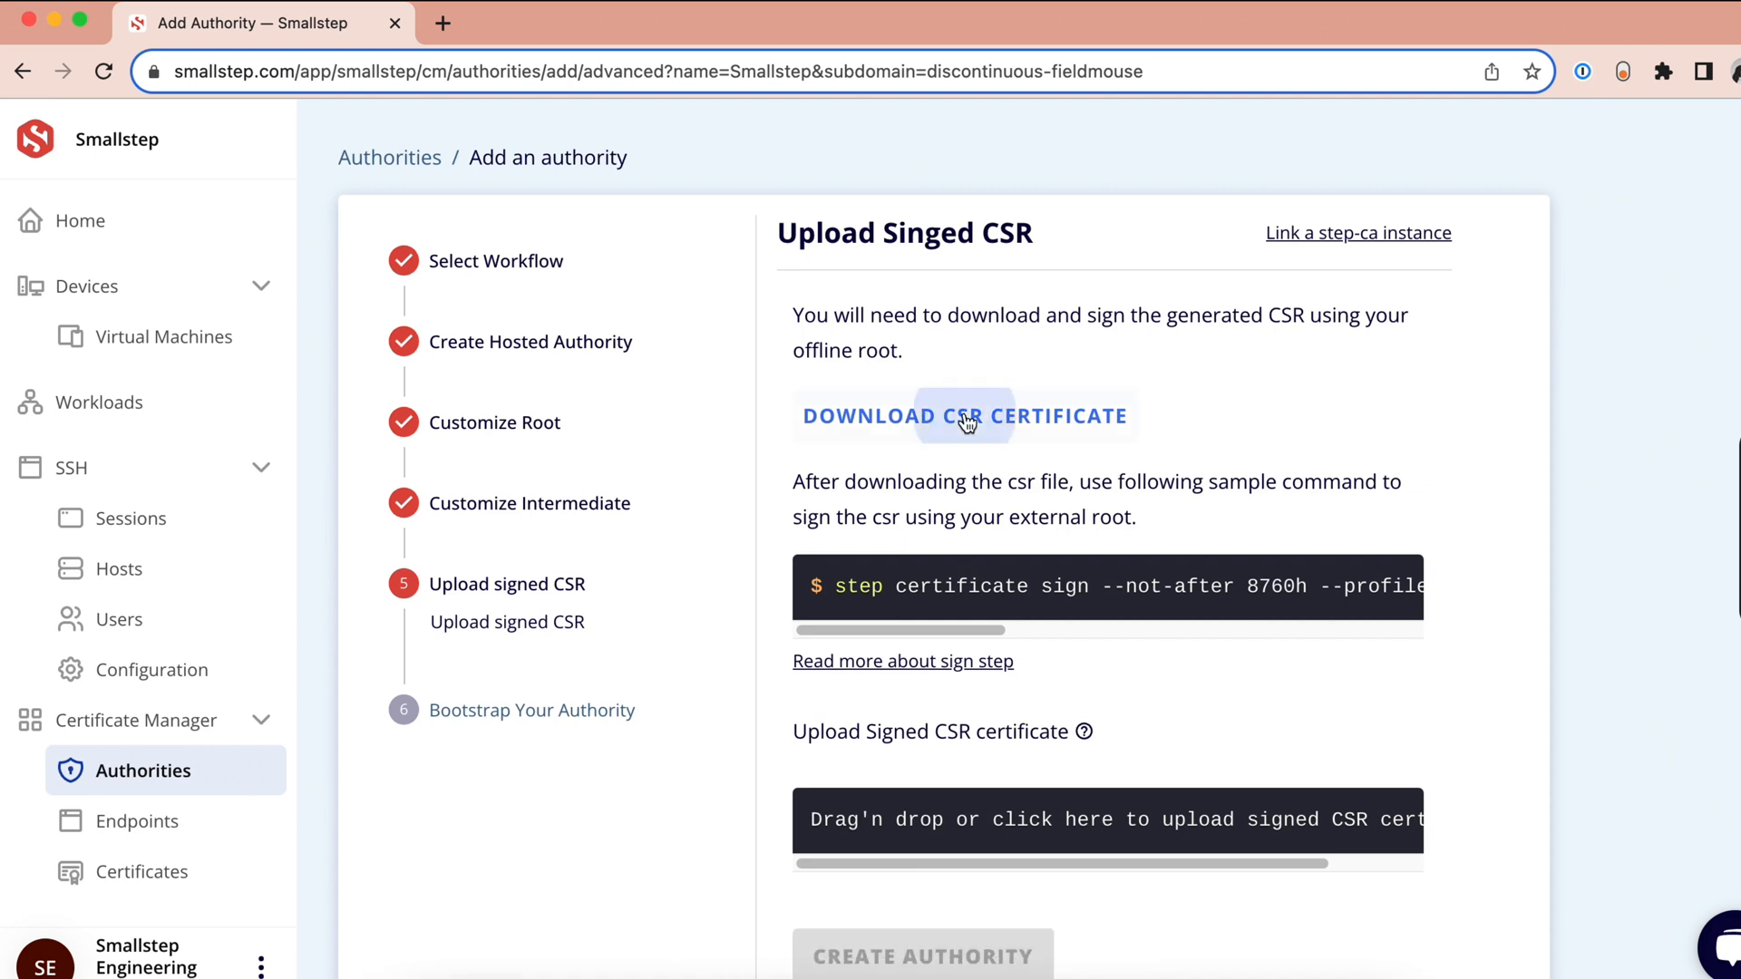
pyautogui.click(963, 415)
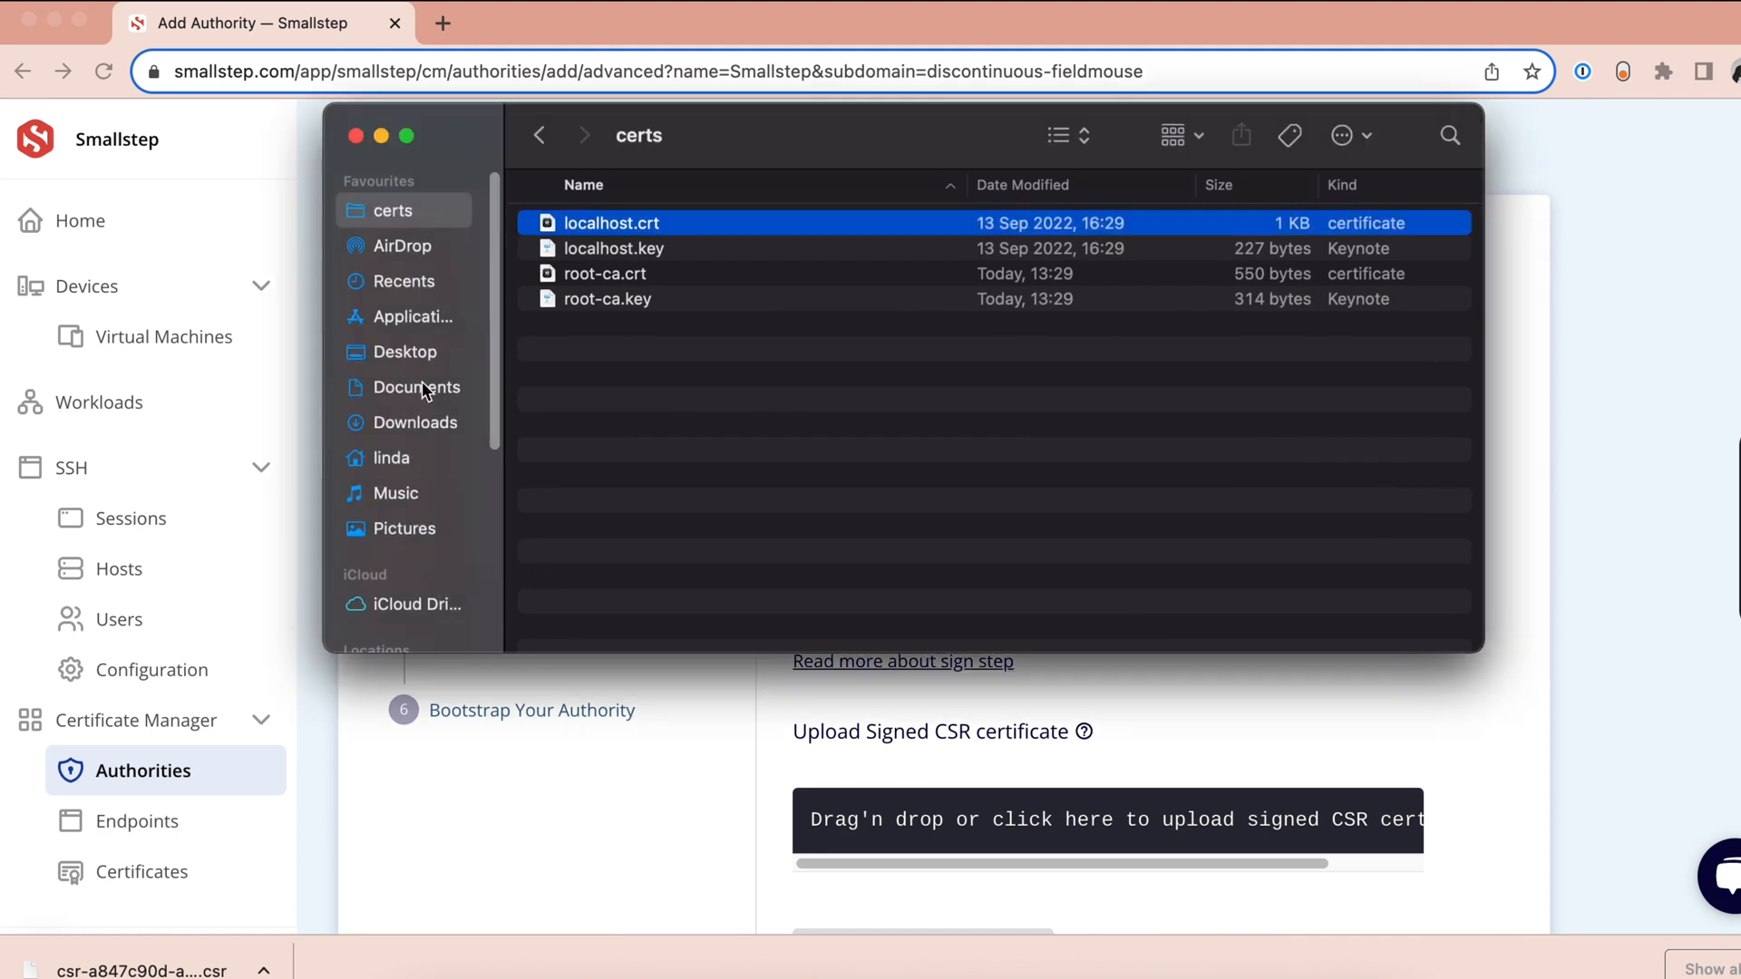
# - Move the downloaded CSR from Downloads into the certs folder and close the Finder window
pyautogui.click(417, 422)
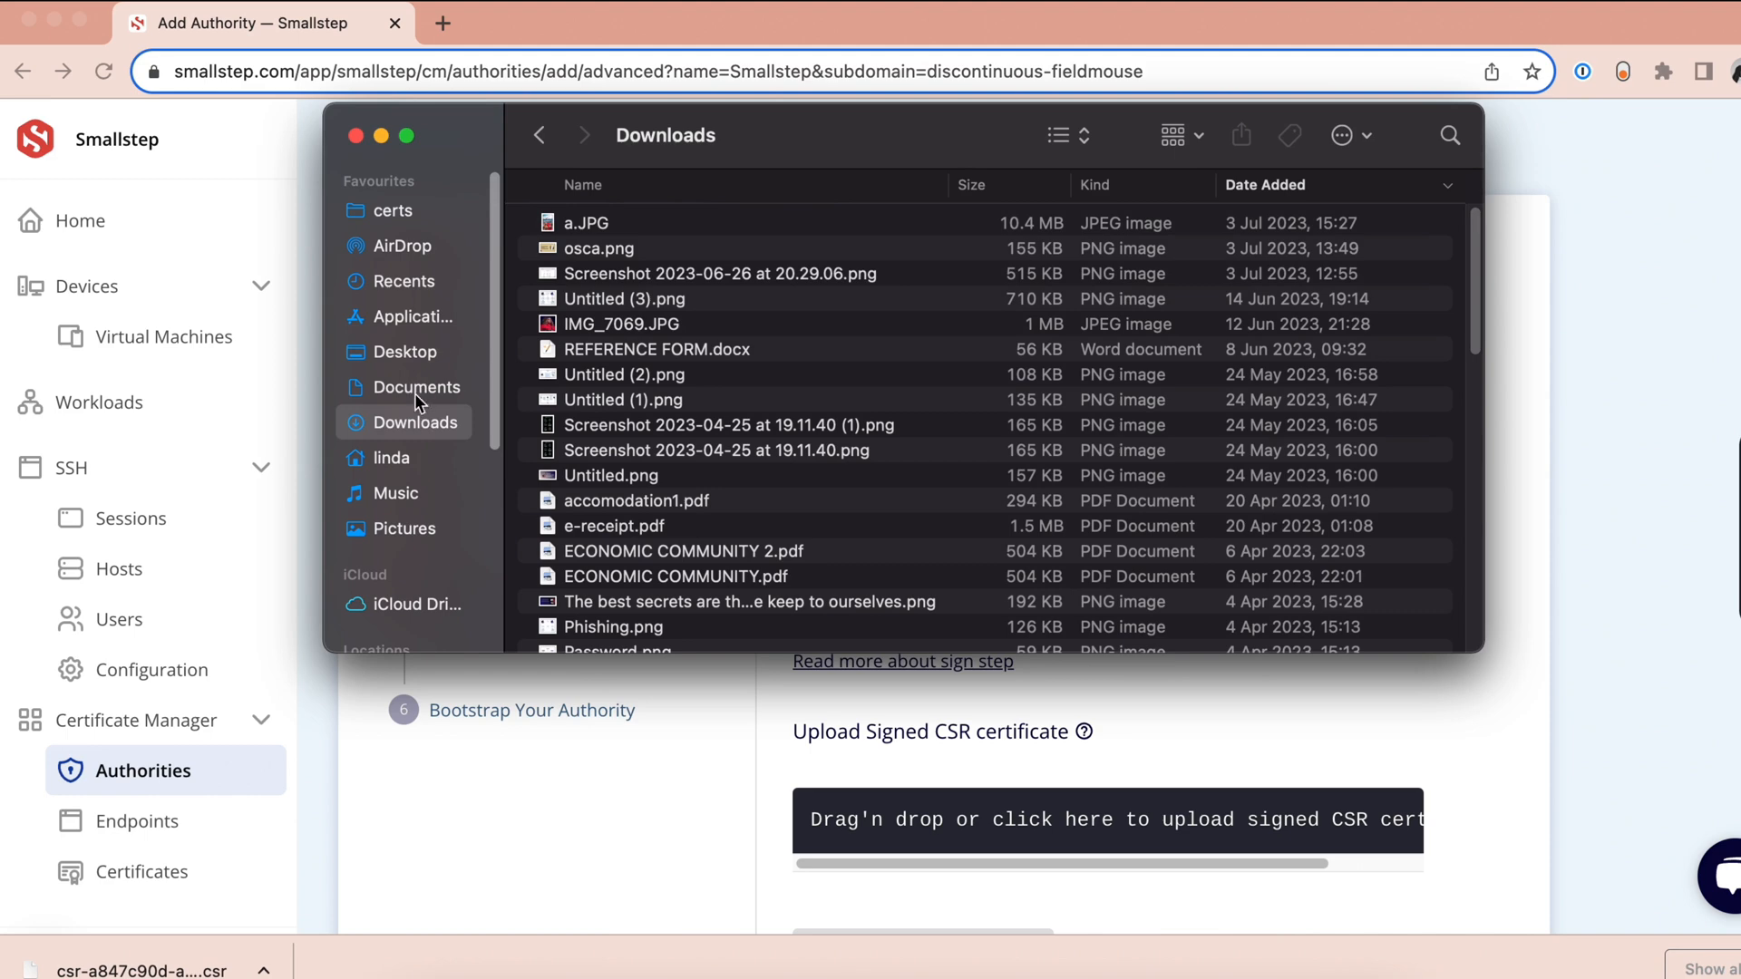
pyautogui.click(391, 211)
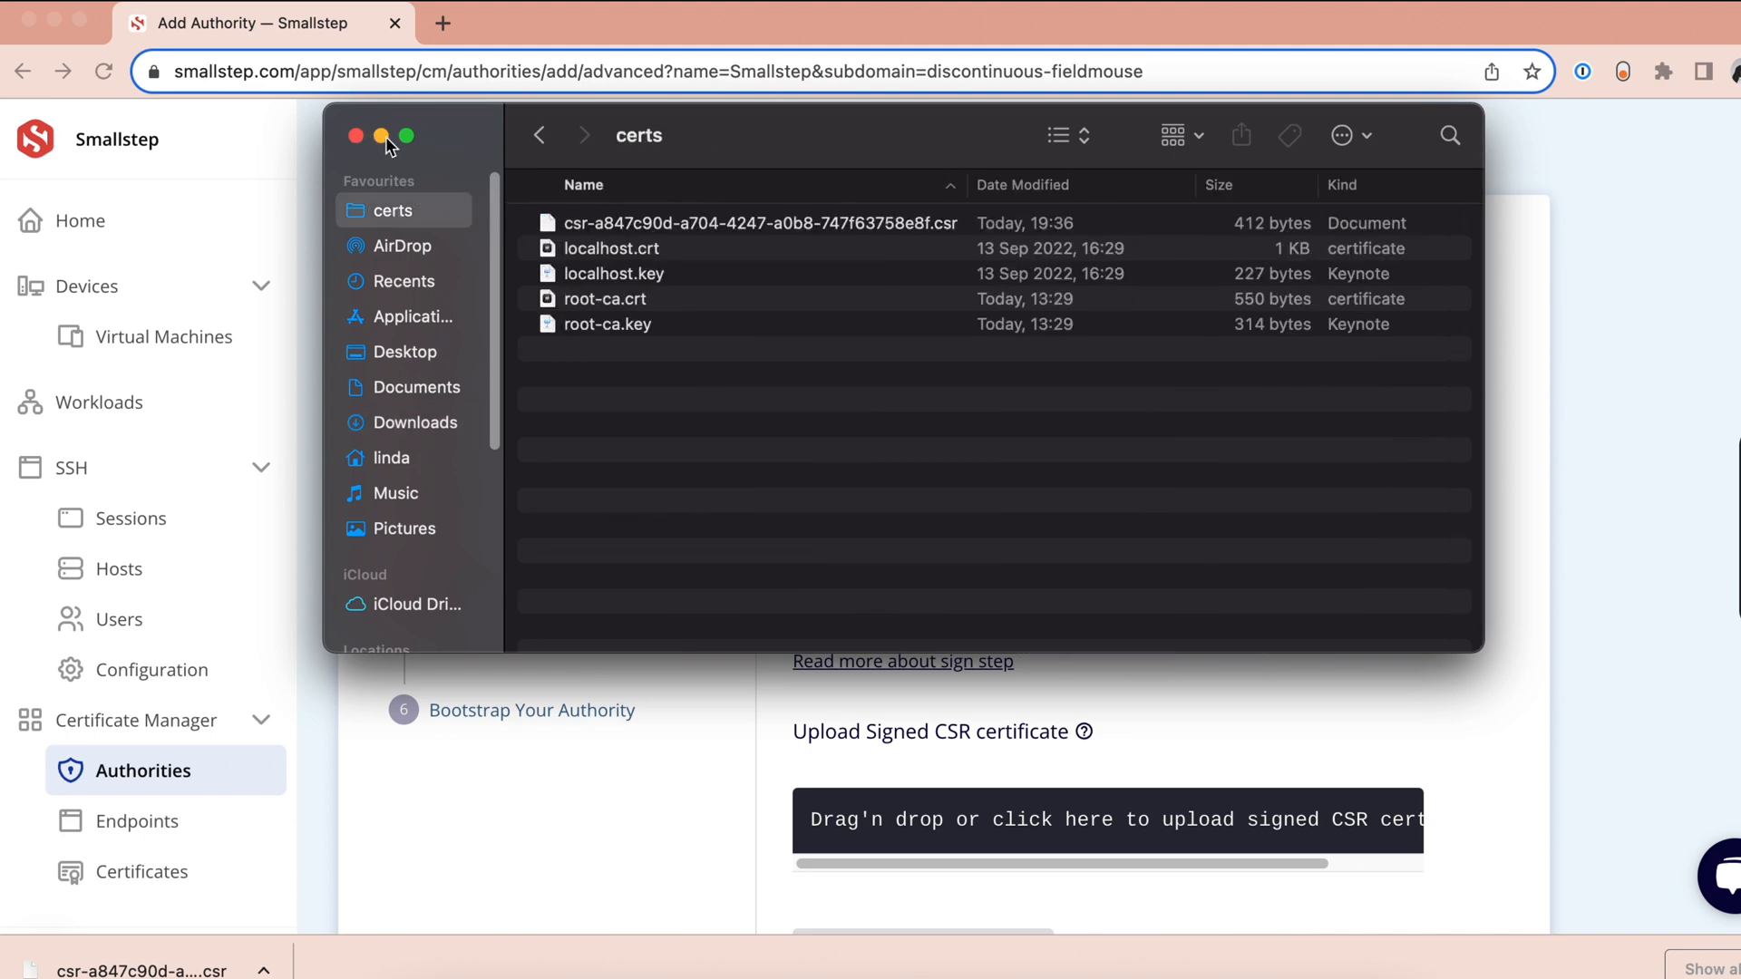
pyautogui.click(355, 136)
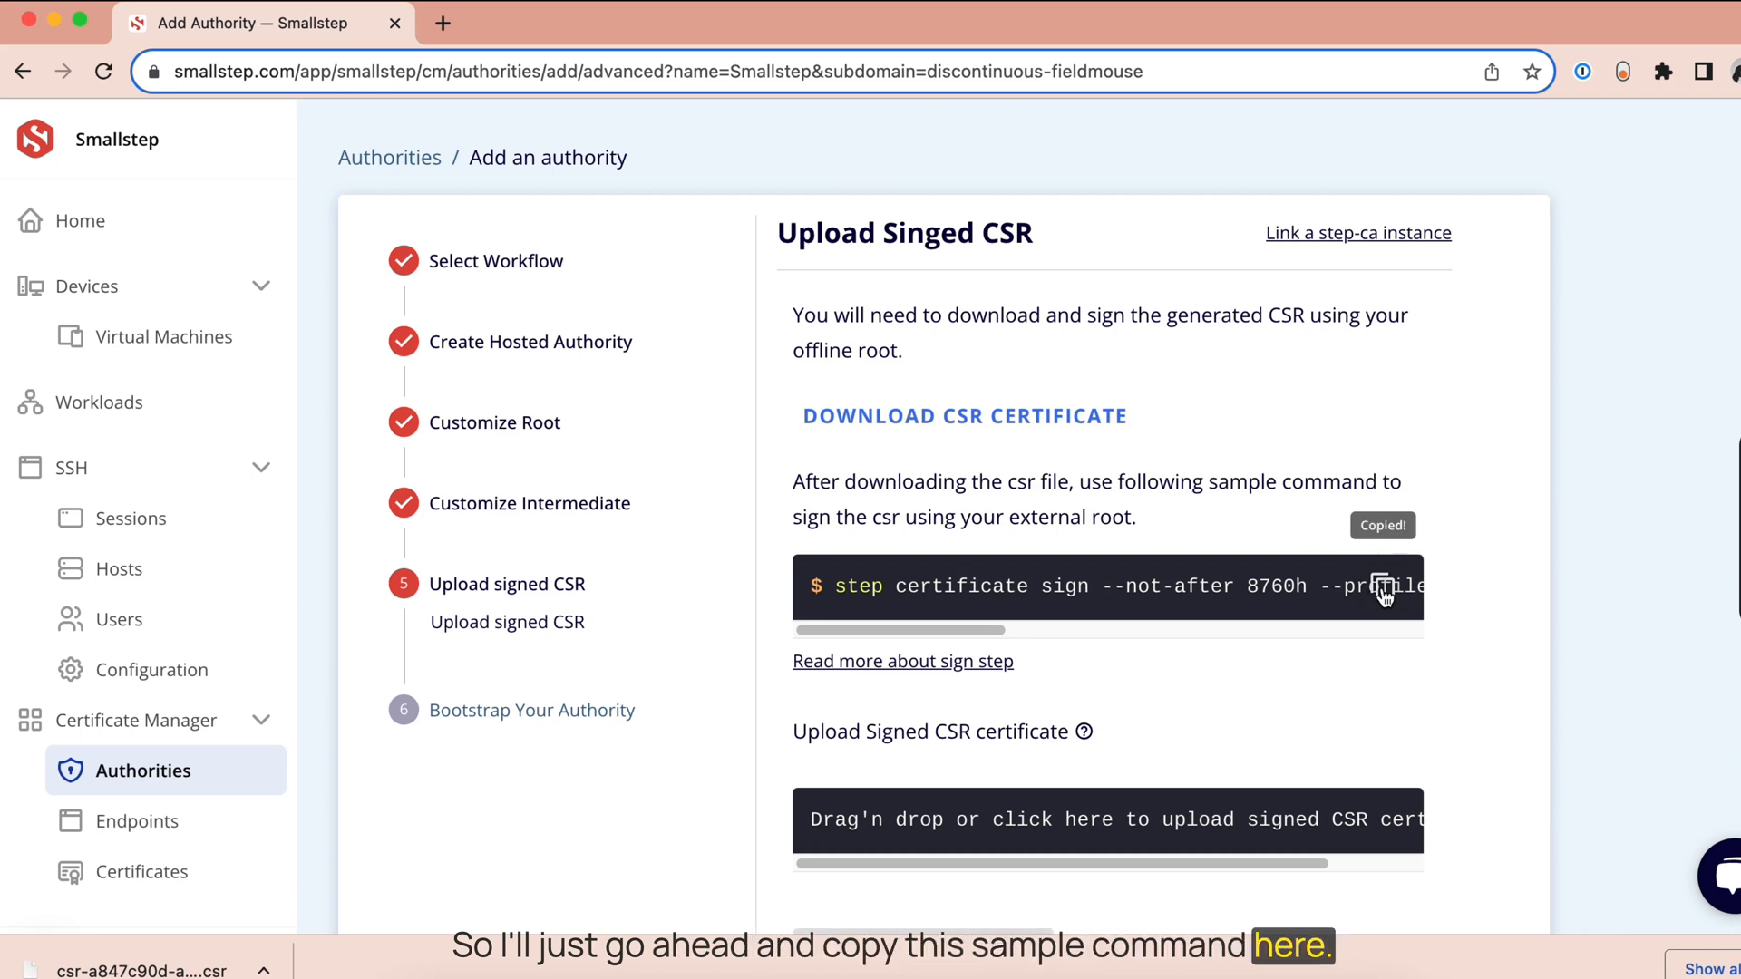
# - Copy Smallstep's sample step certificate sign command
pyautogui.click(1384, 585)
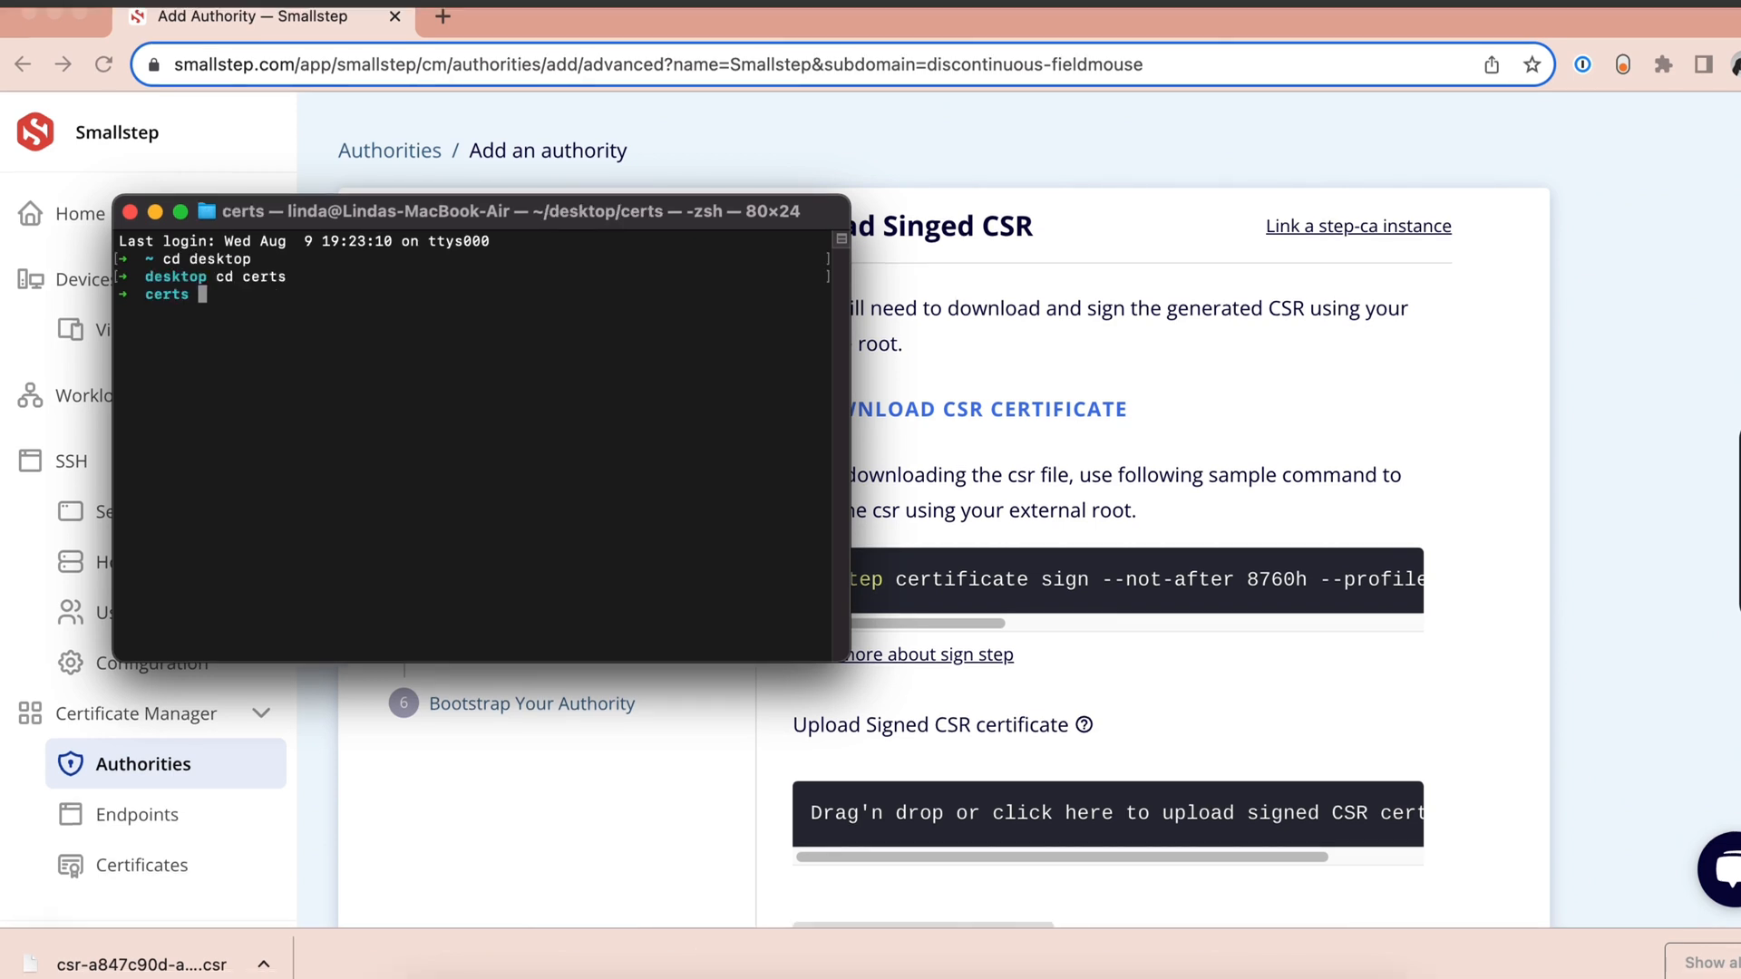
# - Run step certificate sign on the CSR with root-ca.crt and root-ca.key, enter the key password, and select the printed certificate
pyautogui.write('step certificate sign --not-after 8760h --profile intermediate-ca --path-len 0 csr-a847c90d-a704-4247-a0b8-747f63758e8f.csr root_ca.crt root_ca_key')
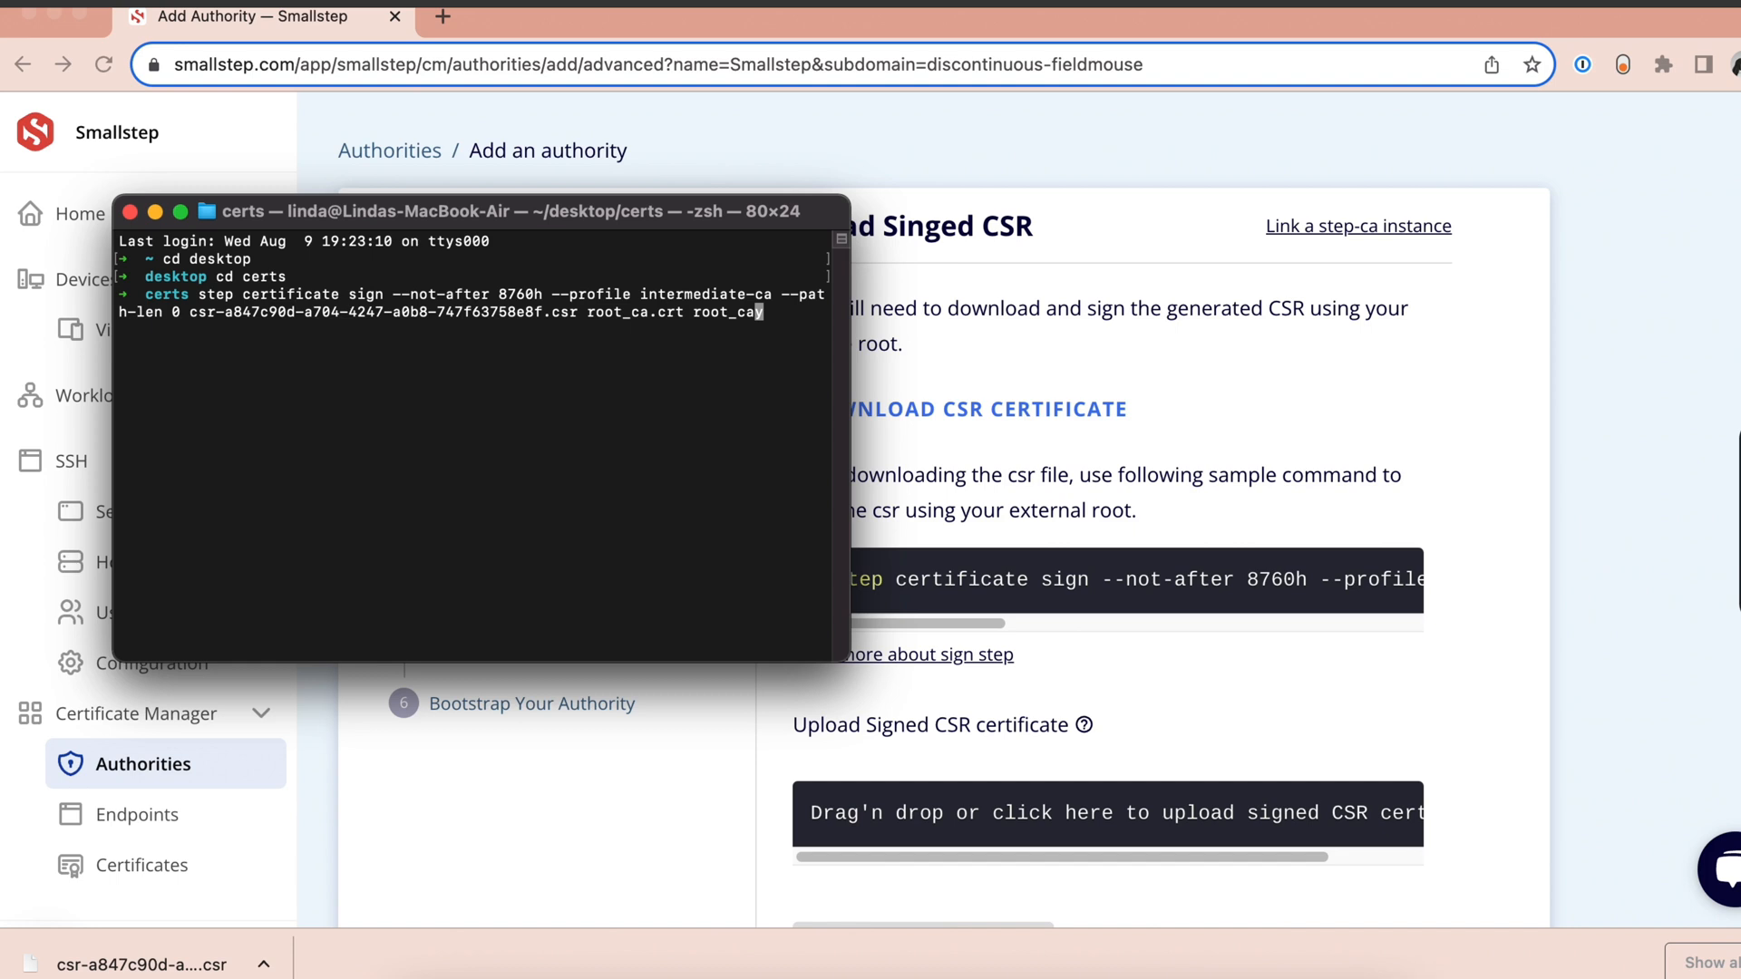
pyautogui.write('key')
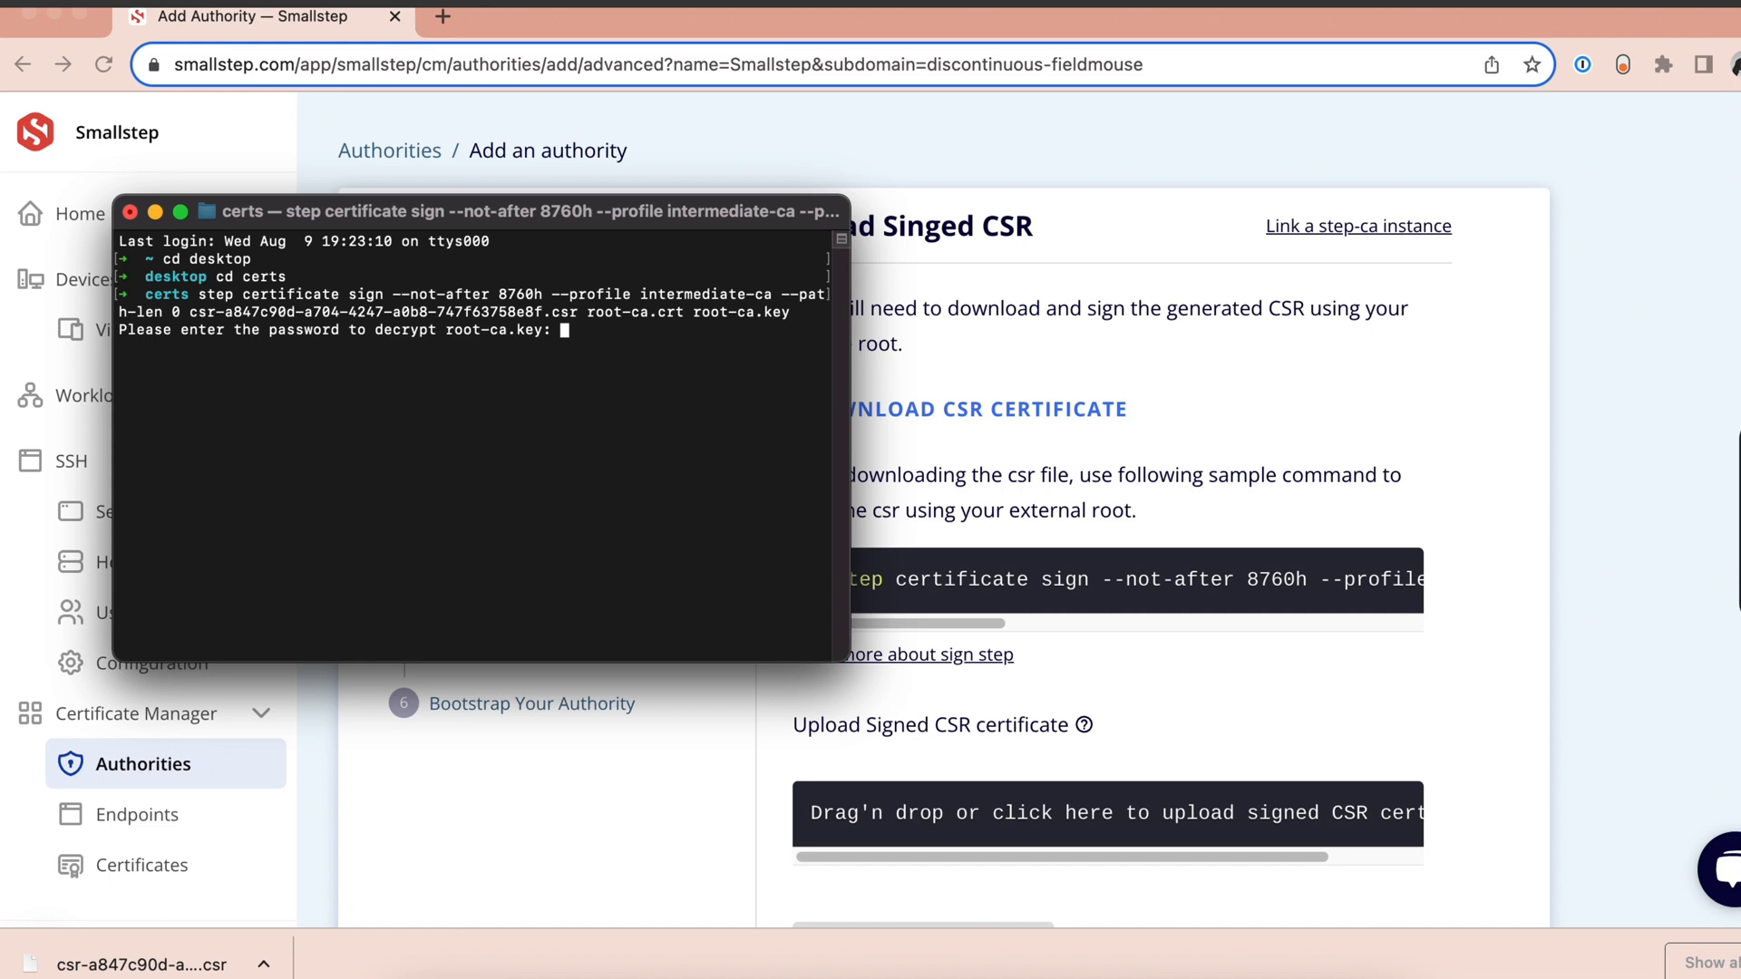
pyautogui.press('Enter')
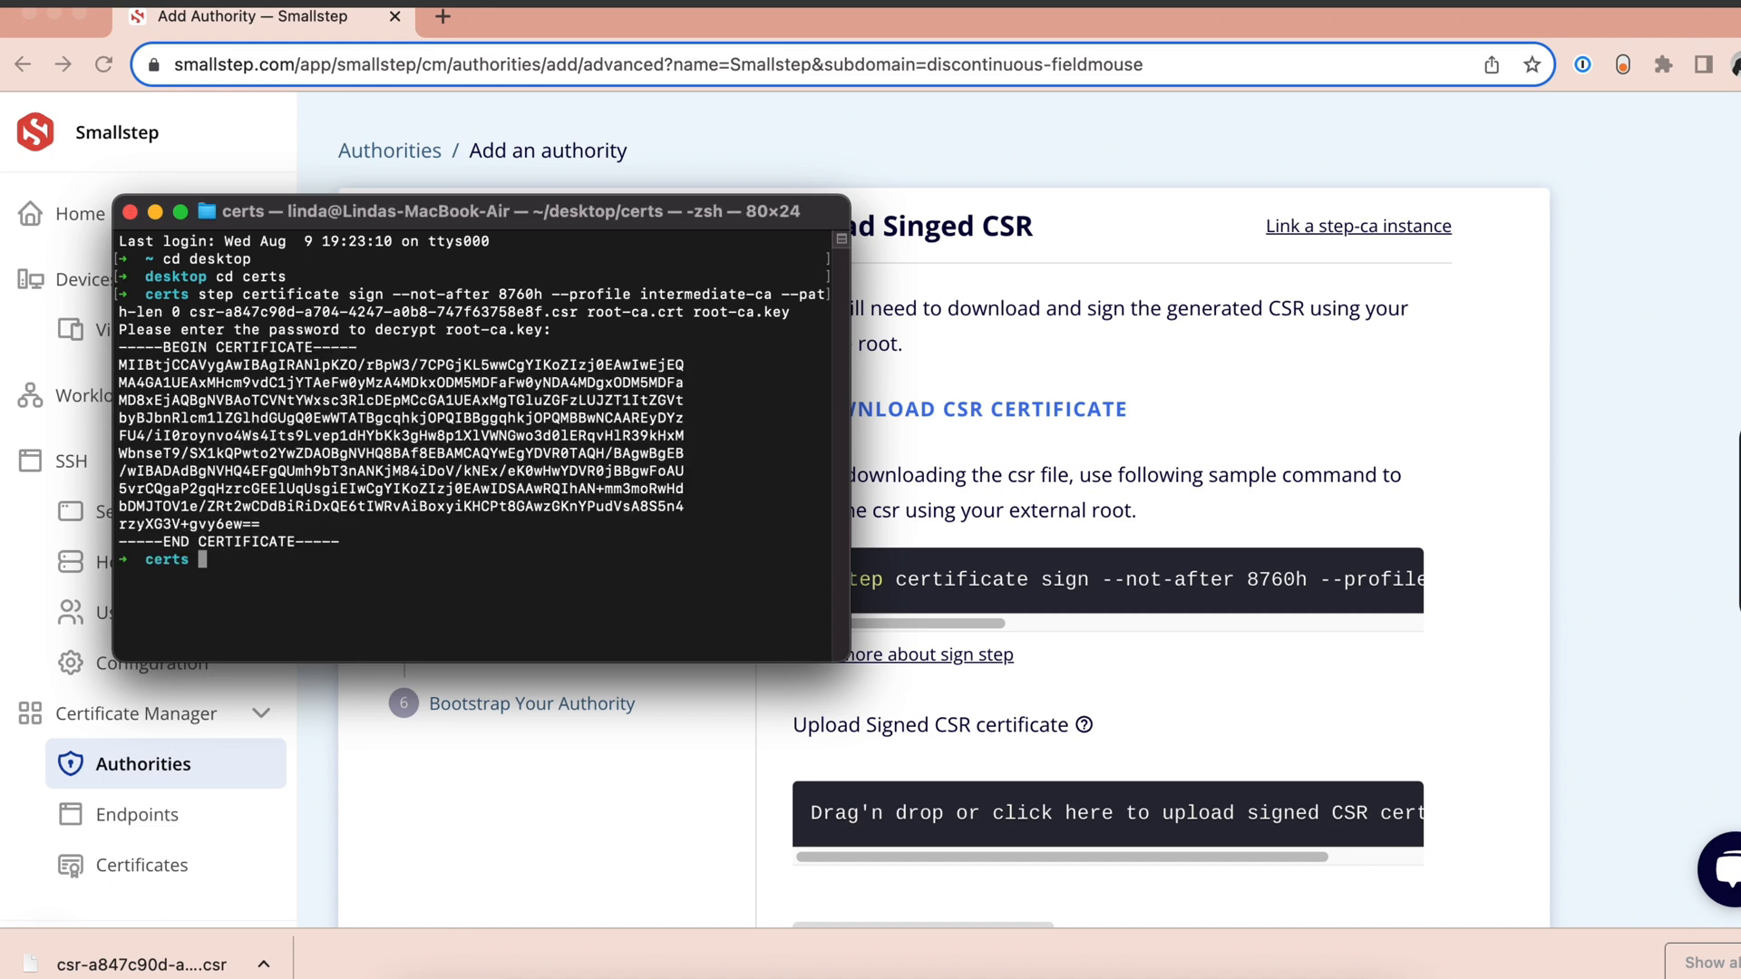
pyautogui.moveTo(111, 357)
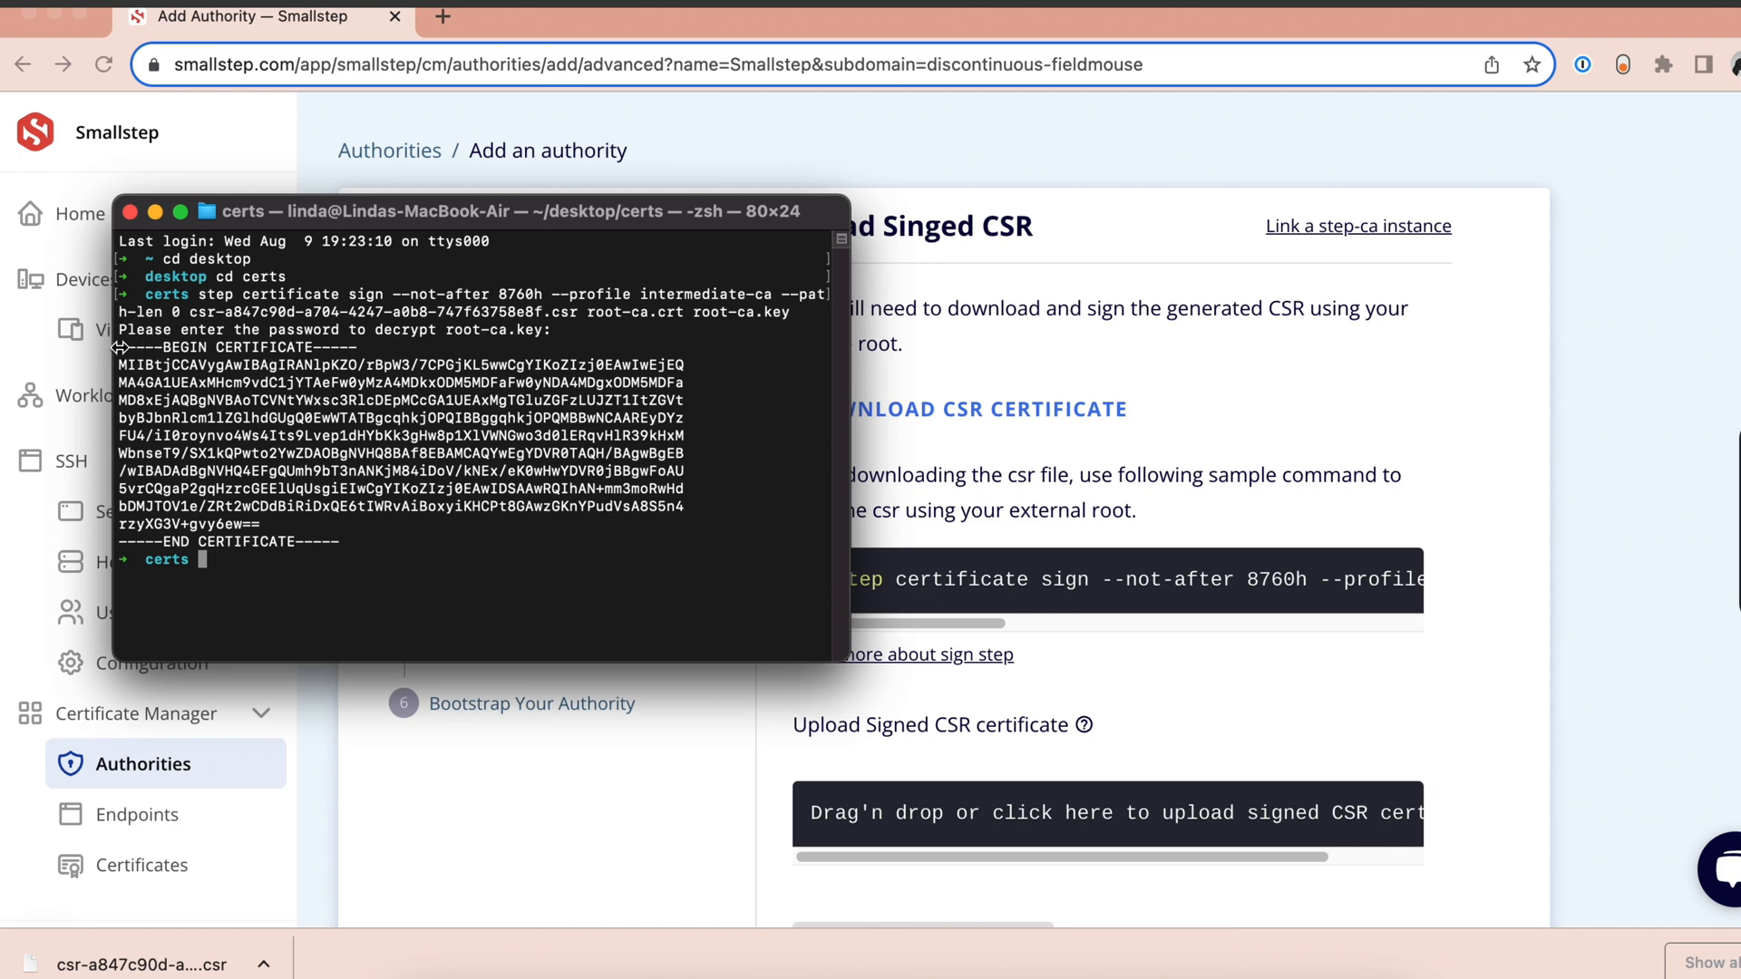
pyautogui.moveTo(119, 346); pyautogui.dragTo(361, 542)
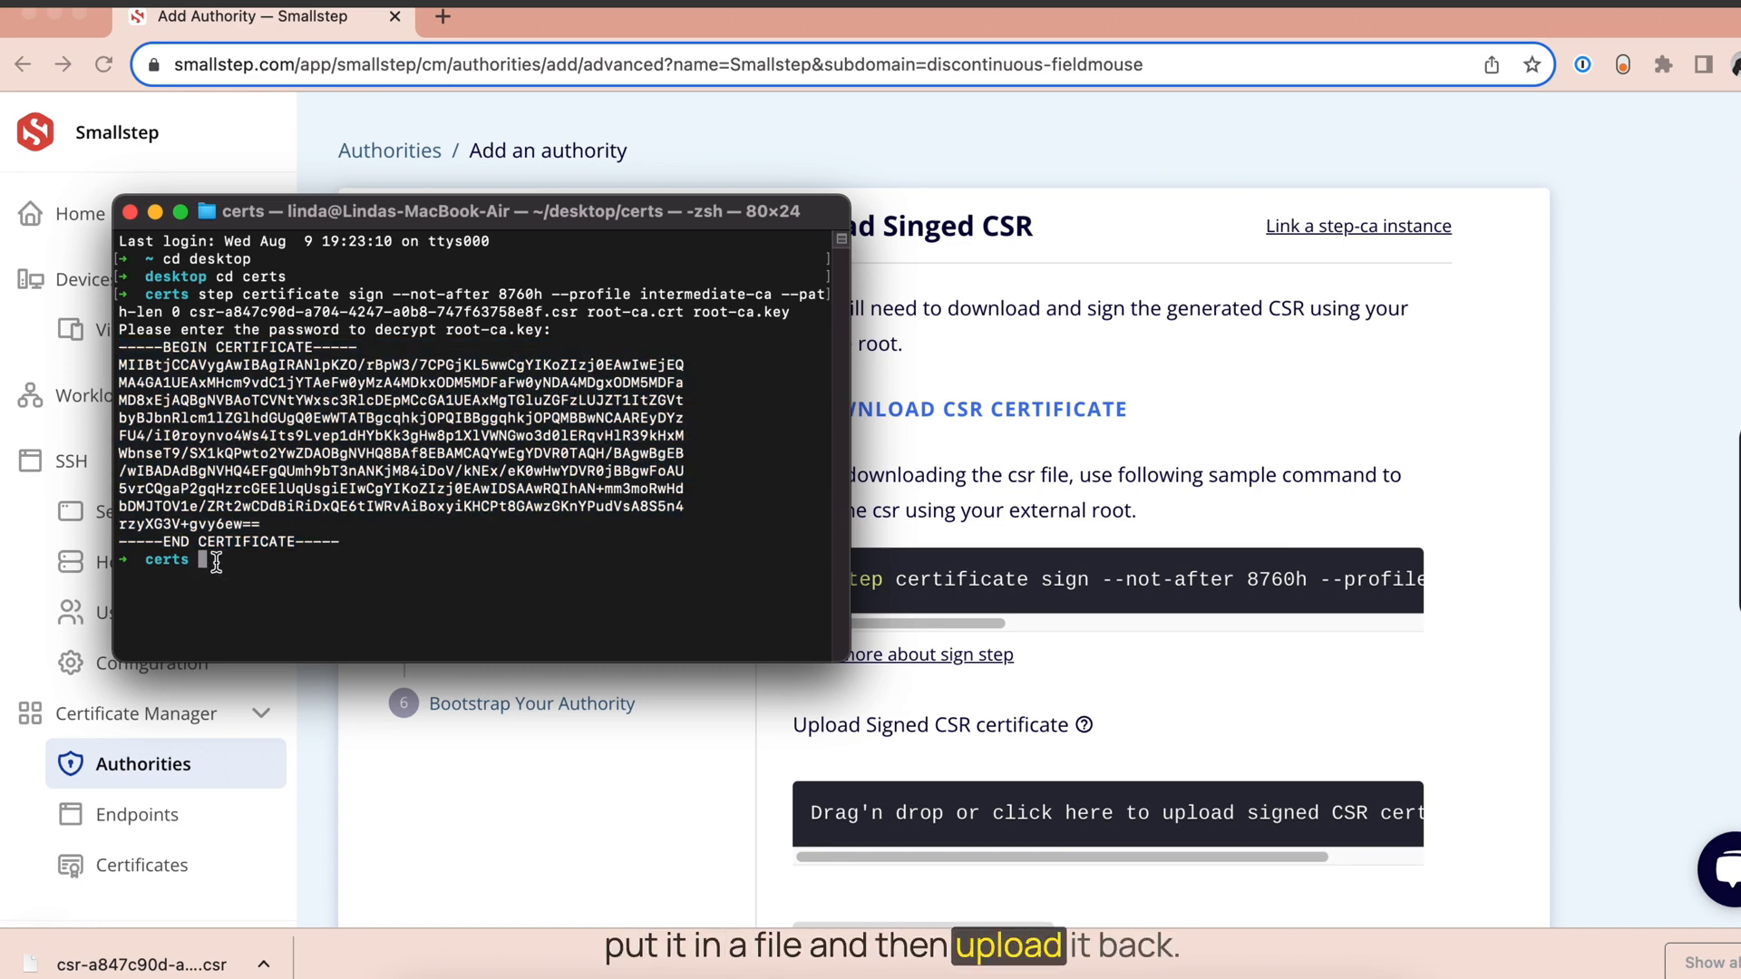
# - Paste the signed certificate into signed.csr with nano and save it
pyautogui.write('nano si')
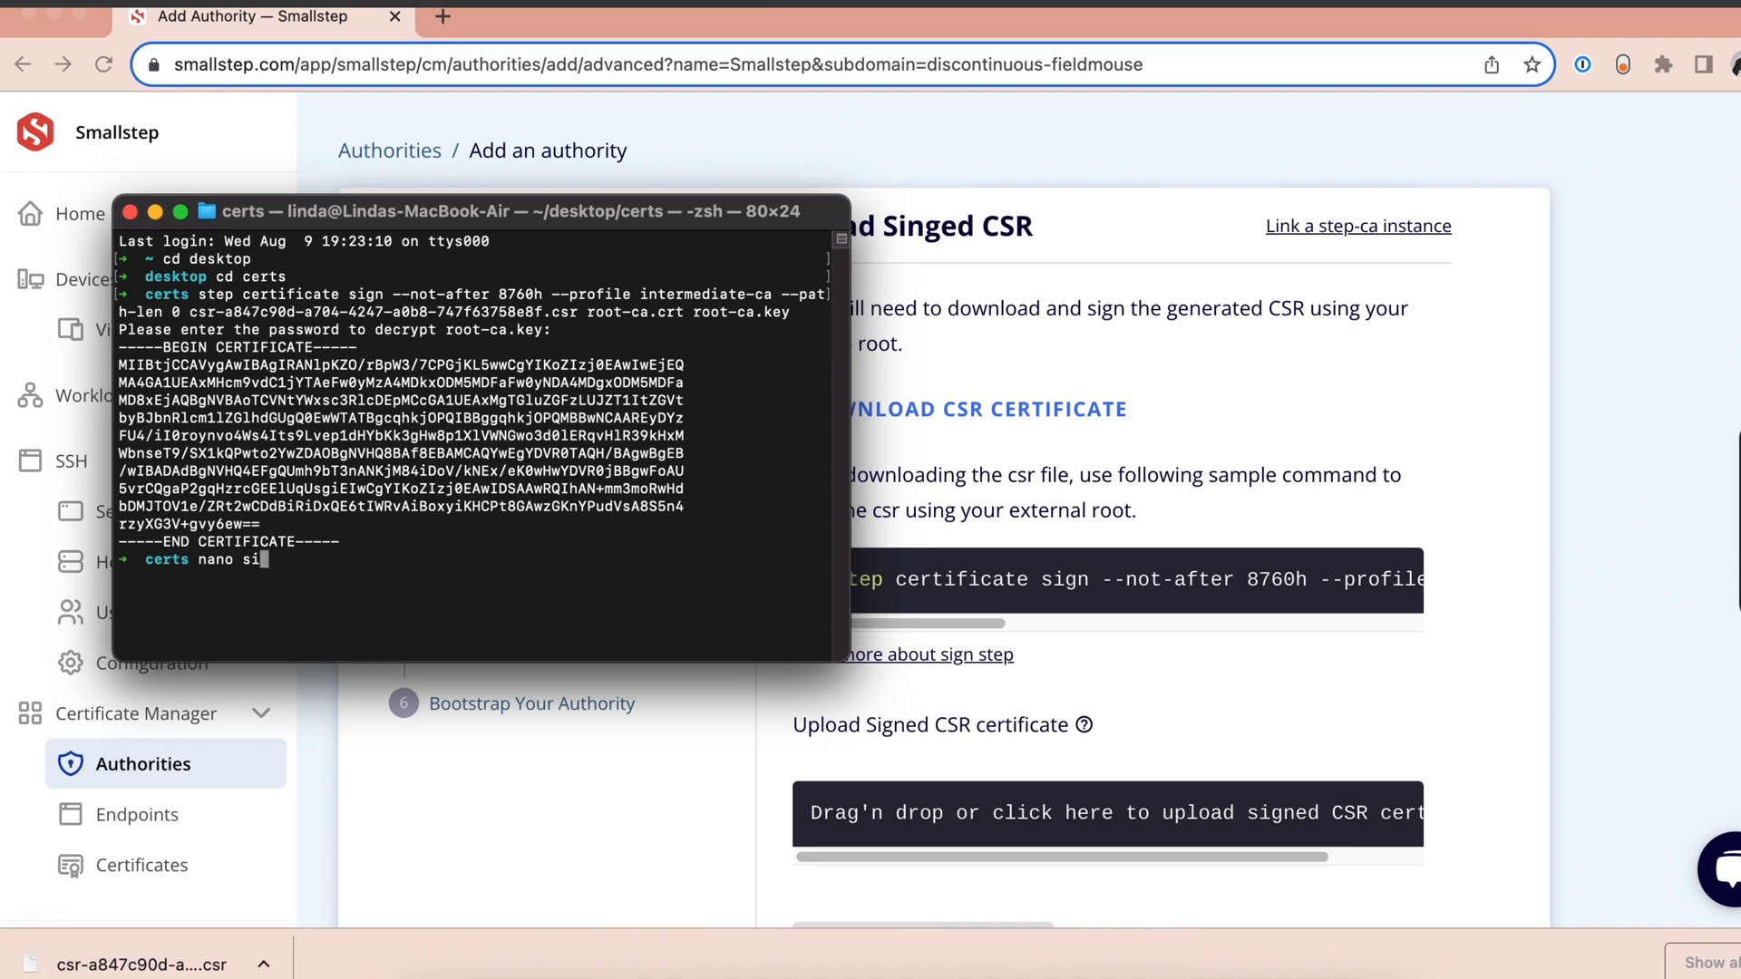
pyautogui.write('gned')
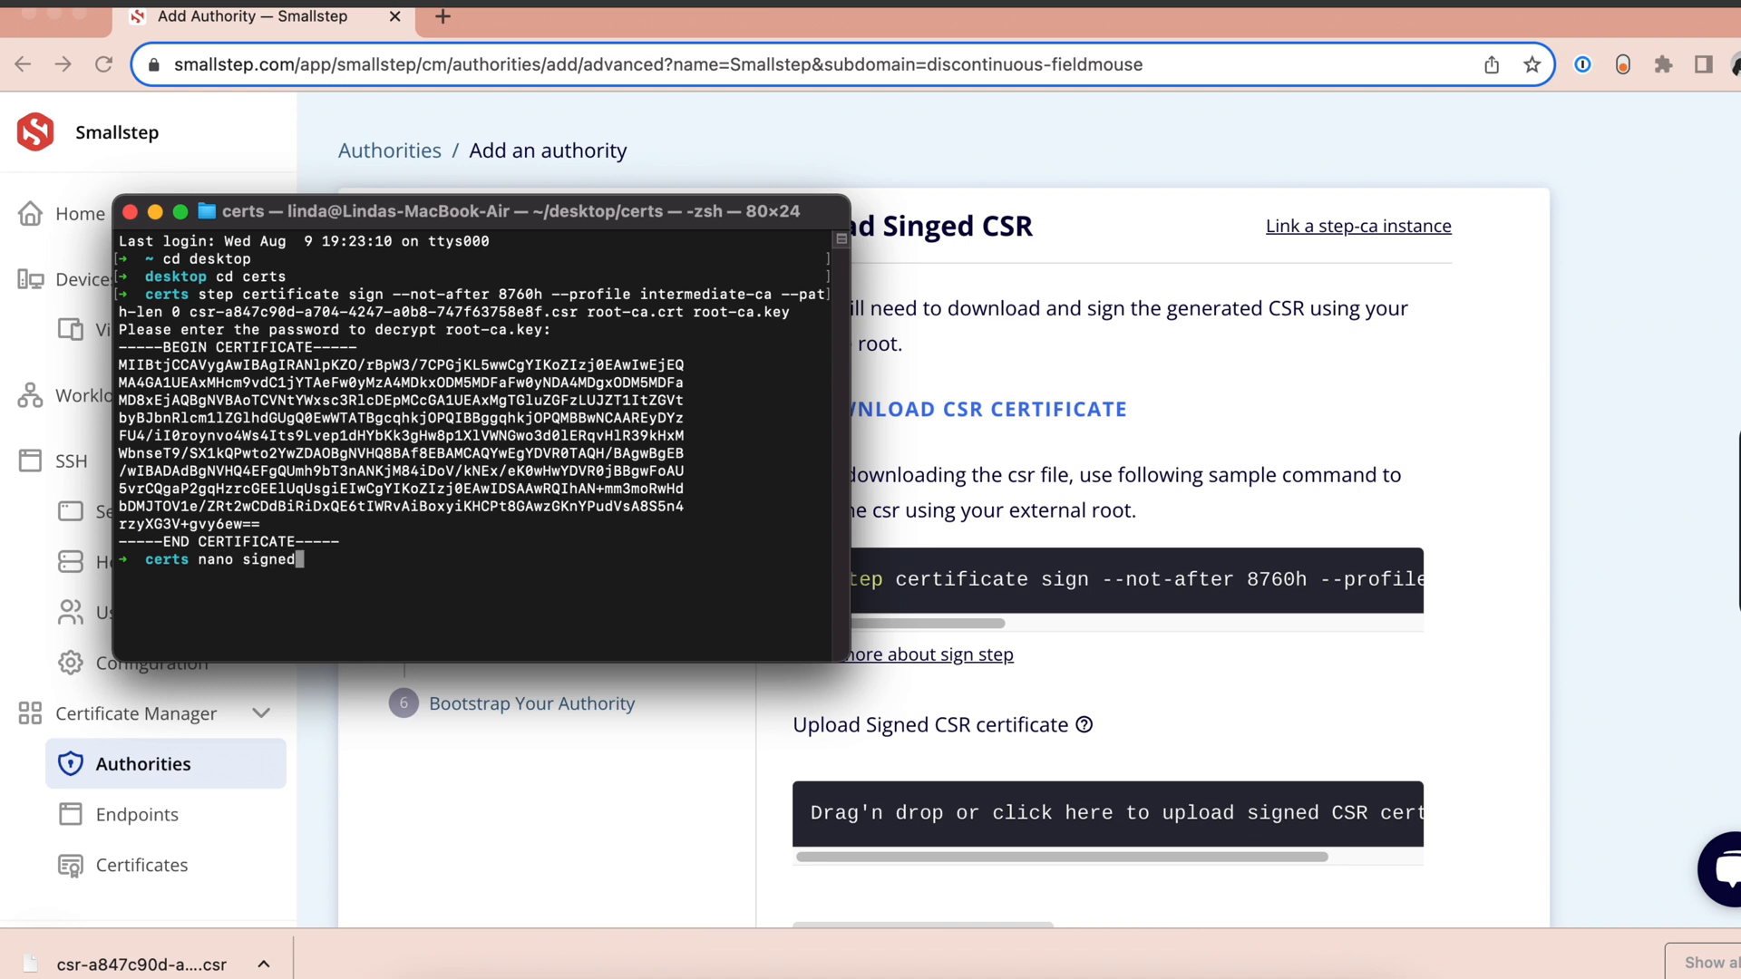
pyautogui.write('.')
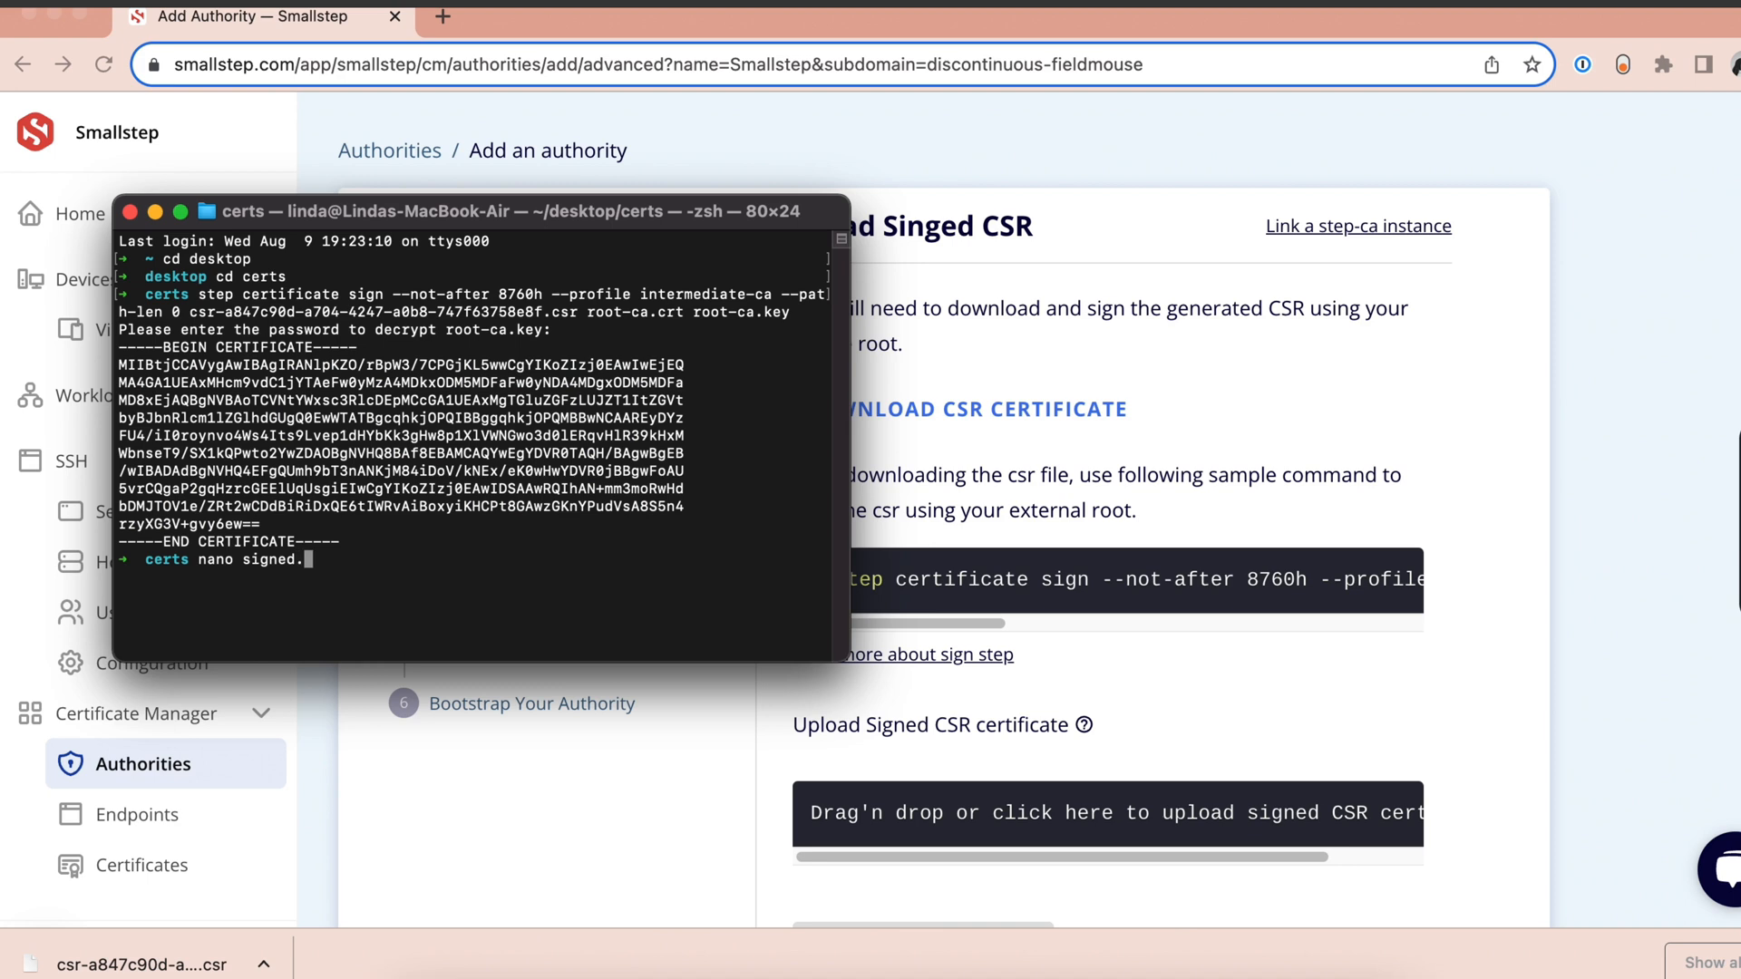
pyautogui.write('csr')
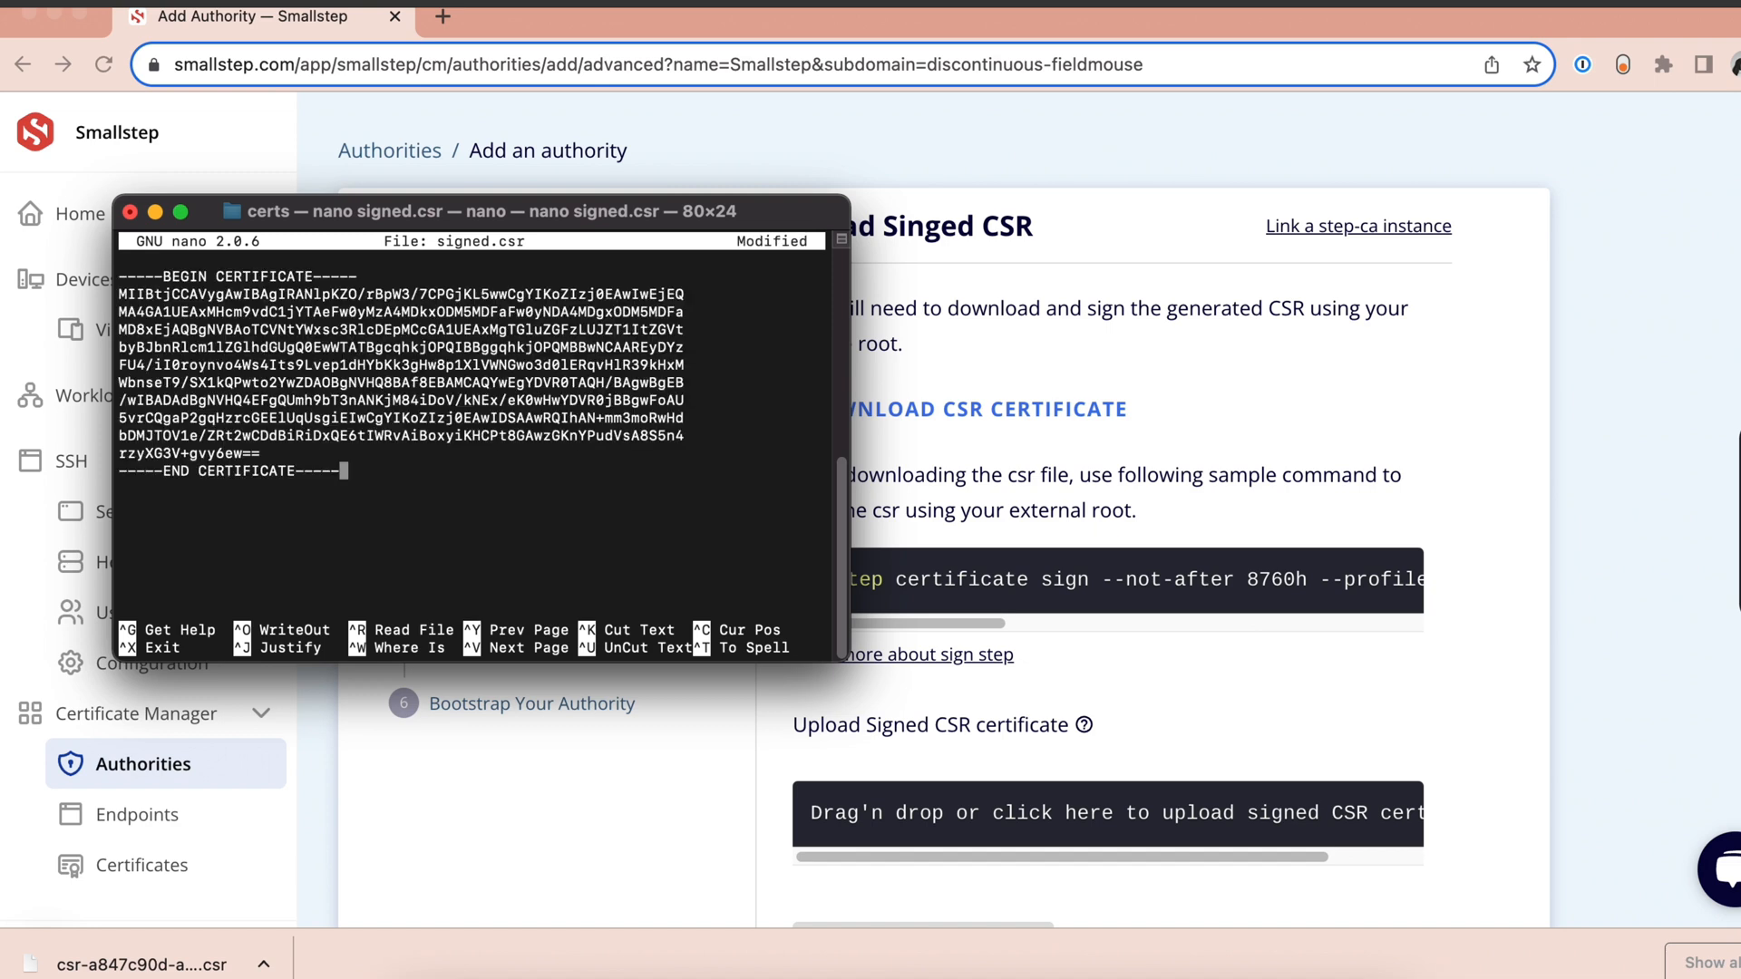
pyautogui.press('ctrl+o')
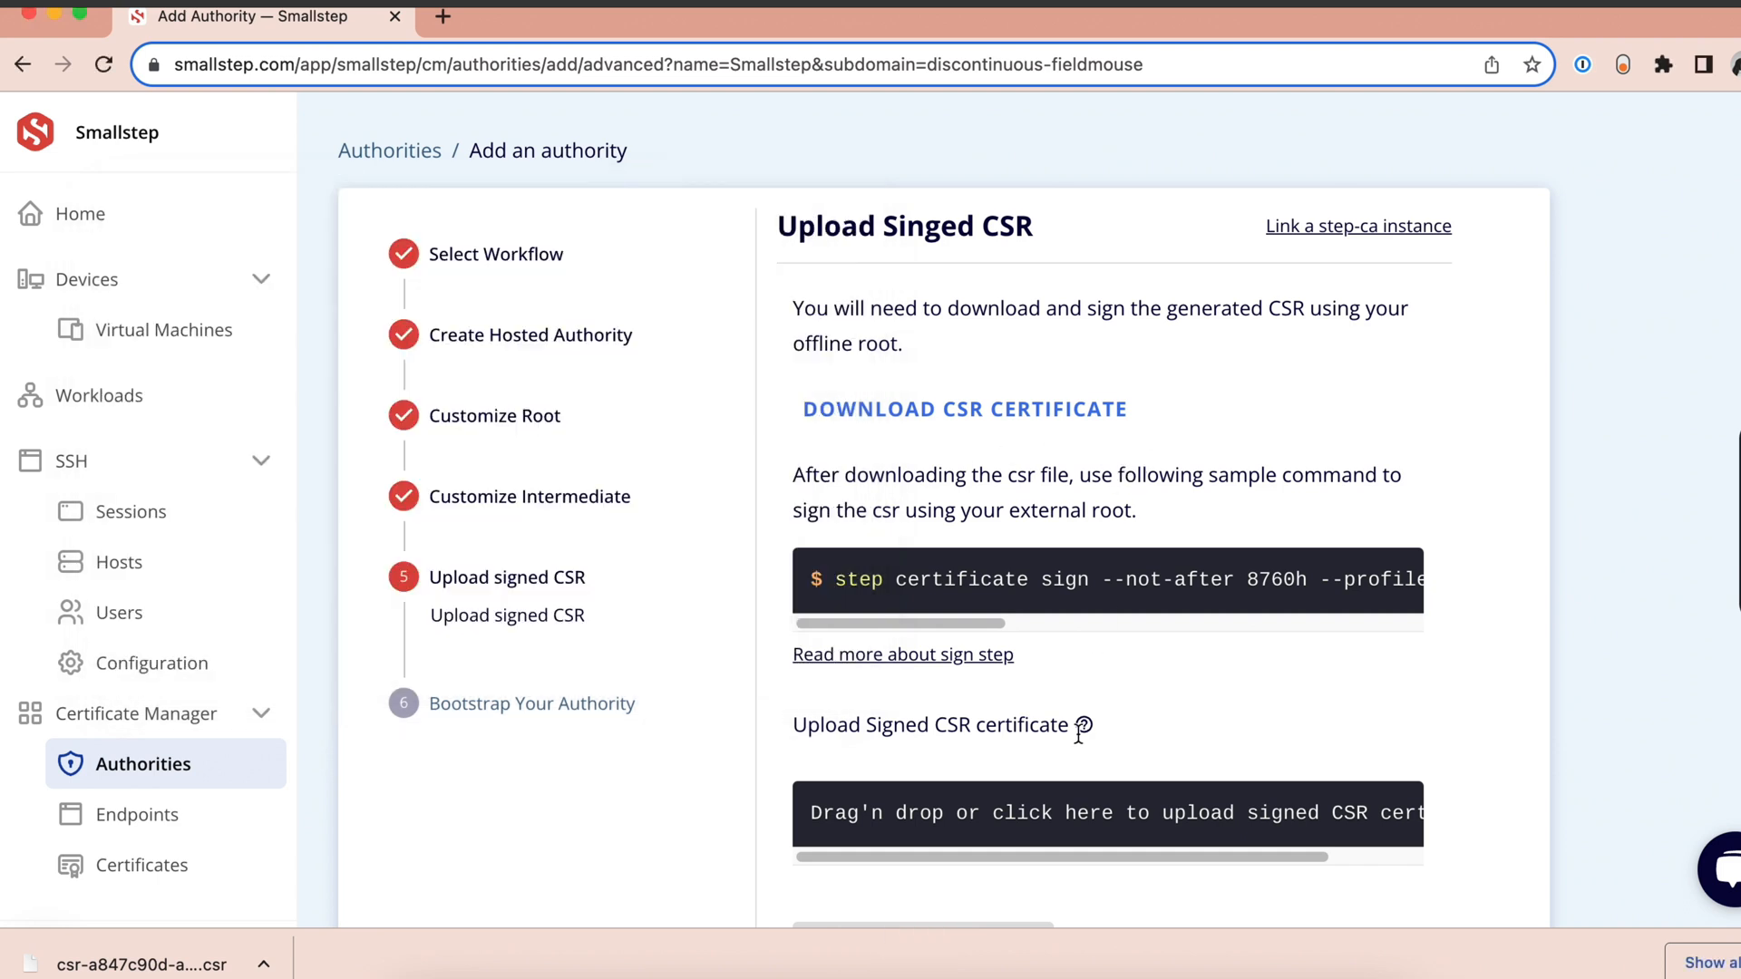
# - Upload signed.csr as the signed CSR certificate and create the authority
pyautogui.scroll(-3)
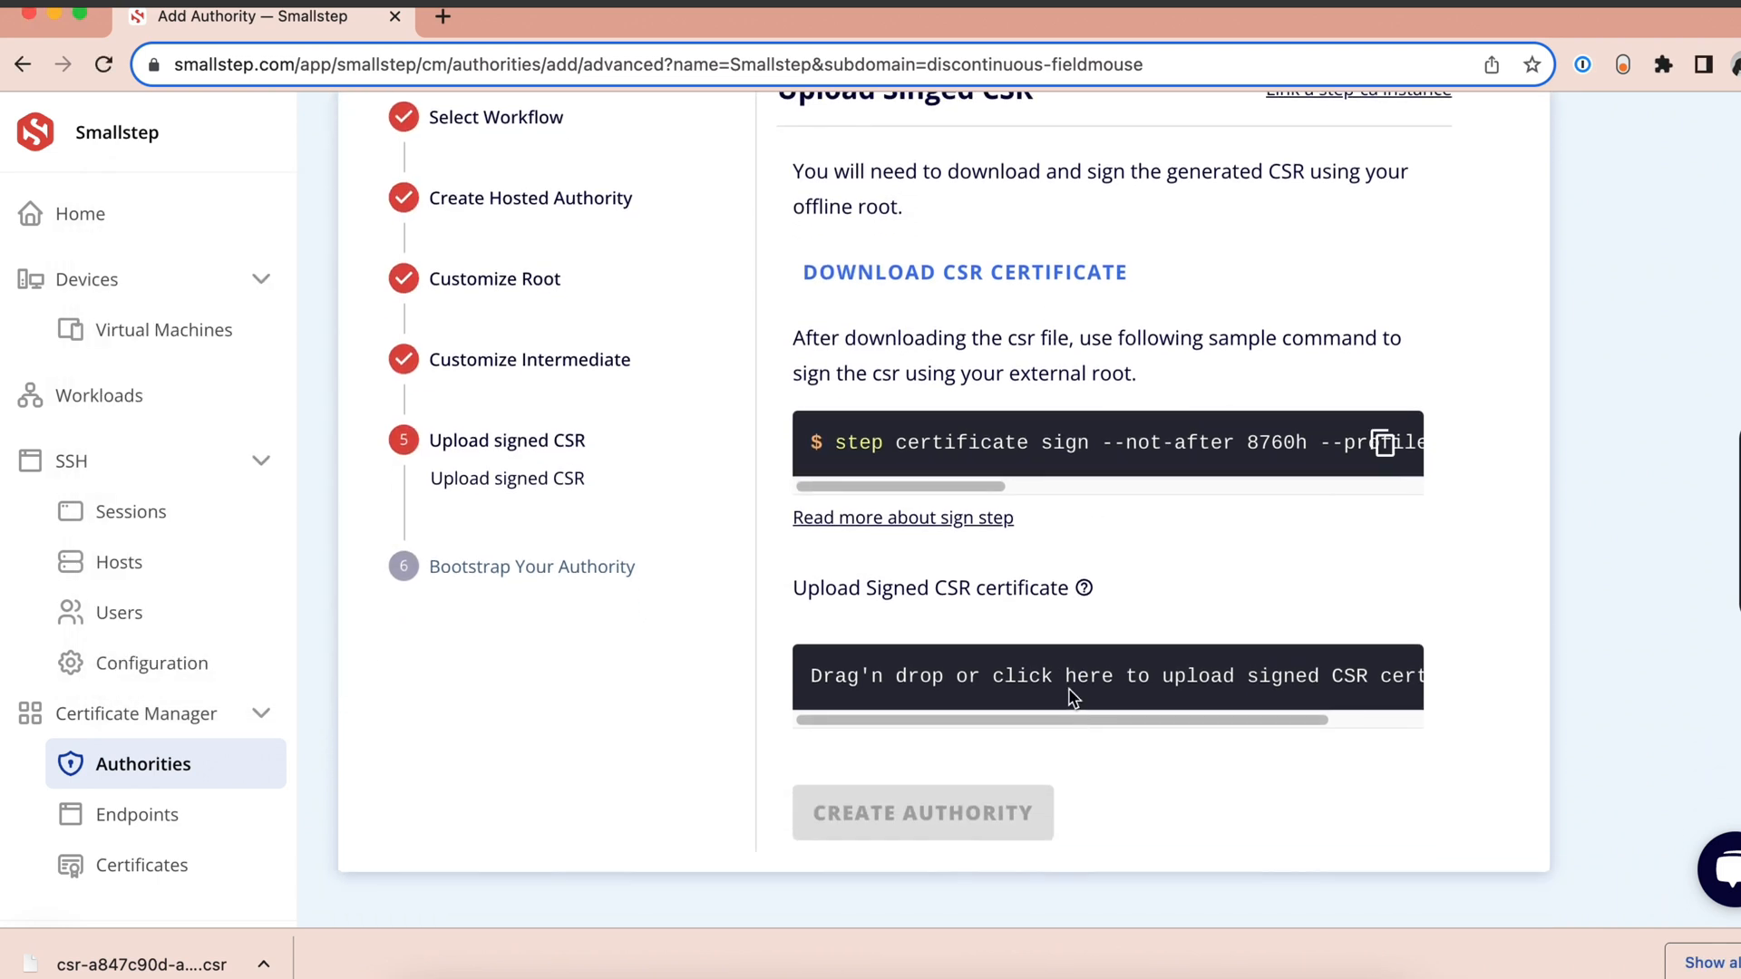
pyautogui.click(1074, 677)
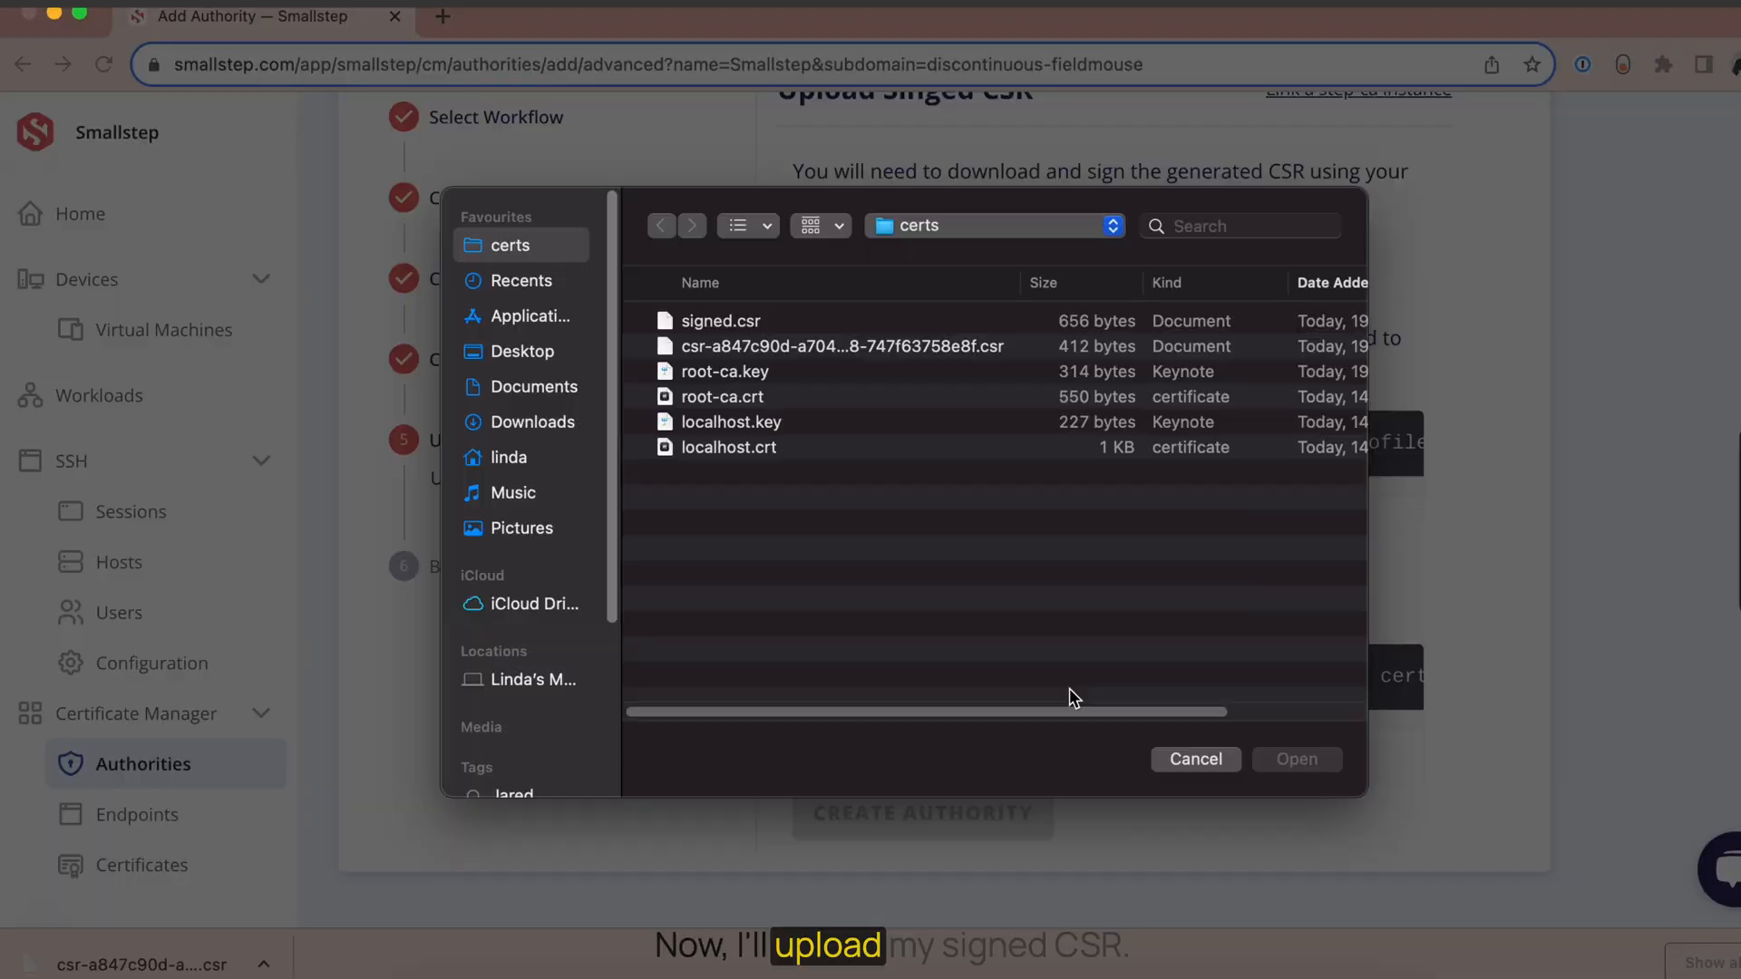
pyautogui.click(720, 321)
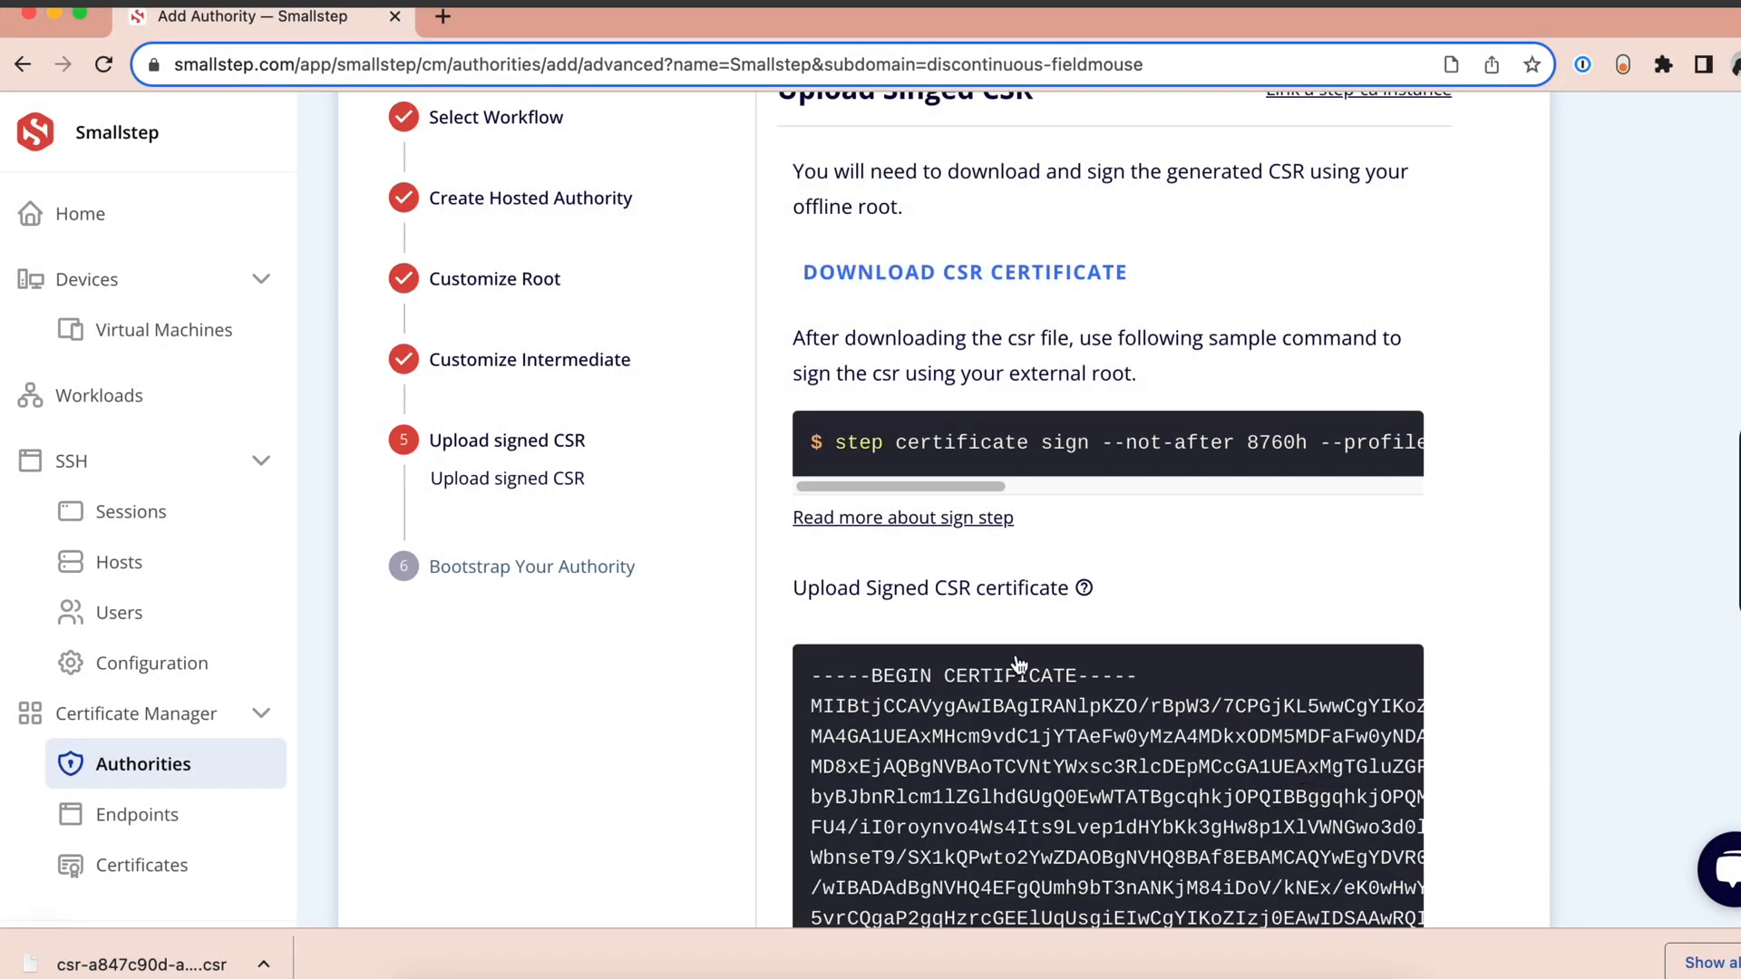
pyautogui.scroll(-3)
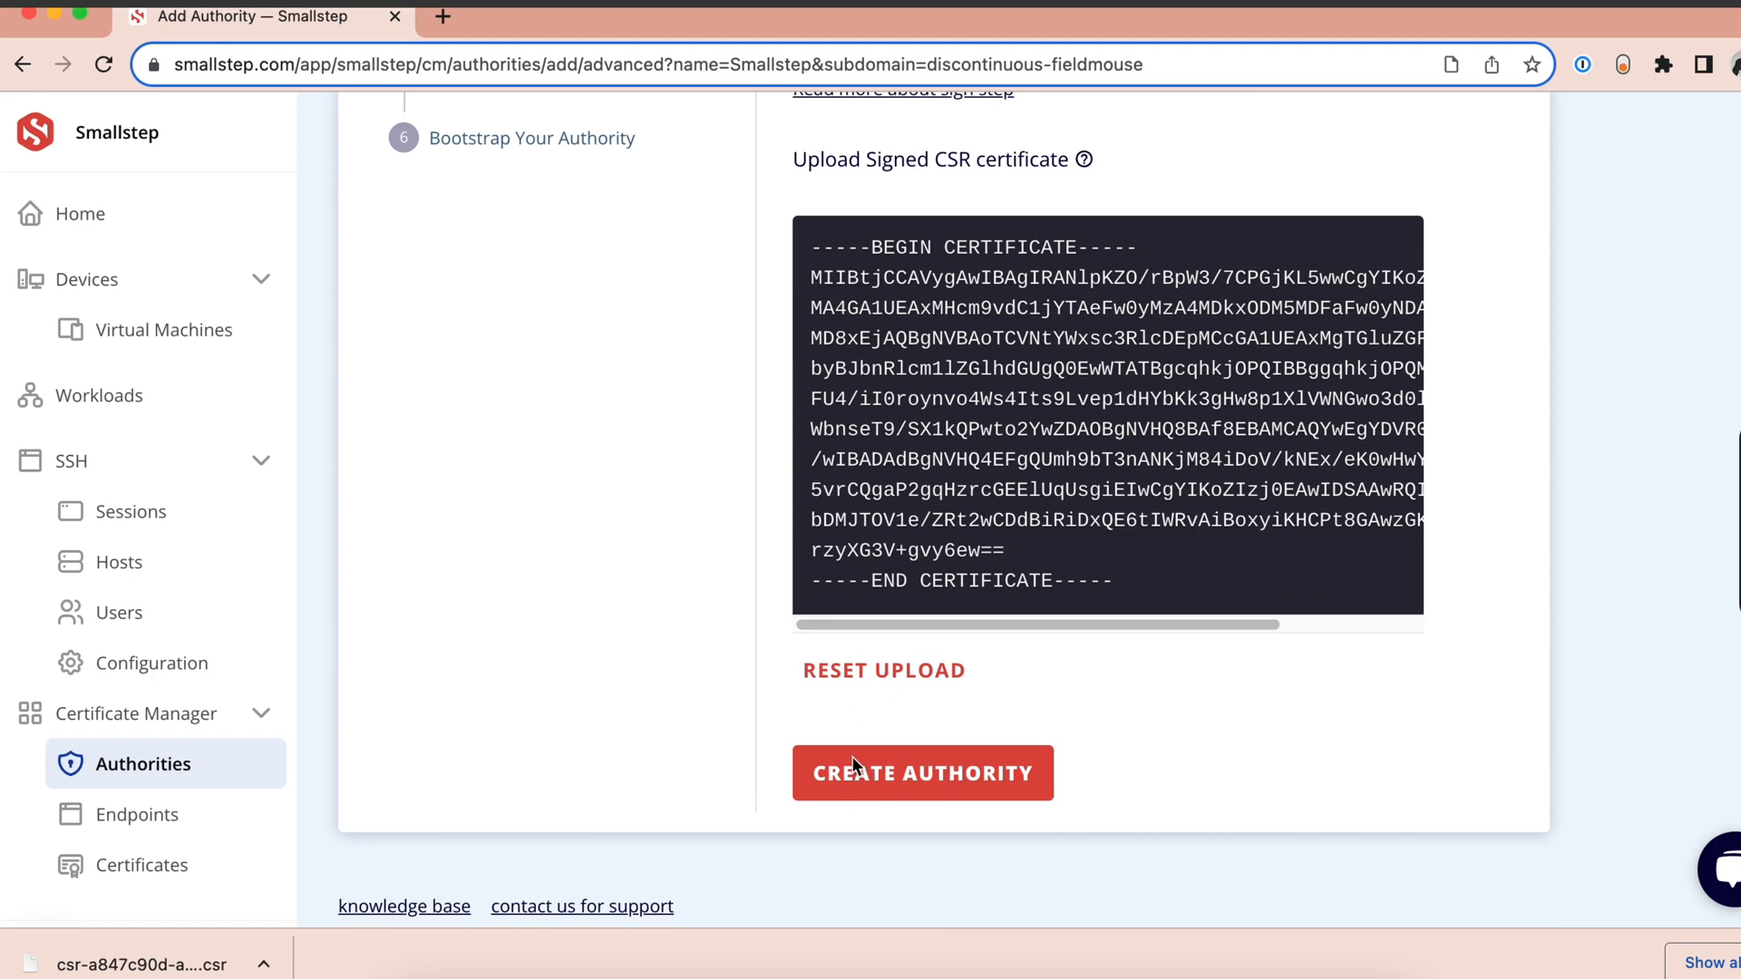
pyautogui.click(921, 773)
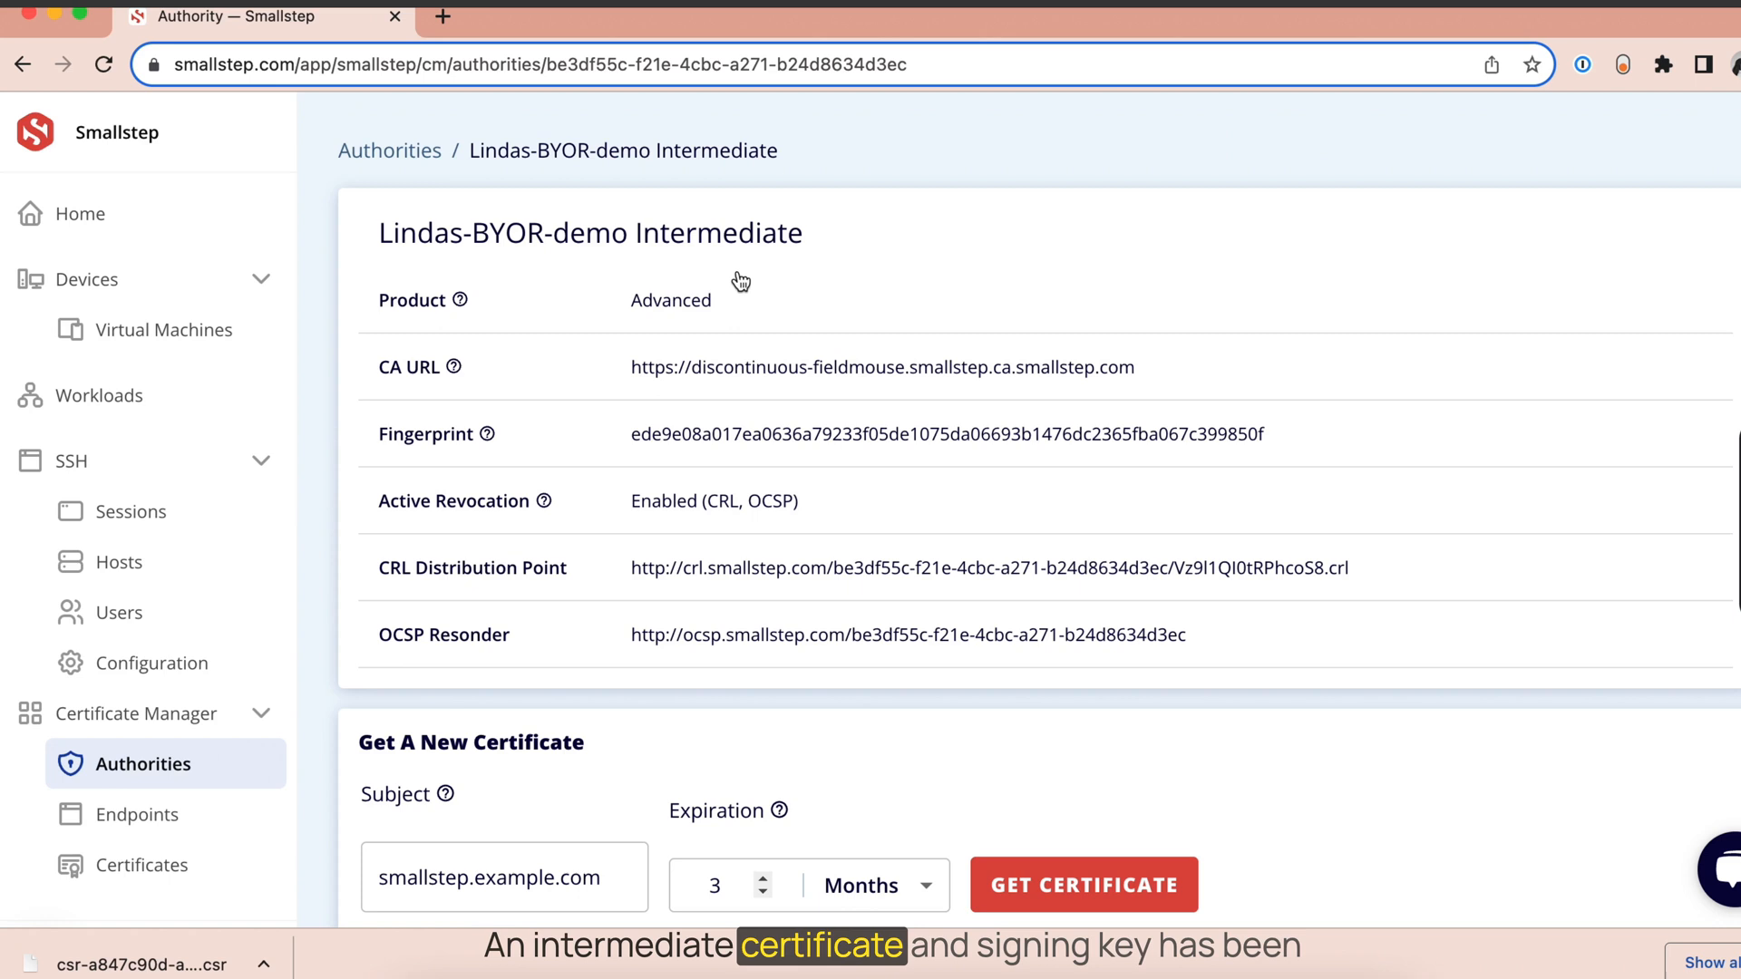
pyautogui.moveTo(805, 290)
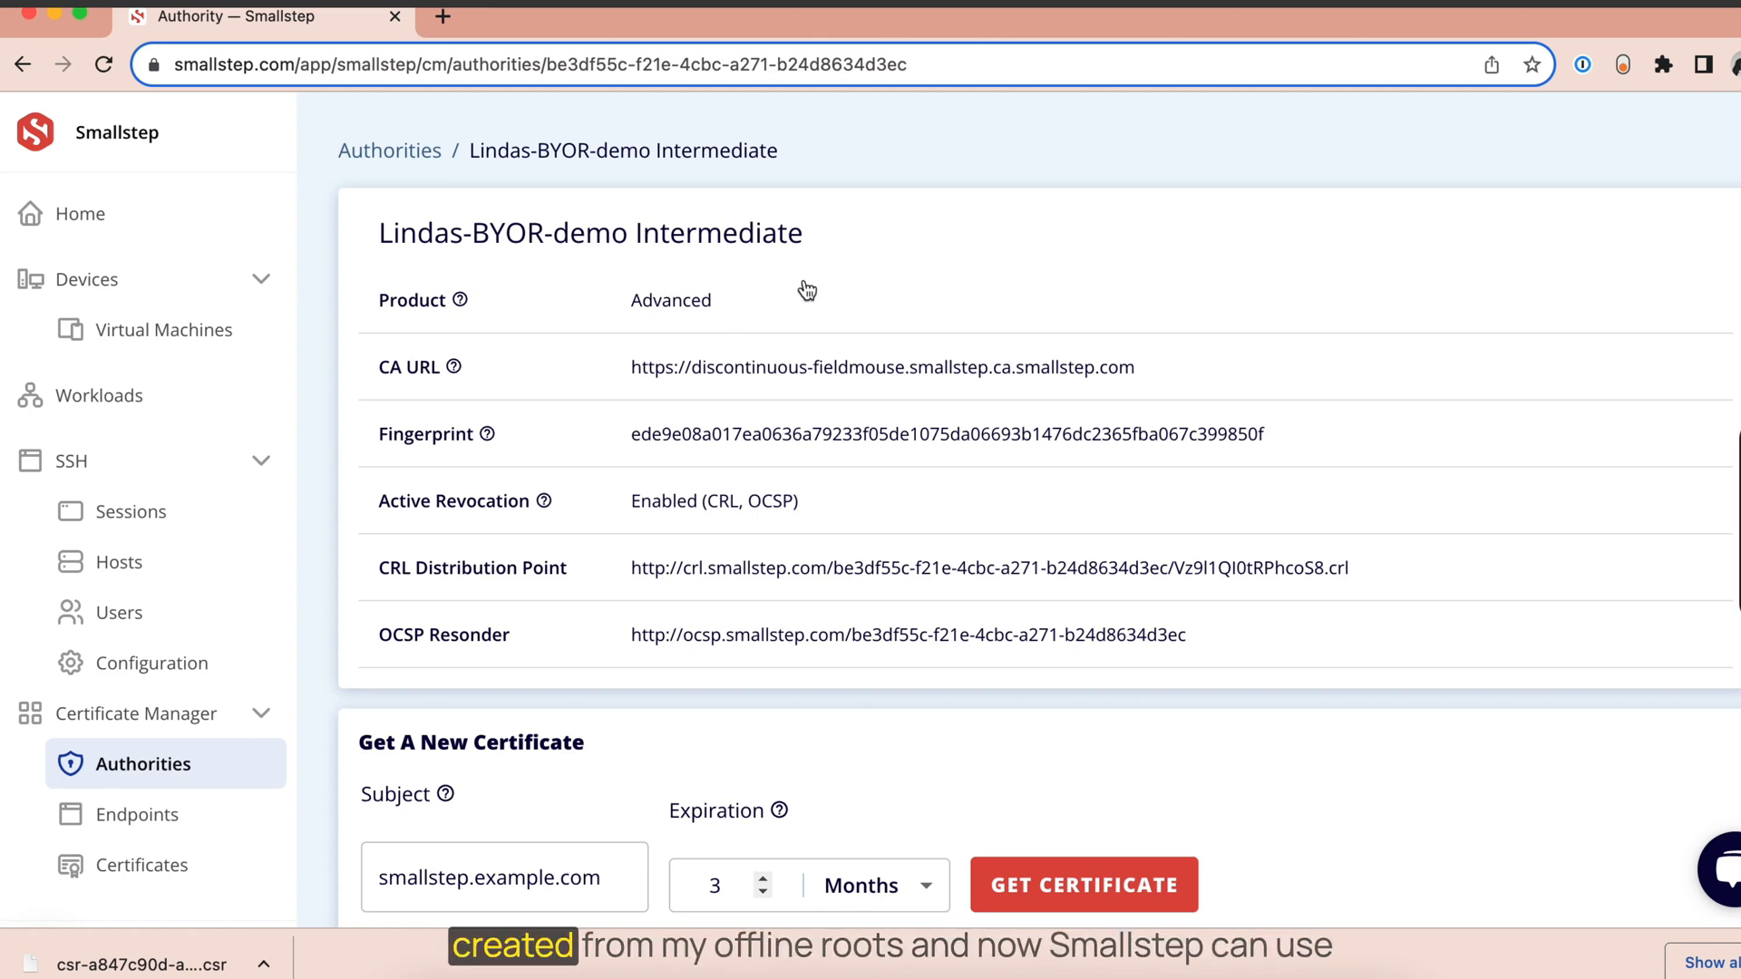